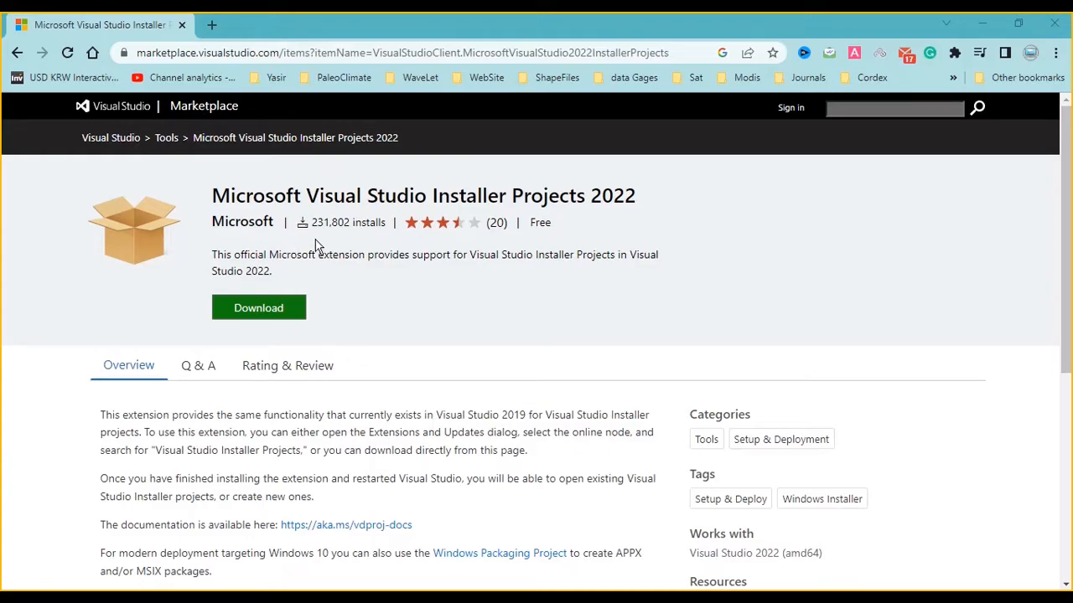
mouse_move(360, 222)
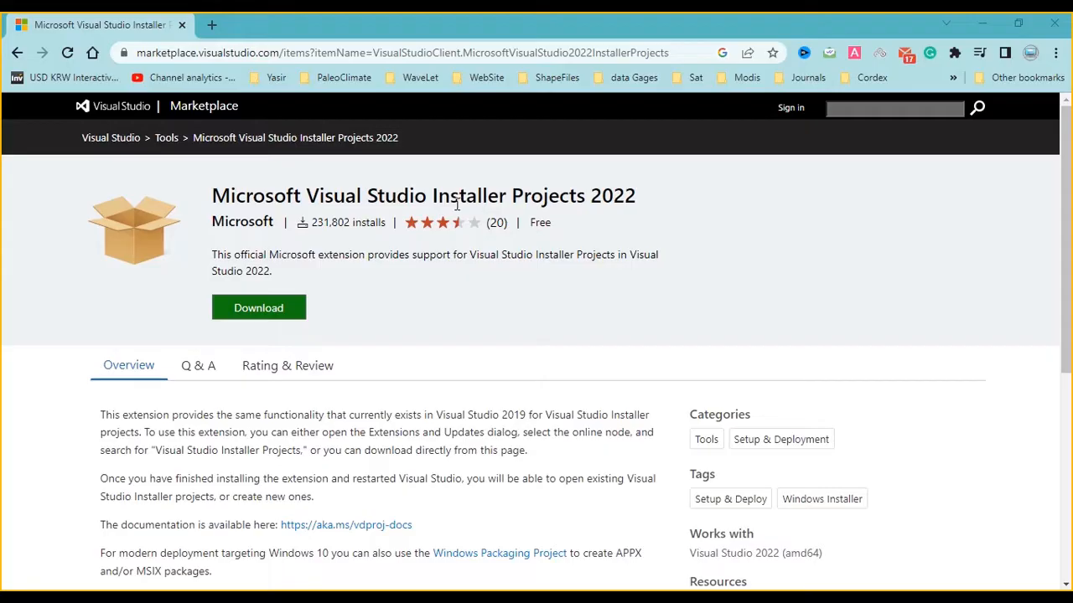
mouse_move(495, 197)
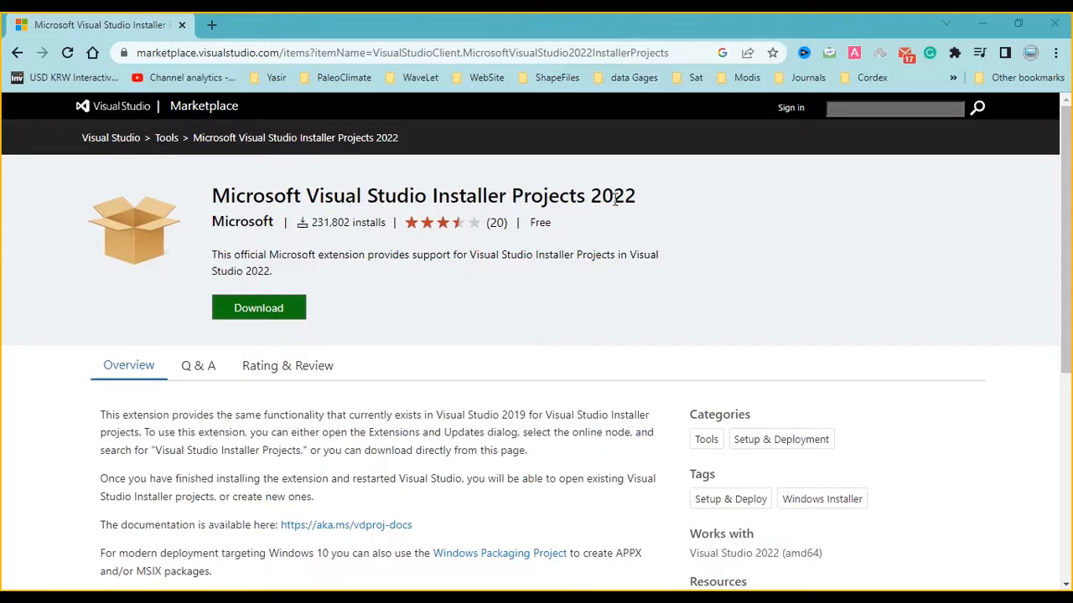
mouse_move(412, 218)
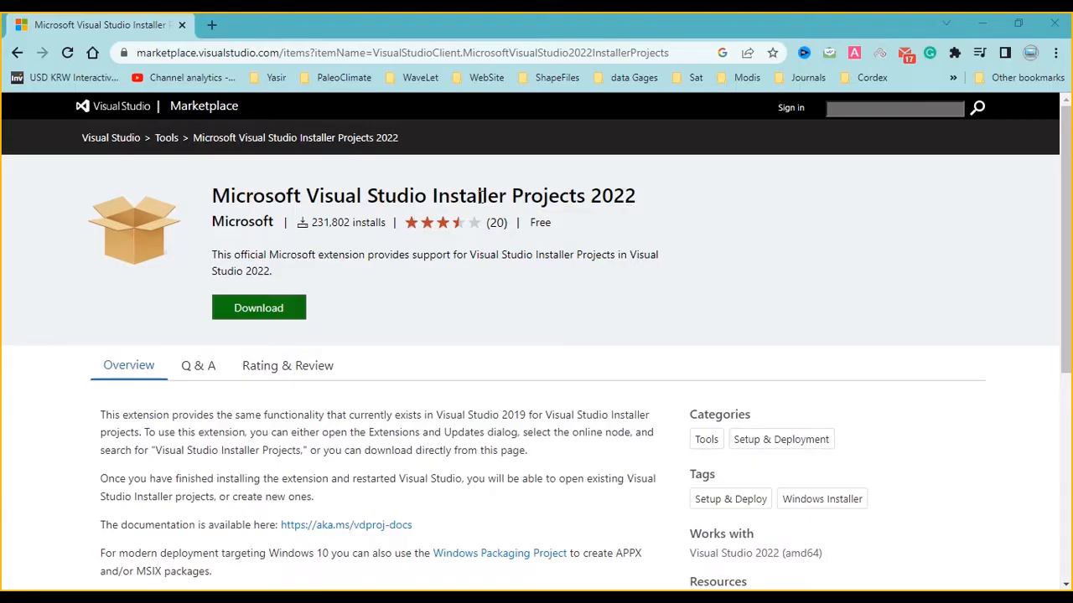
mouse_move(346, 216)
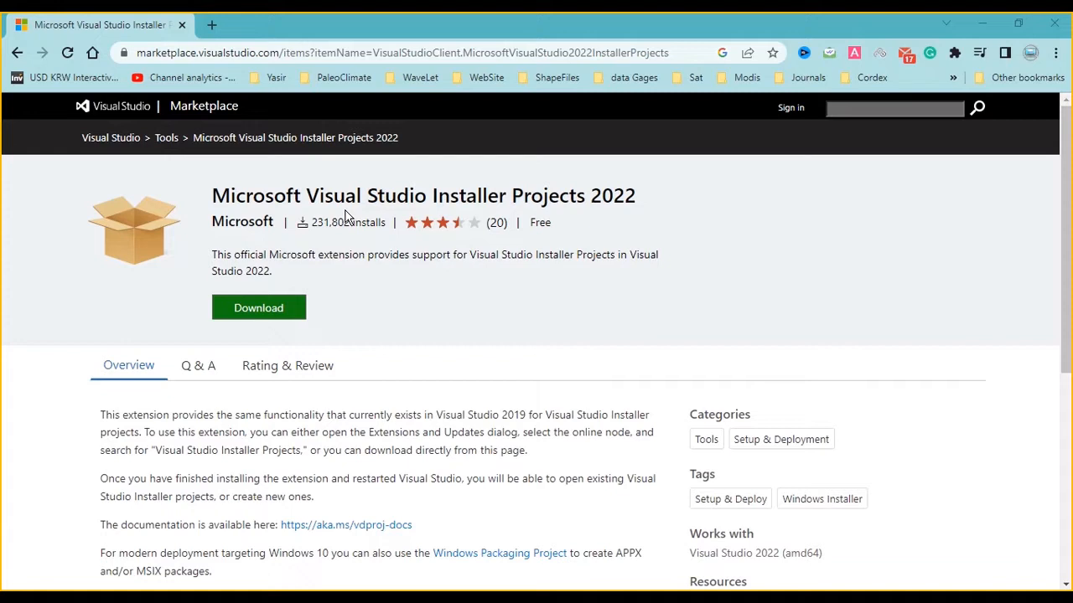
mouse_move(461, 253)
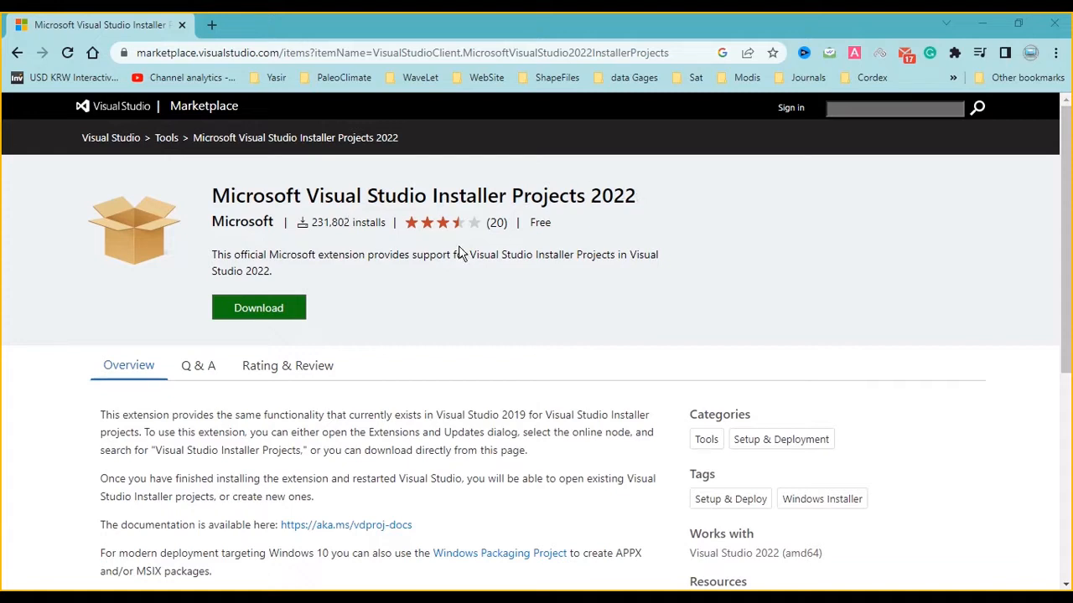
mouse_move(290, 308)
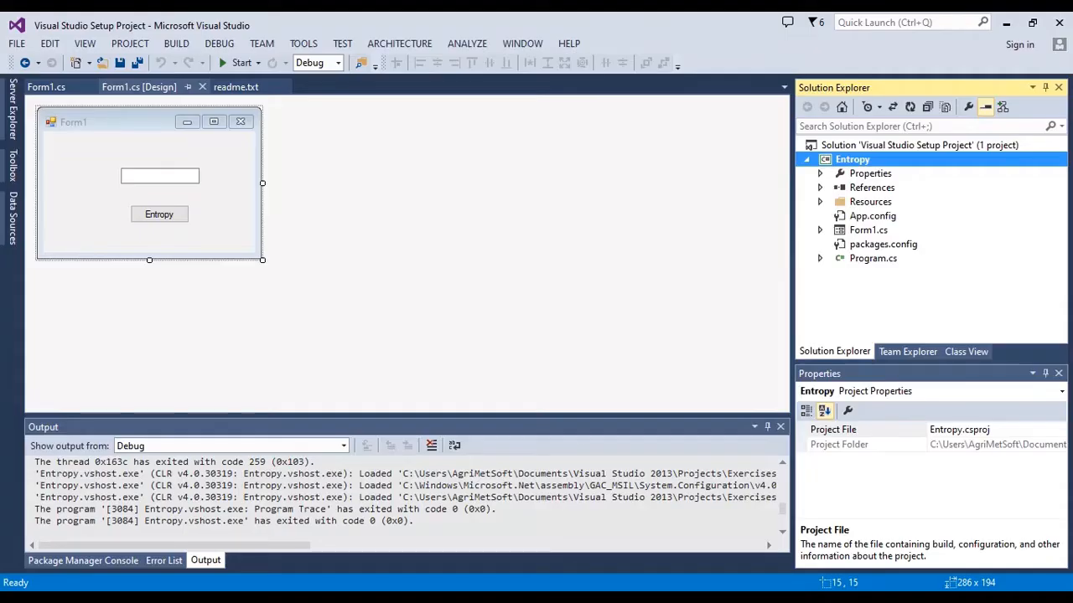
mouse_move(718, 270)
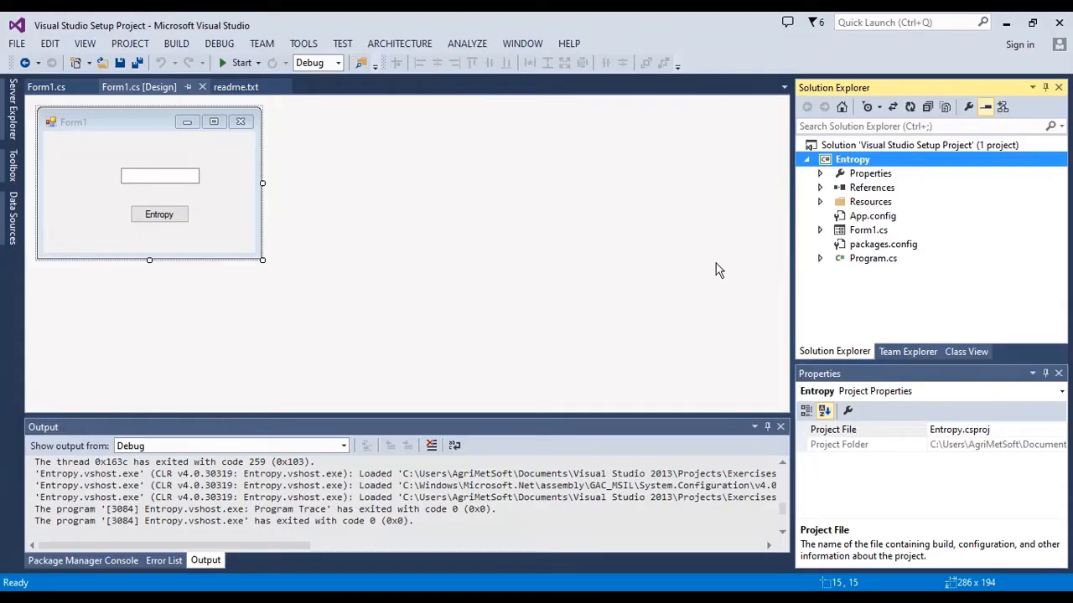
mouse_move(763, 176)
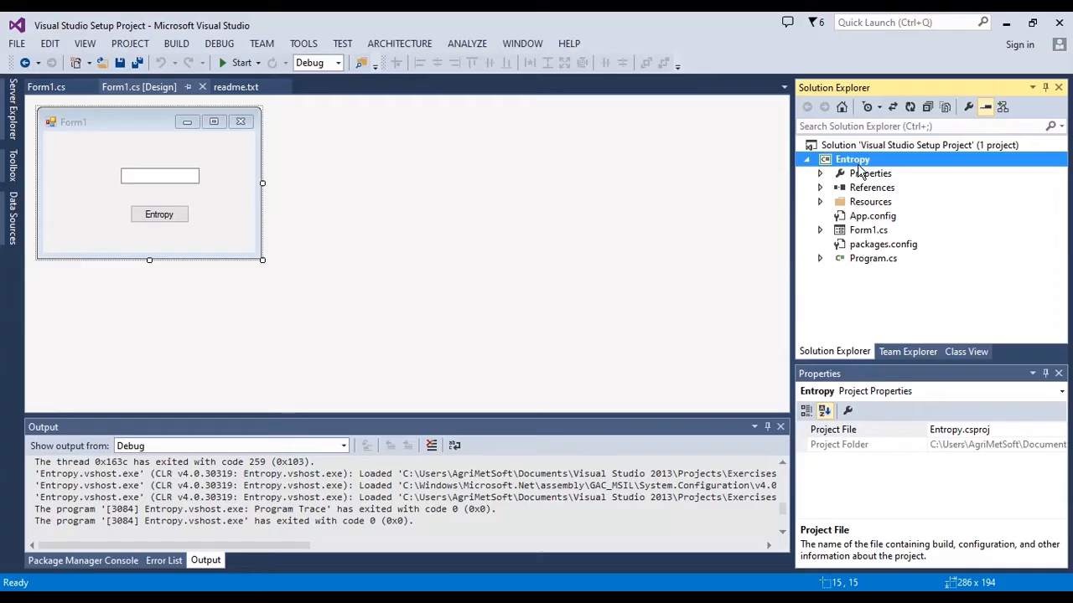
mouse_move(604, 267)
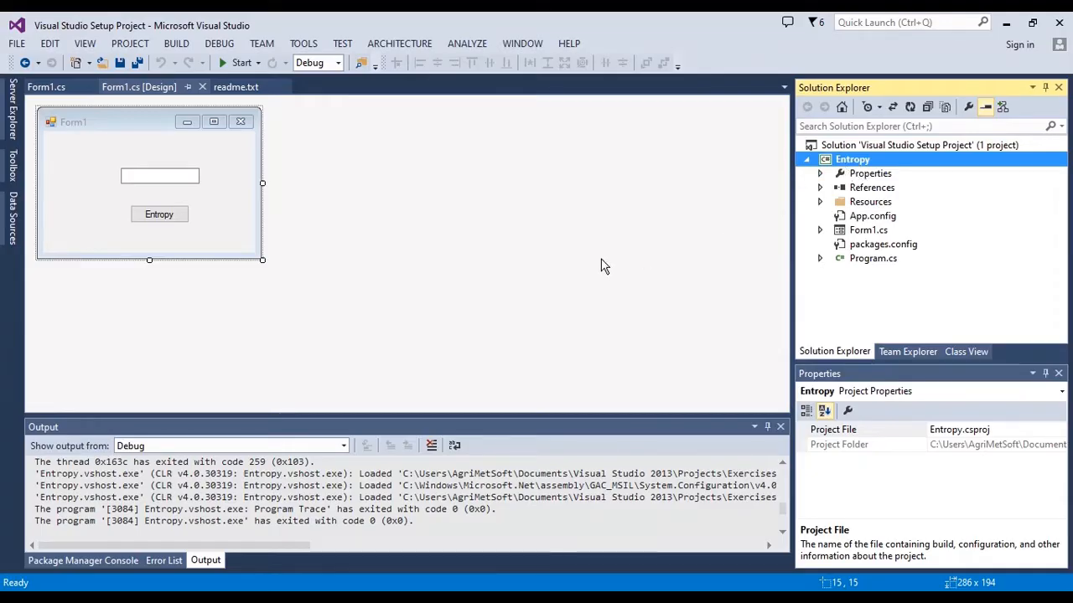
mouse_move(237, 90)
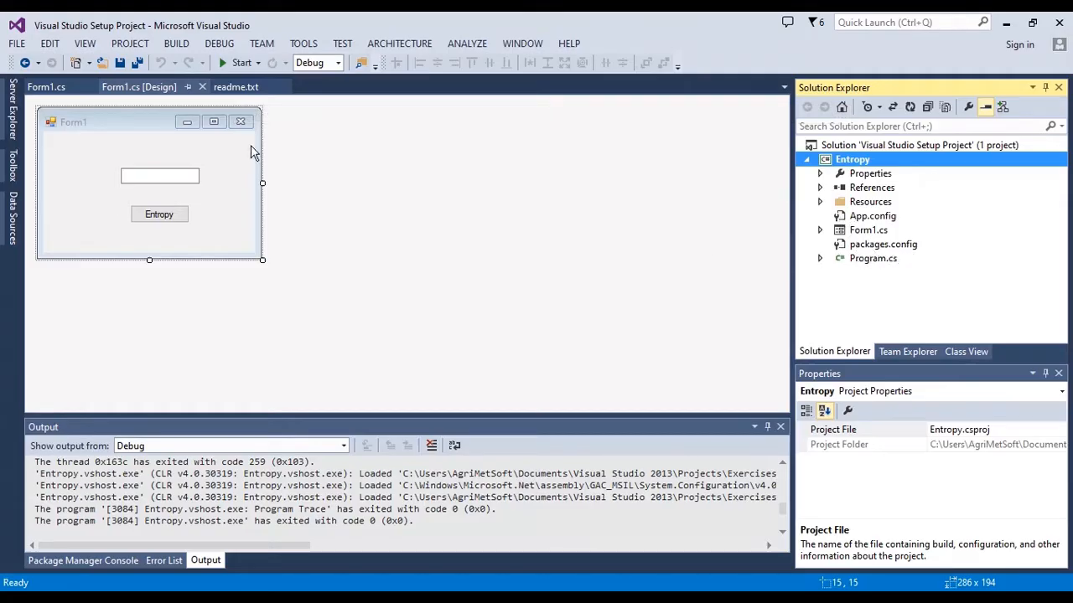
- Run the Entropy app, enter comma-separated numbers, and get entropy 2.52164063634332
click(235, 86)
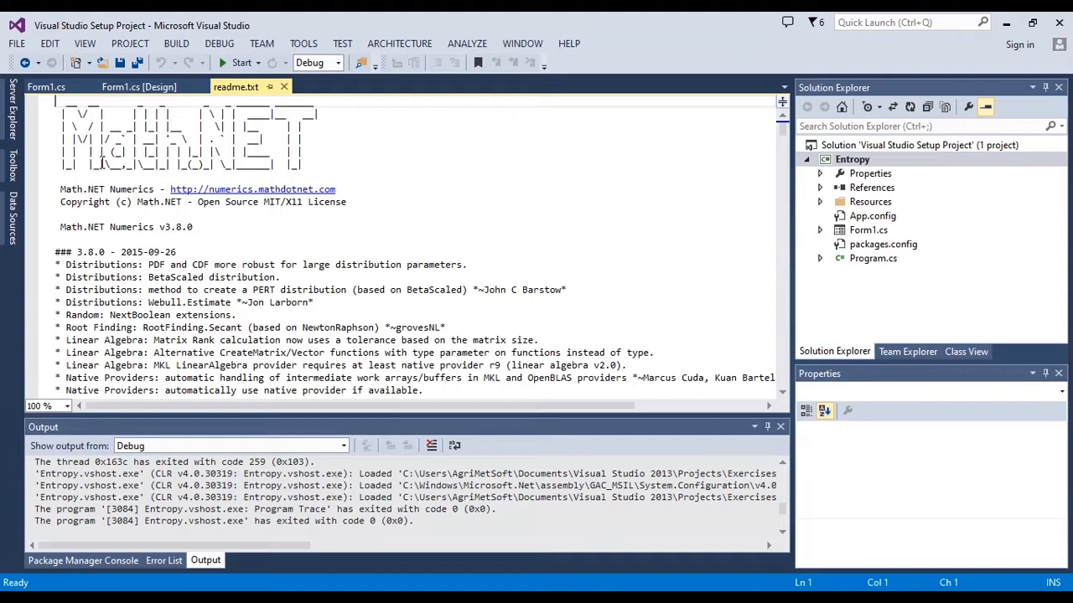
mouse_move(147, 127)
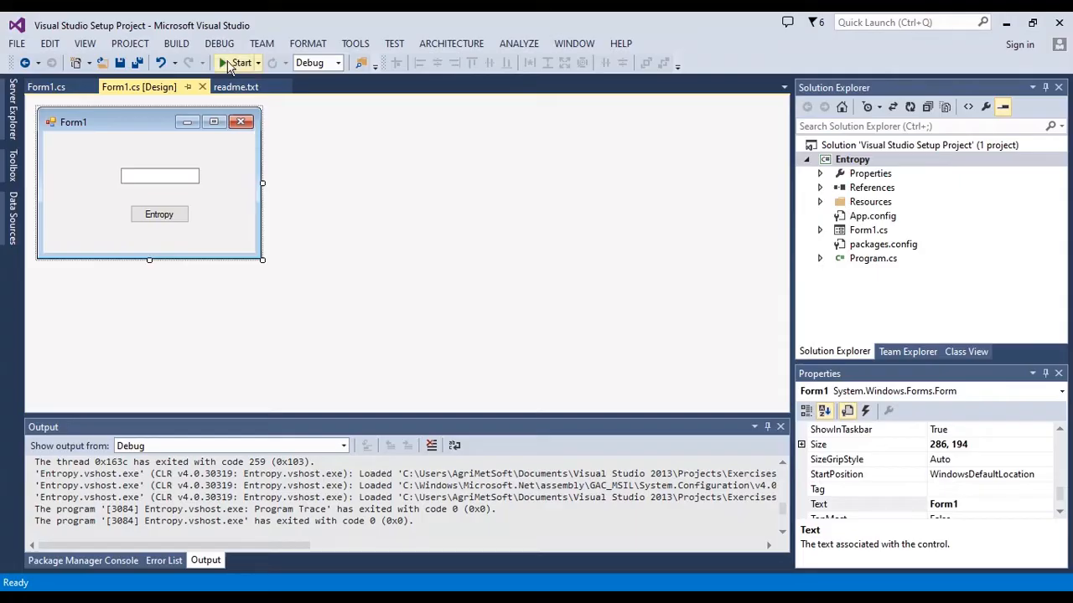
click(242, 63)
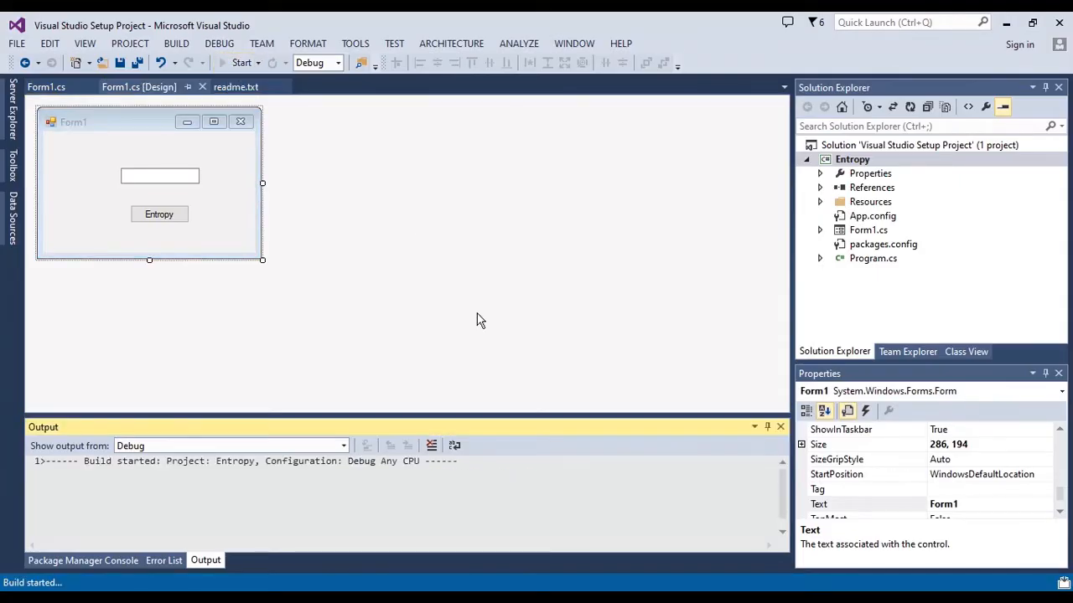
click(242, 62)
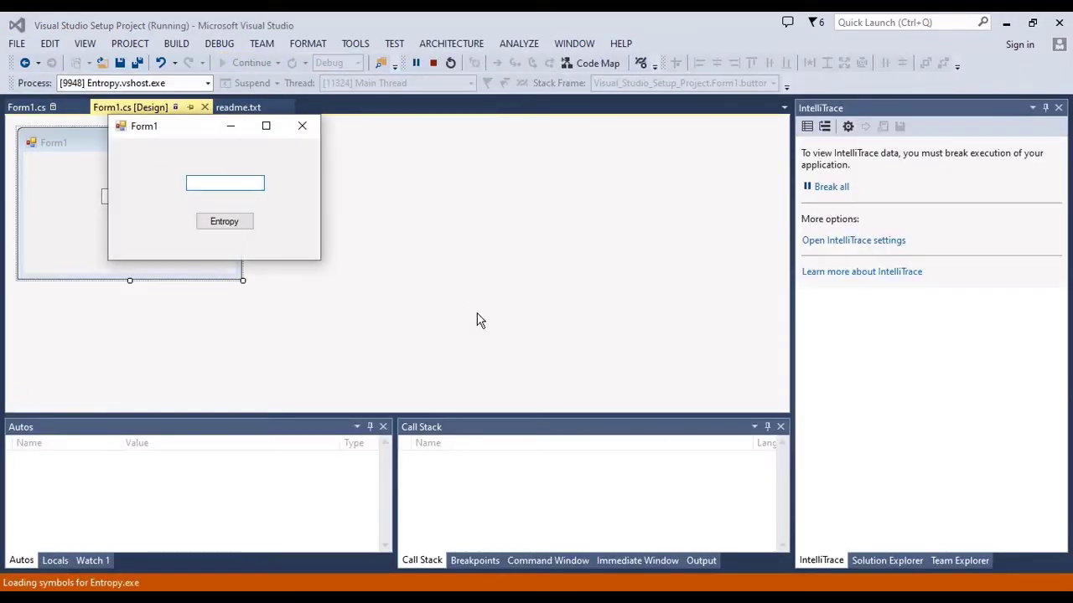
click(225, 182)
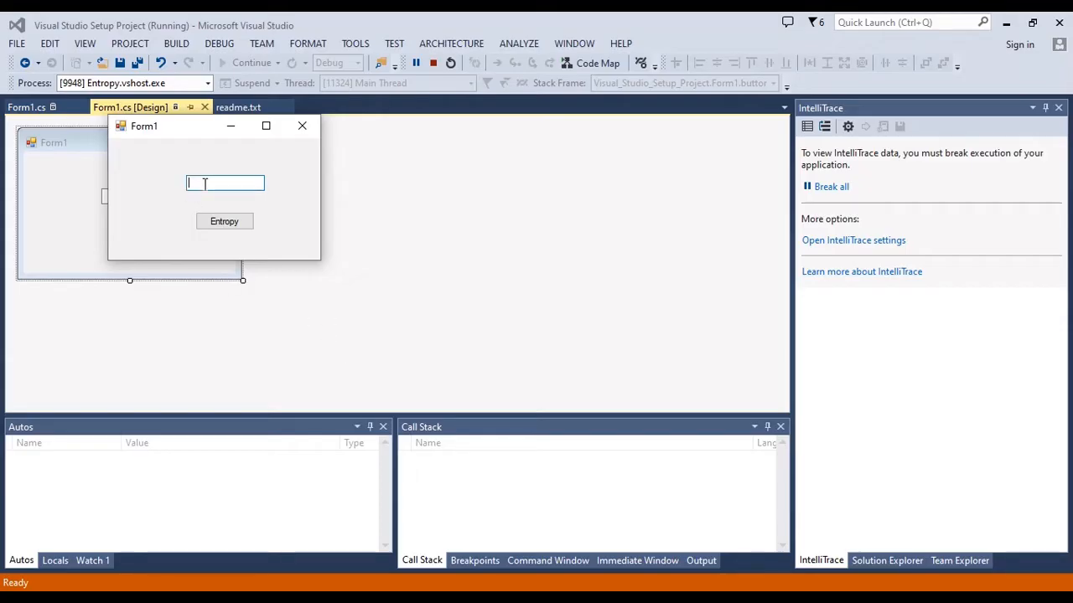
text(2.5)
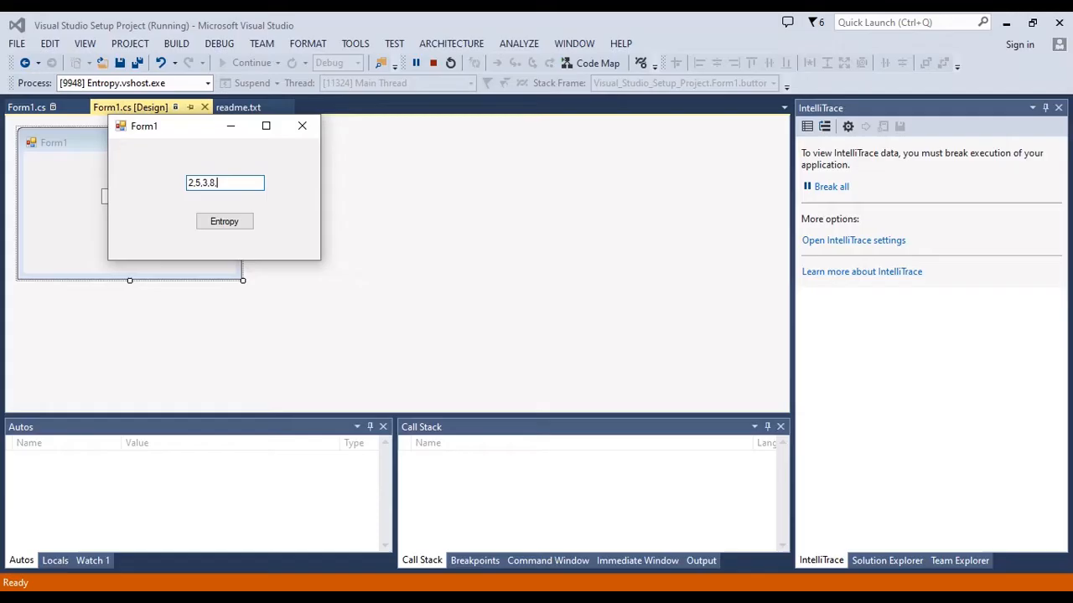
text(2,3,2,5,5)
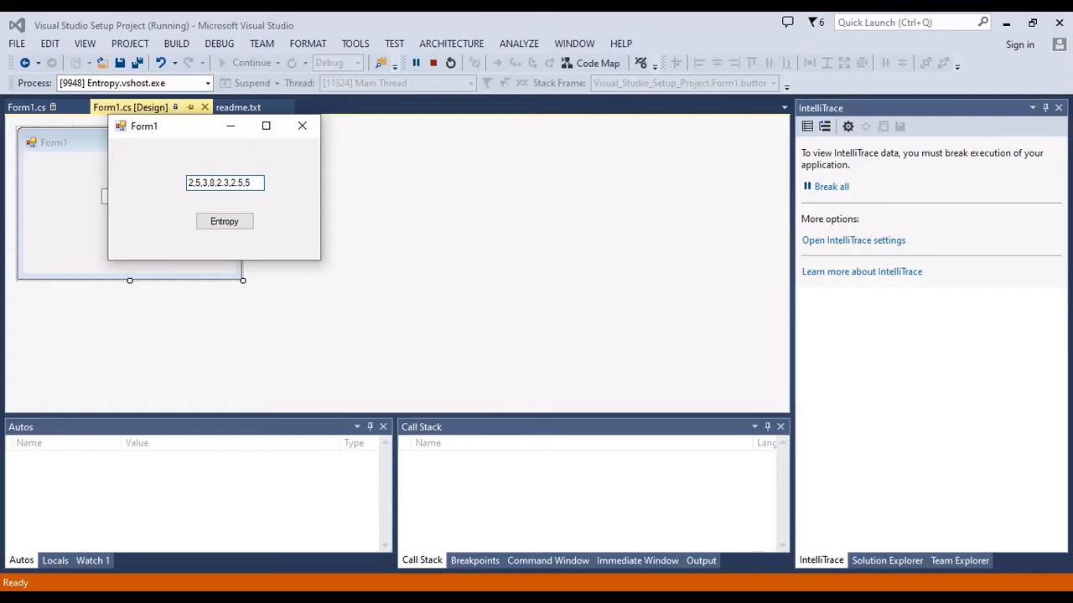
click(224, 222)
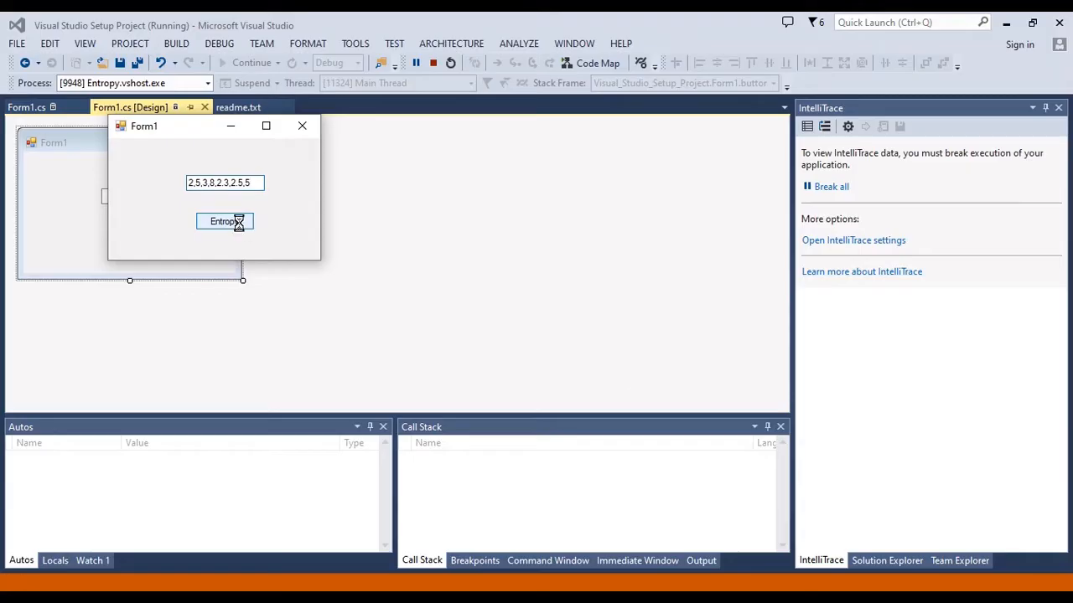
click(224, 221)
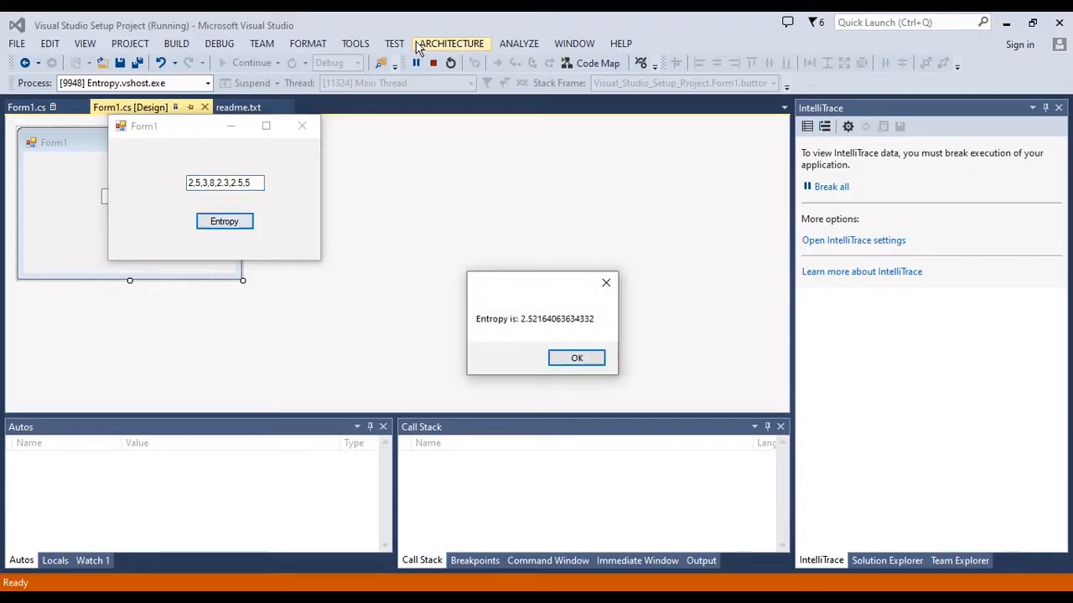
click(576, 358)
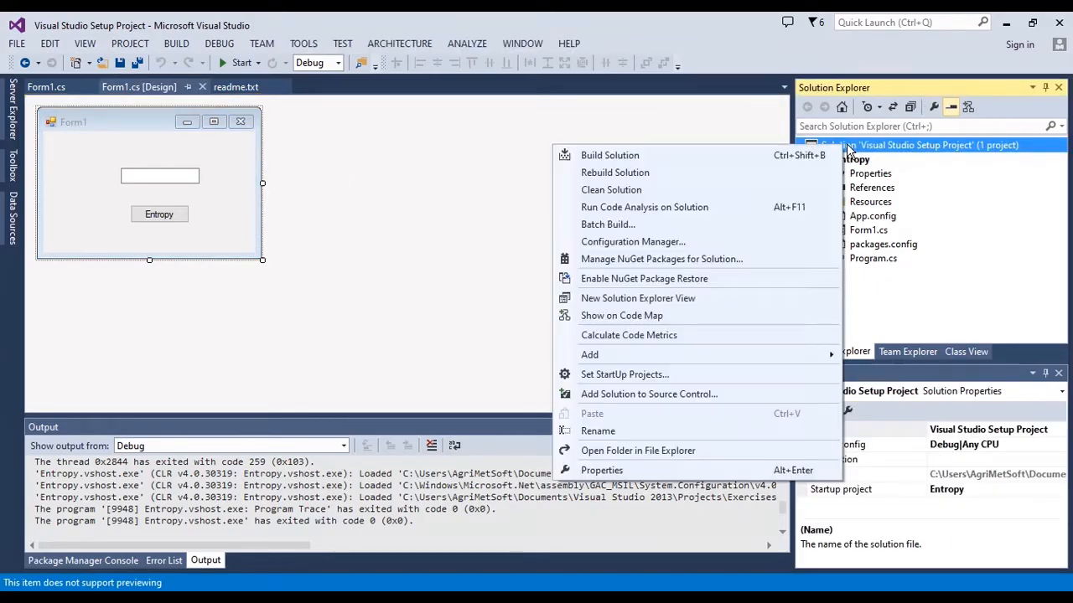
mouse_move(621, 354)
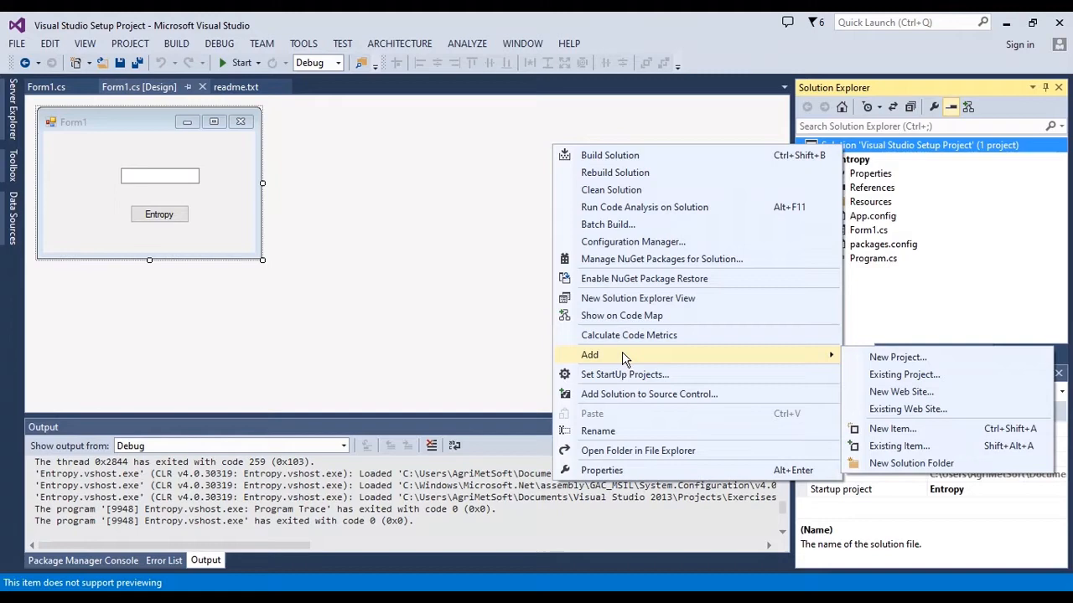
mouse_move(898, 357)
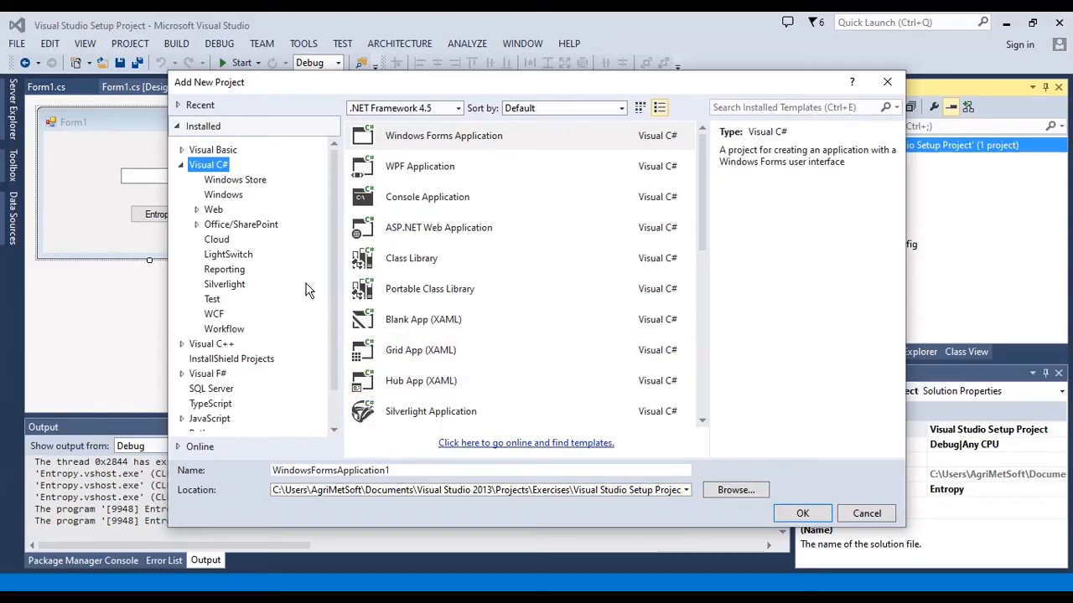
- Scroll the Add New Project template tree down to reveal Other Project Types
scroll(down, 3)
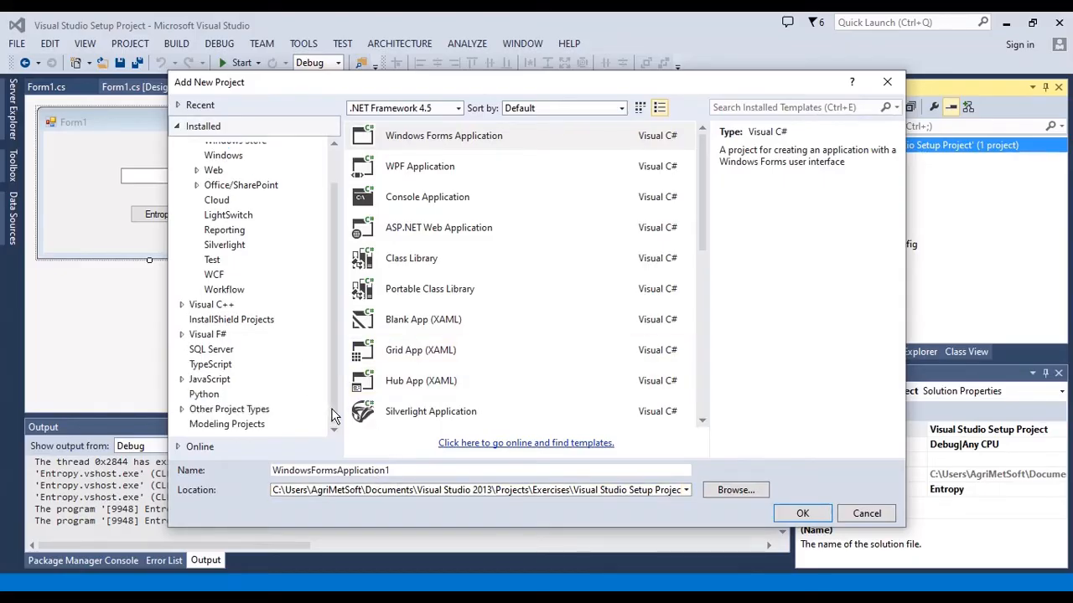
mouse_move(217, 423)
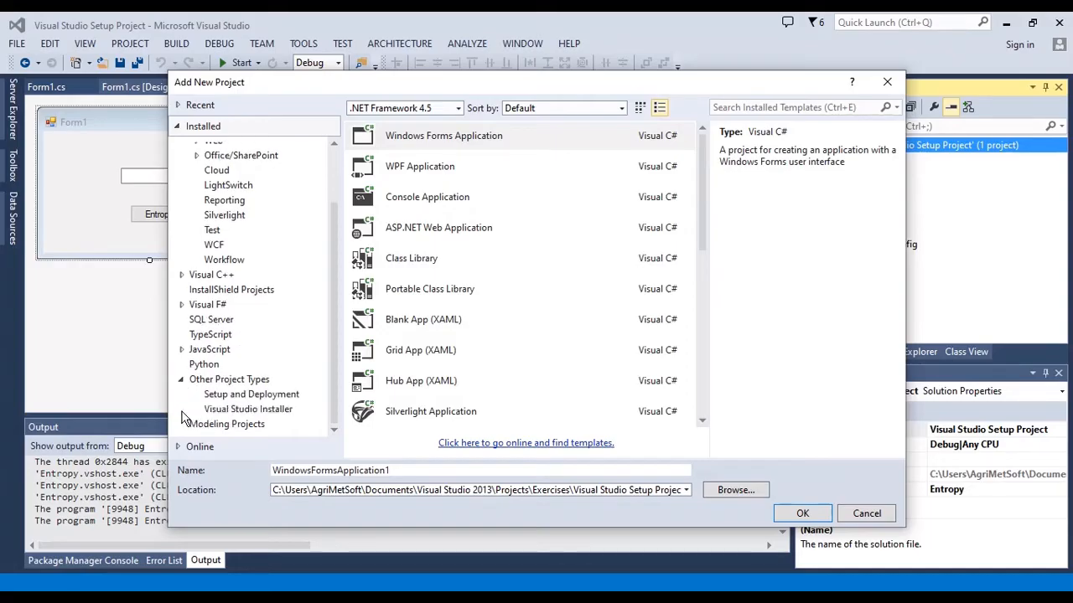
- Create a Visual Studio Installer Setup Project named 'Entropy Installer'
click(248, 409)
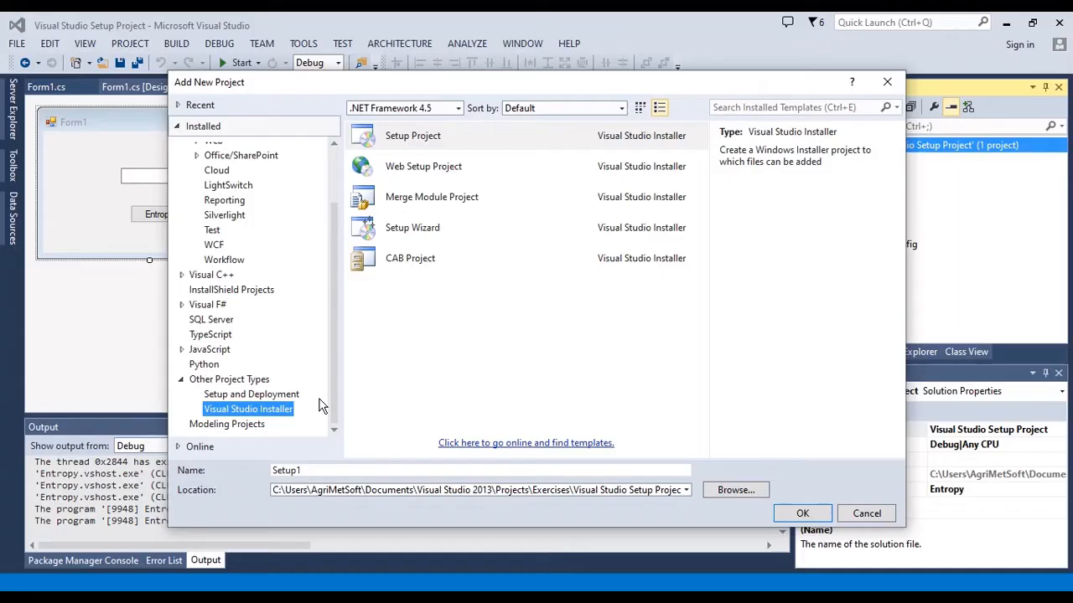
mouse_move(432, 141)
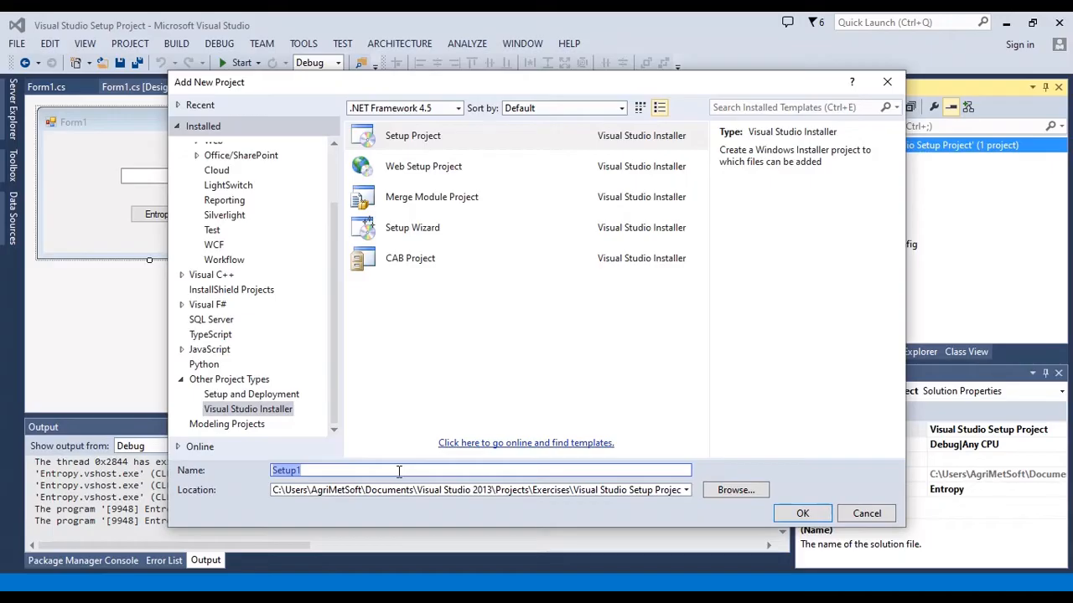
text(Entropy)
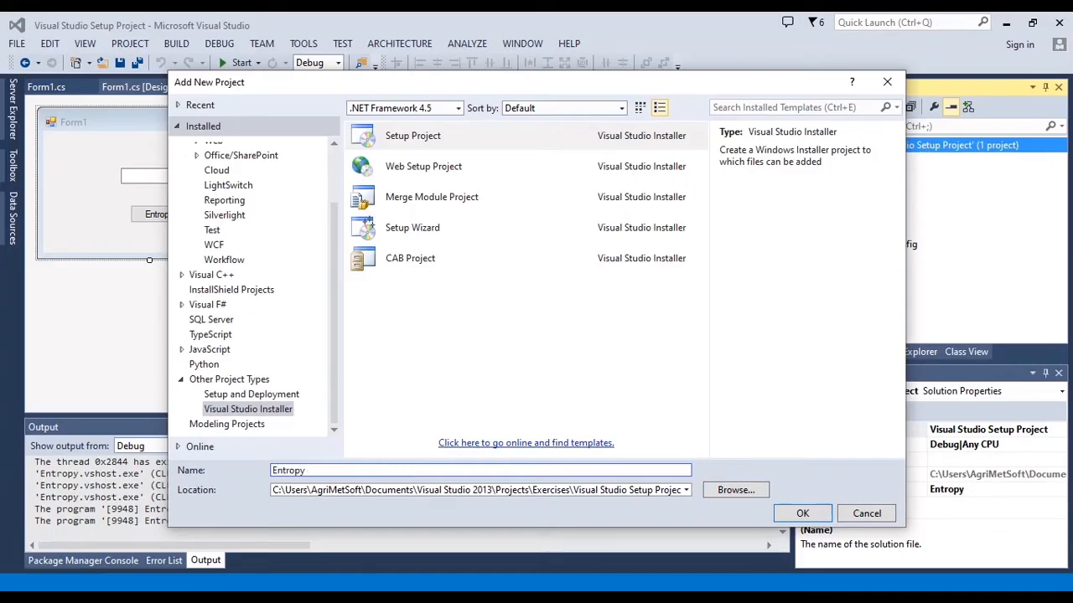
text(Ints)
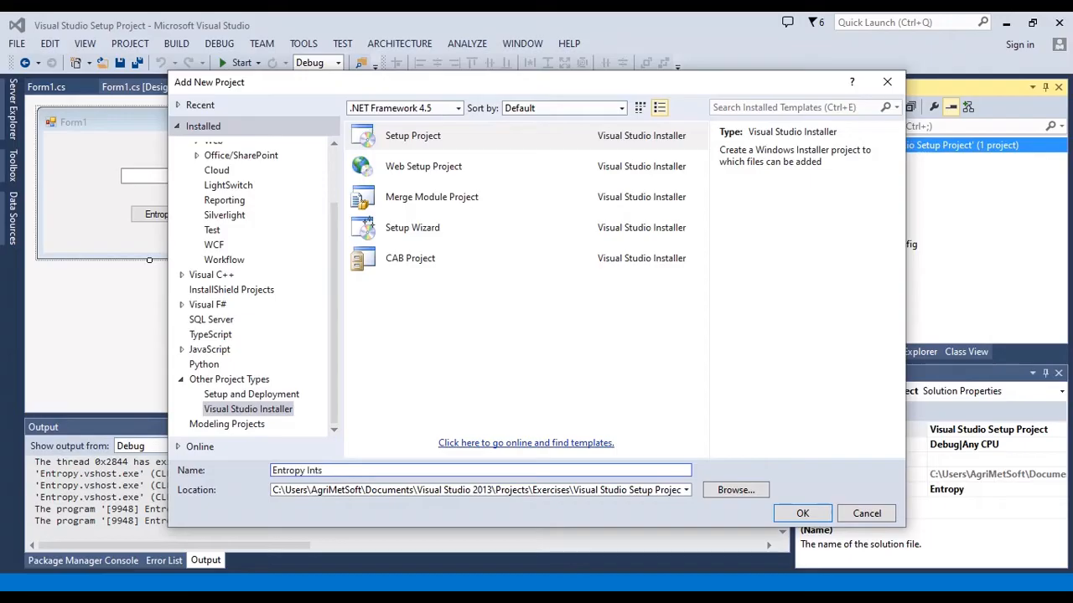
key(Backspace)
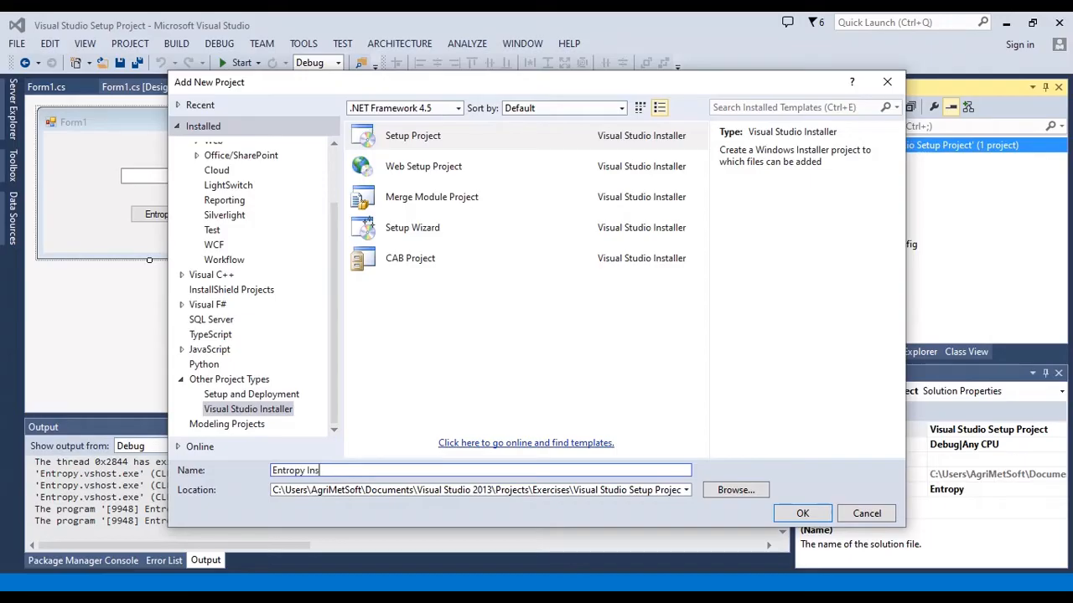
text(taller)
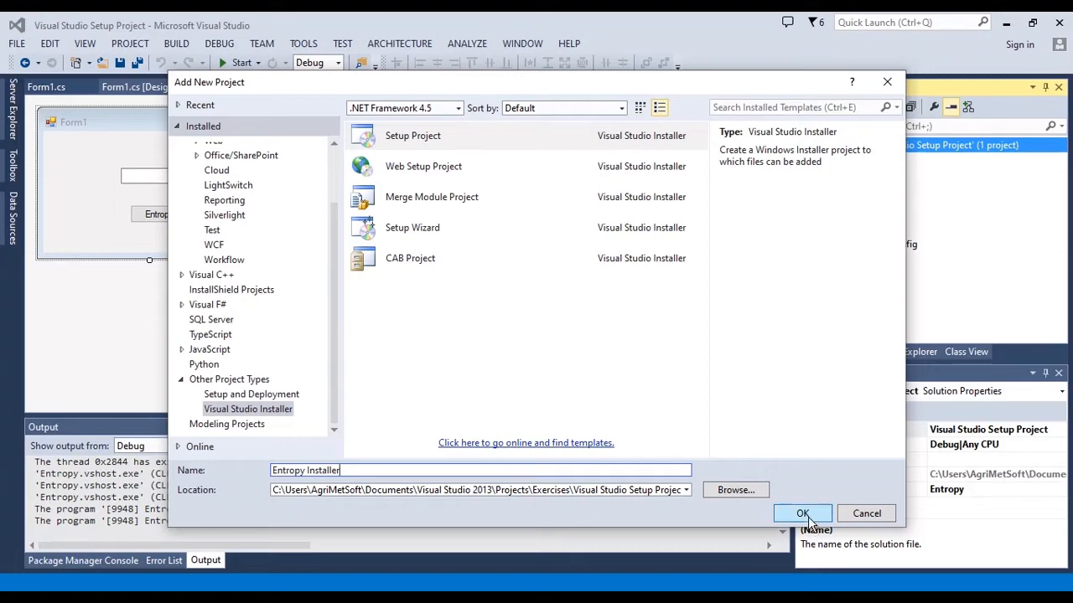
click(801, 513)
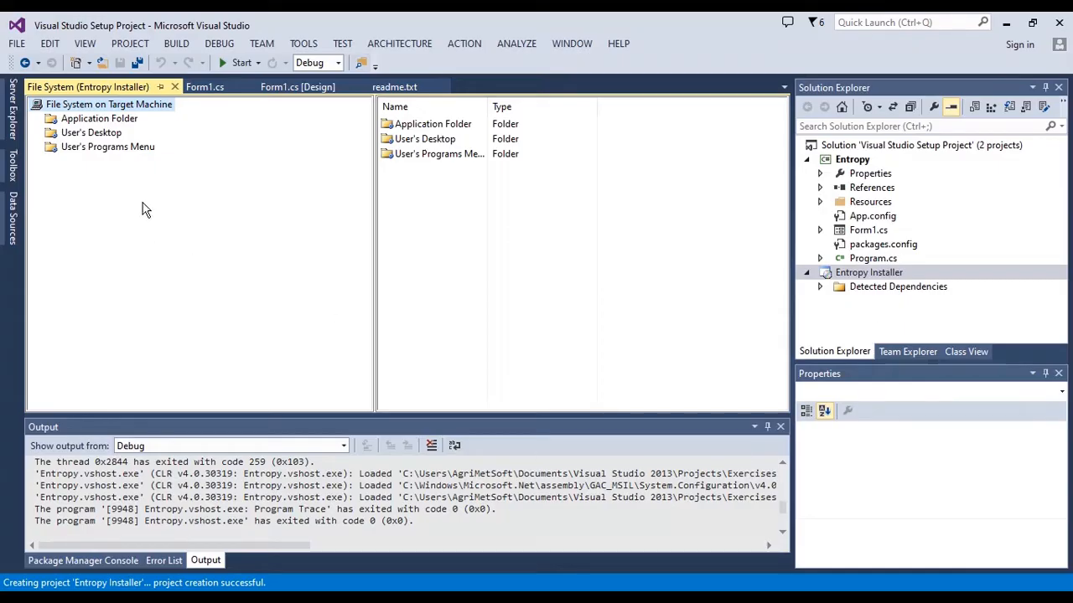
mouse_move(81, 137)
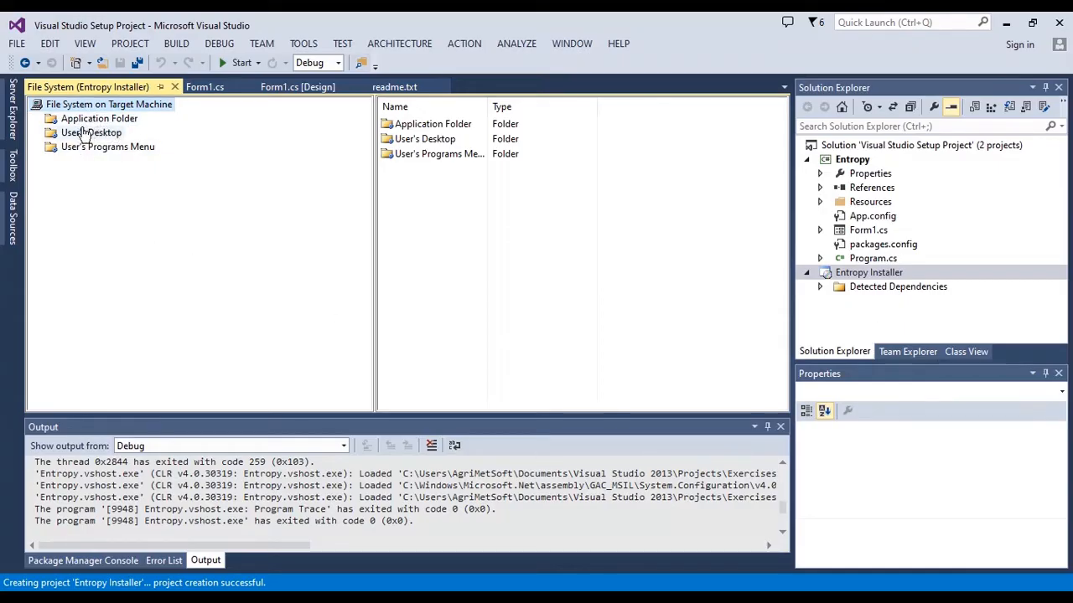
mouse_move(86, 147)
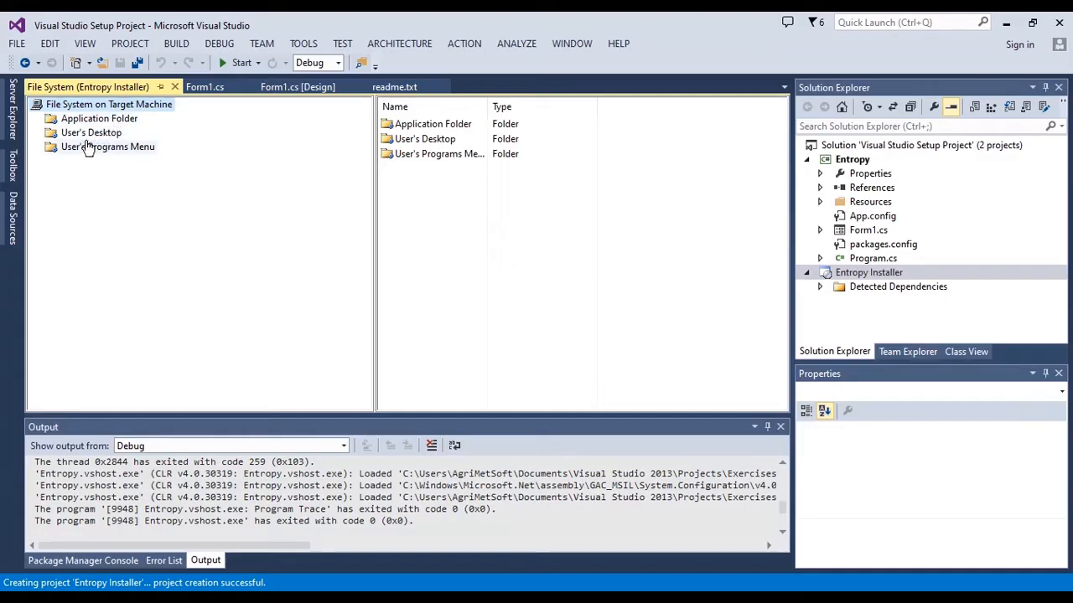
mouse_move(82, 142)
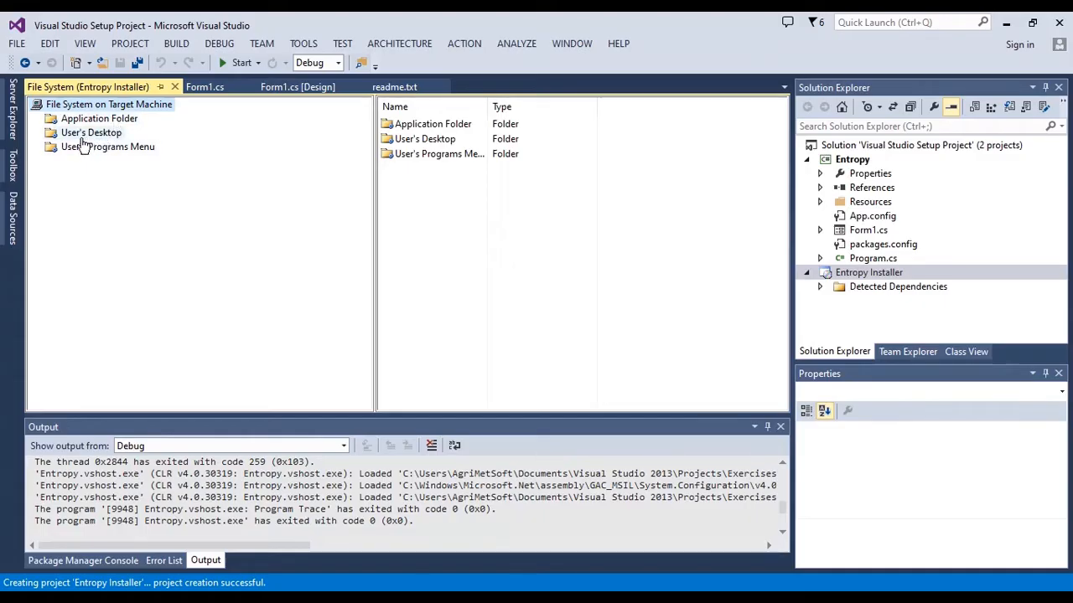
mouse_move(111, 159)
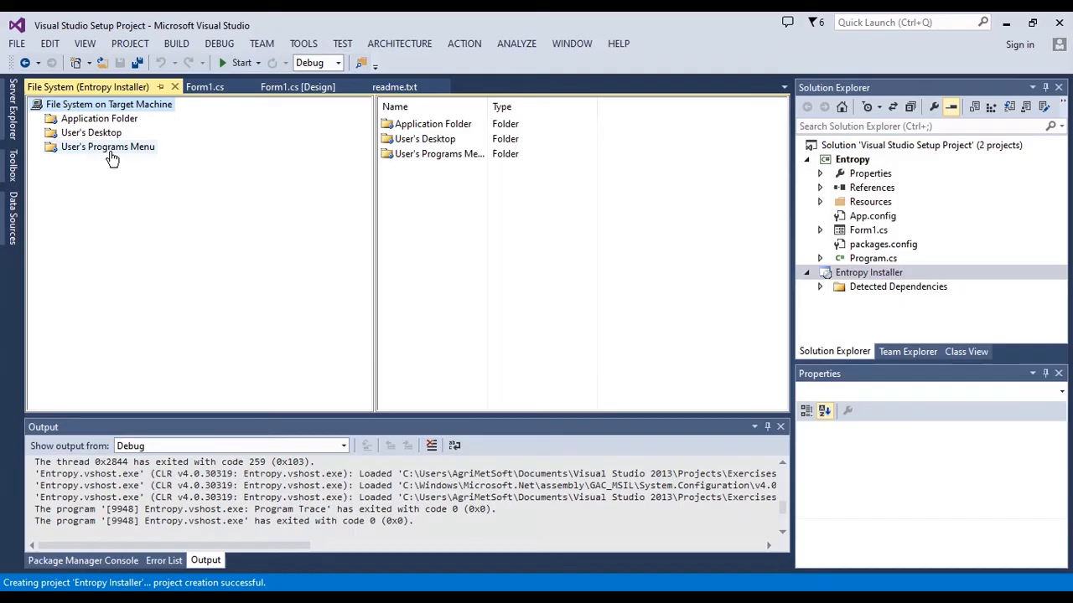
mouse_move(93, 133)
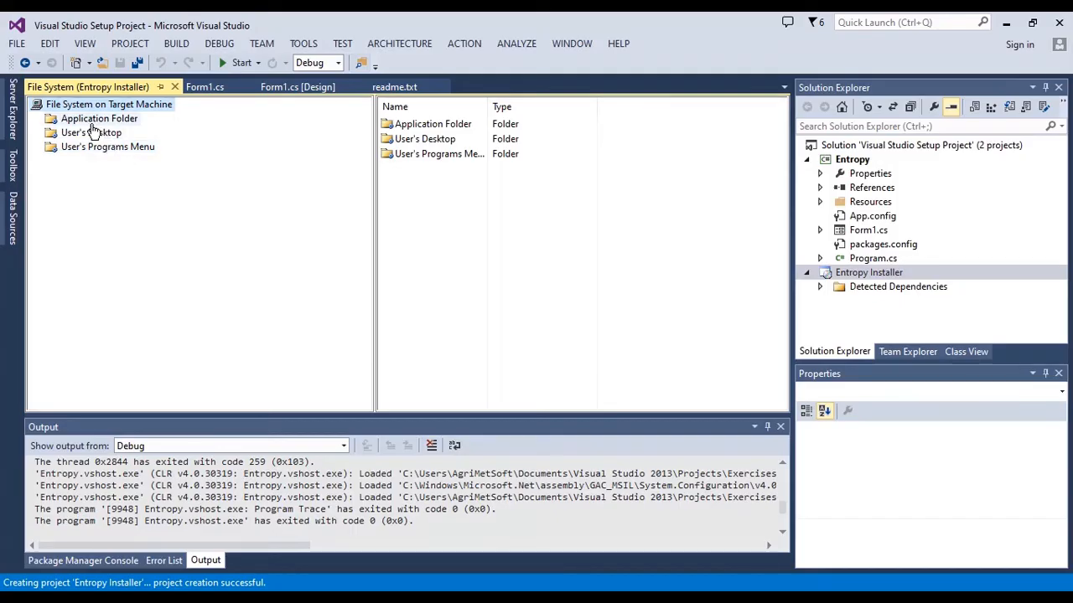
- Select Application Folder in the installer's target-machine File System tree
click(98, 118)
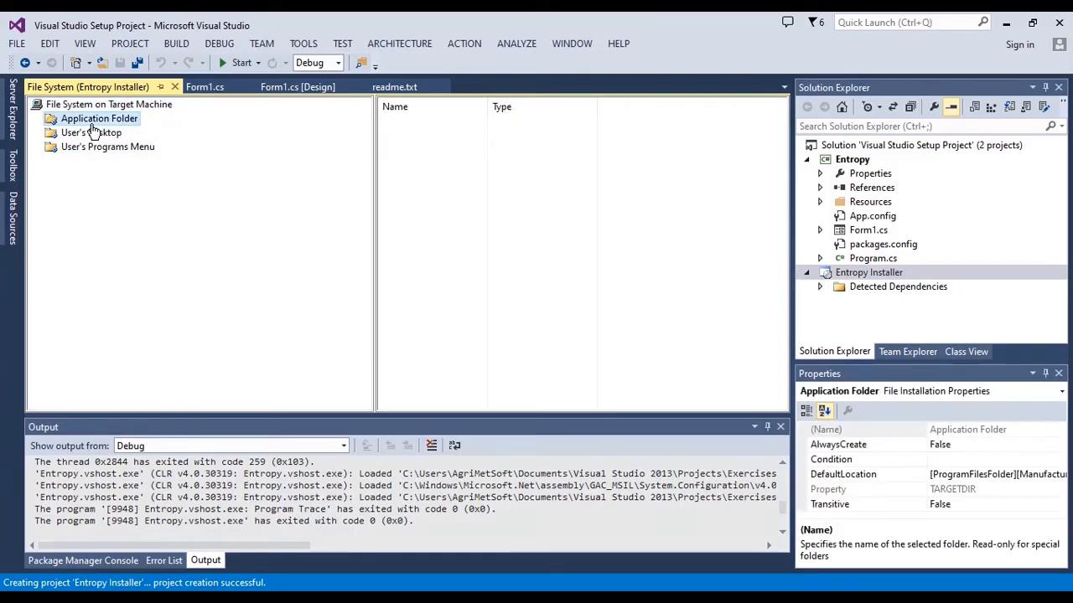
mouse_move(538, 165)
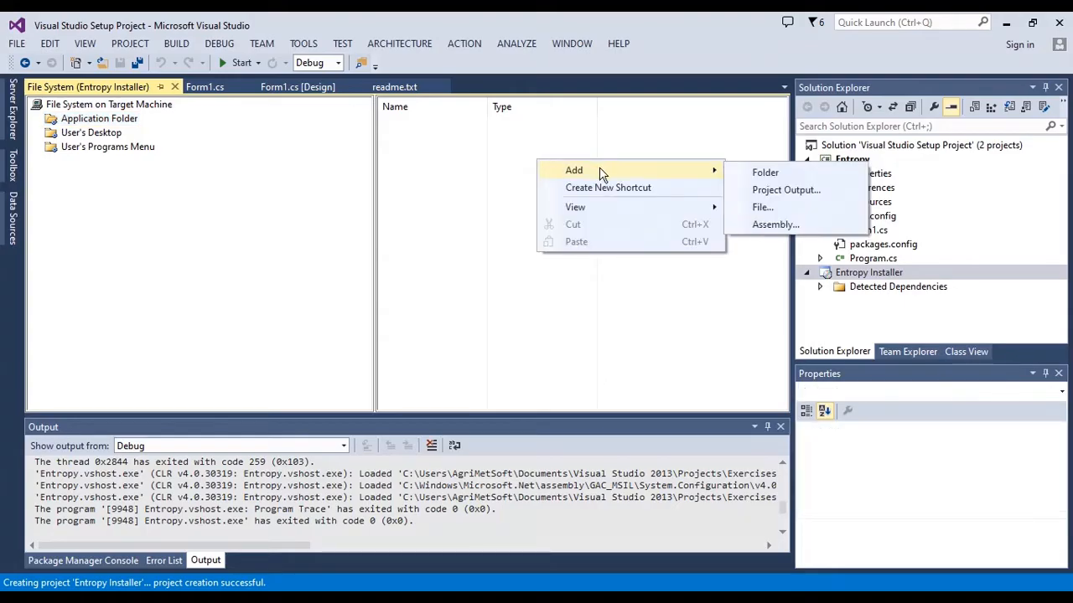
mouse_move(786, 190)
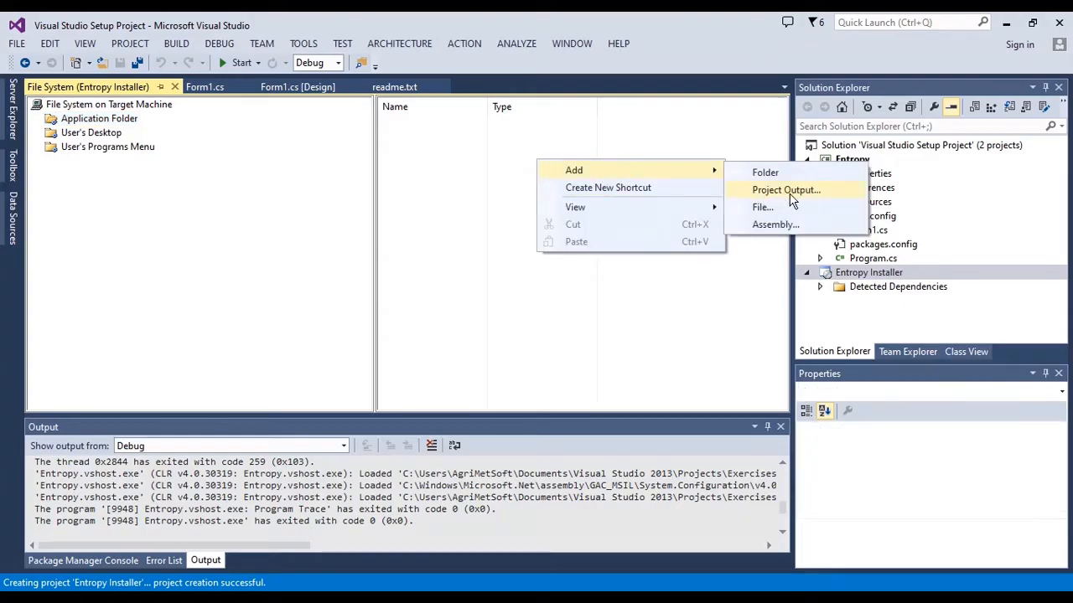
- Add the Primary output of project Entropy to the Application Folder
click(785, 189)
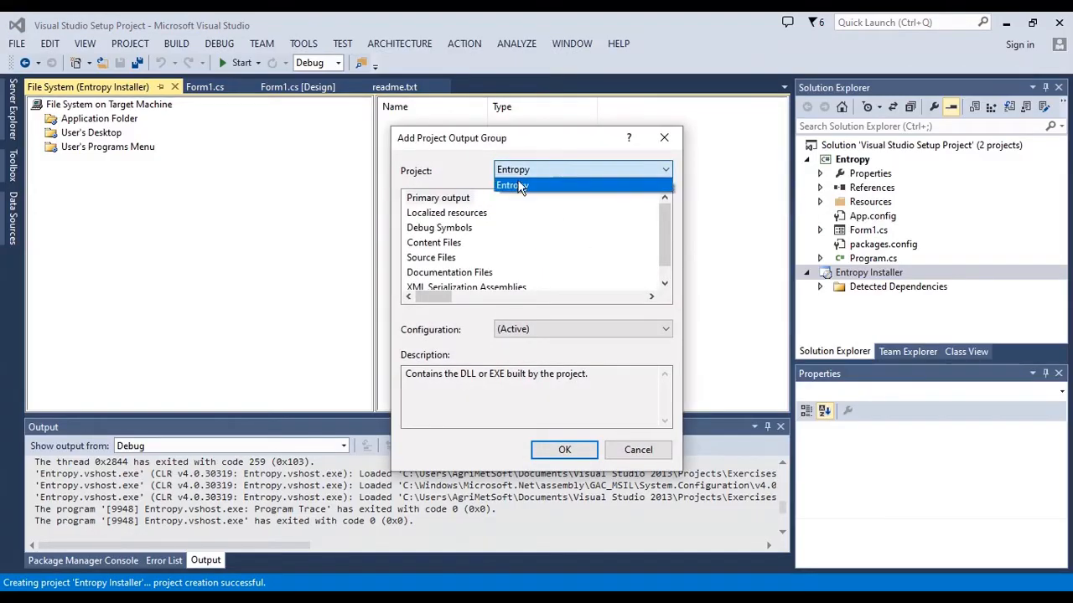
click(513, 184)
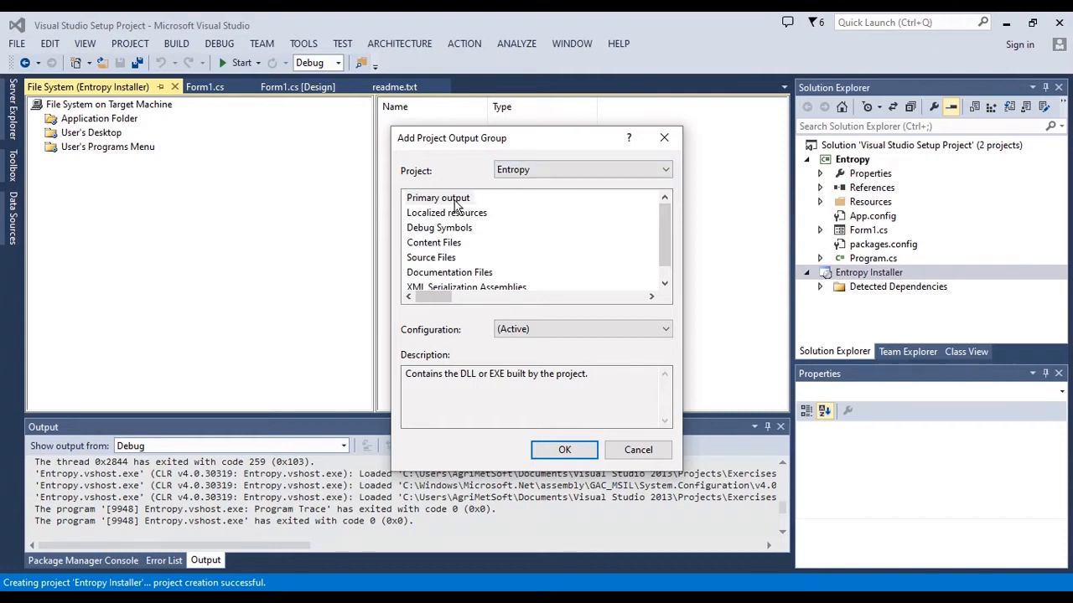
click(438, 198)
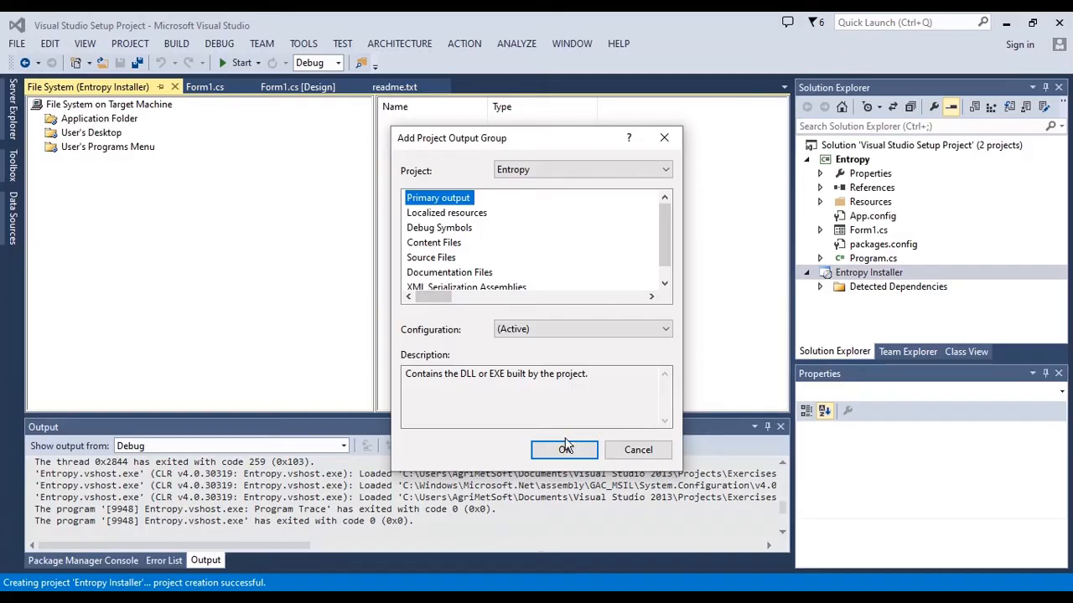
click(564, 450)
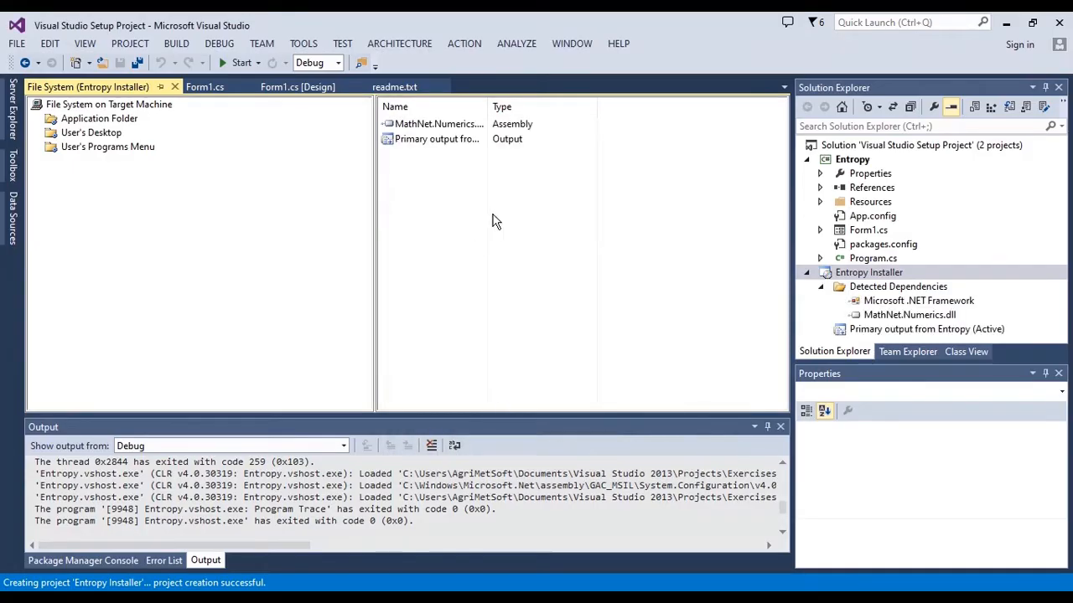
click(436, 139)
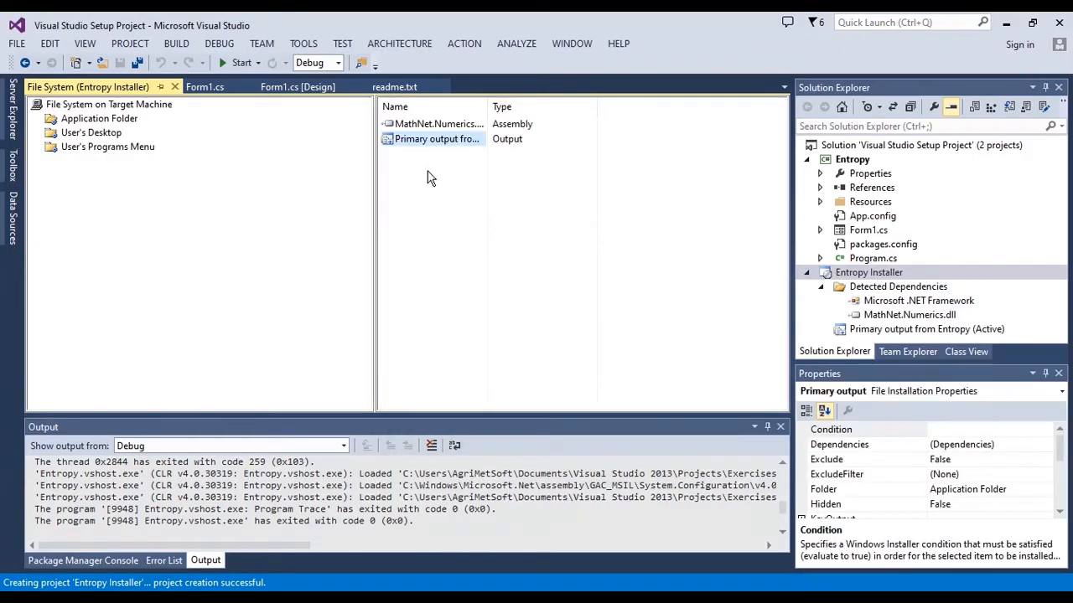
mouse_move(447, 189)
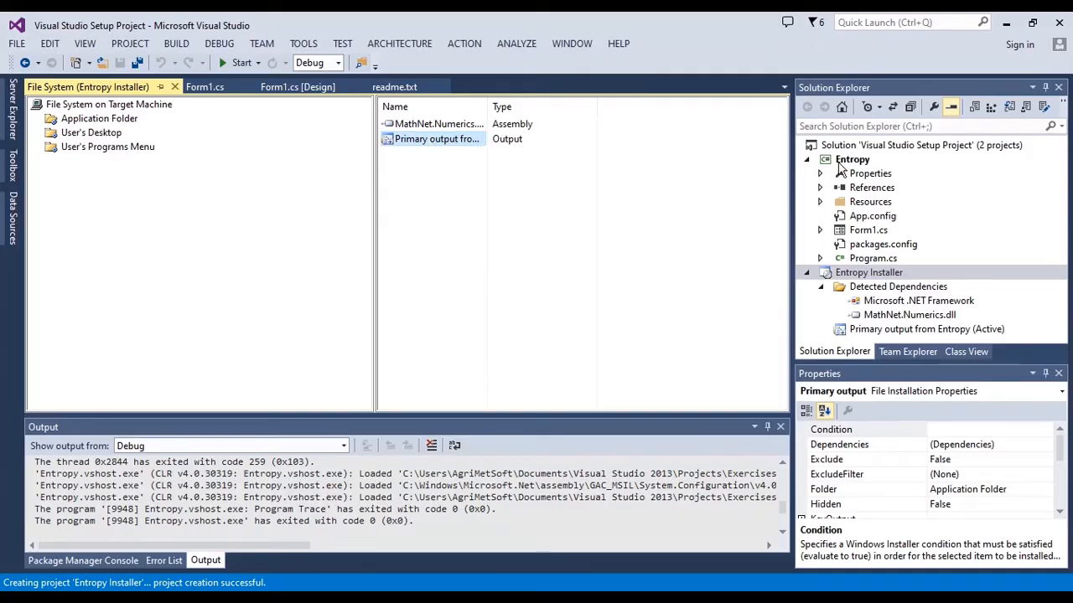
right_click(852, 159)
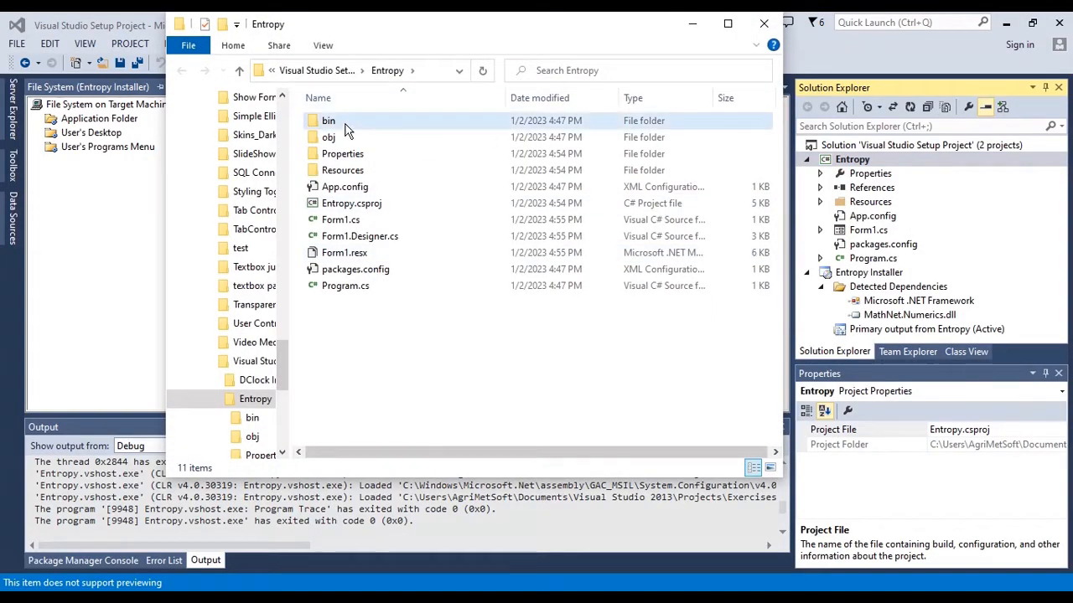
double_click(328, 120)
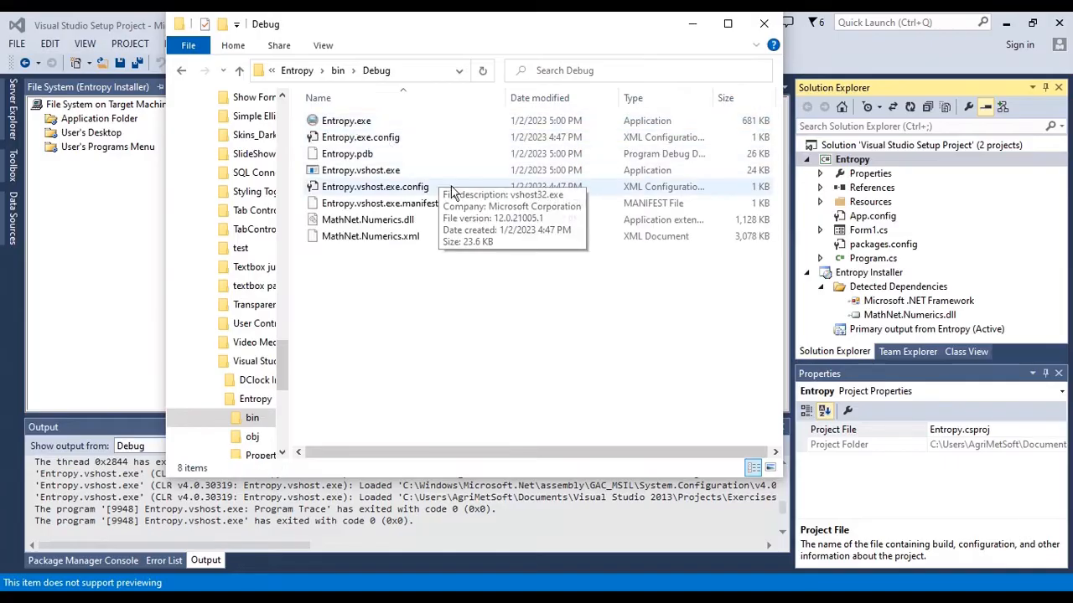
mouse_move(411, 235)
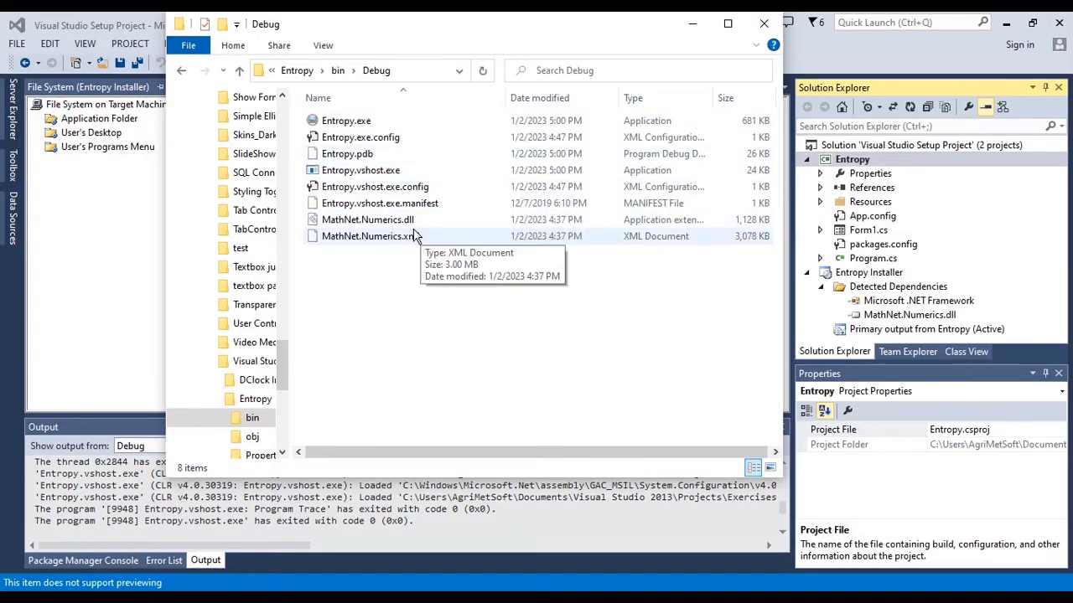
mouse_move(384, 219)
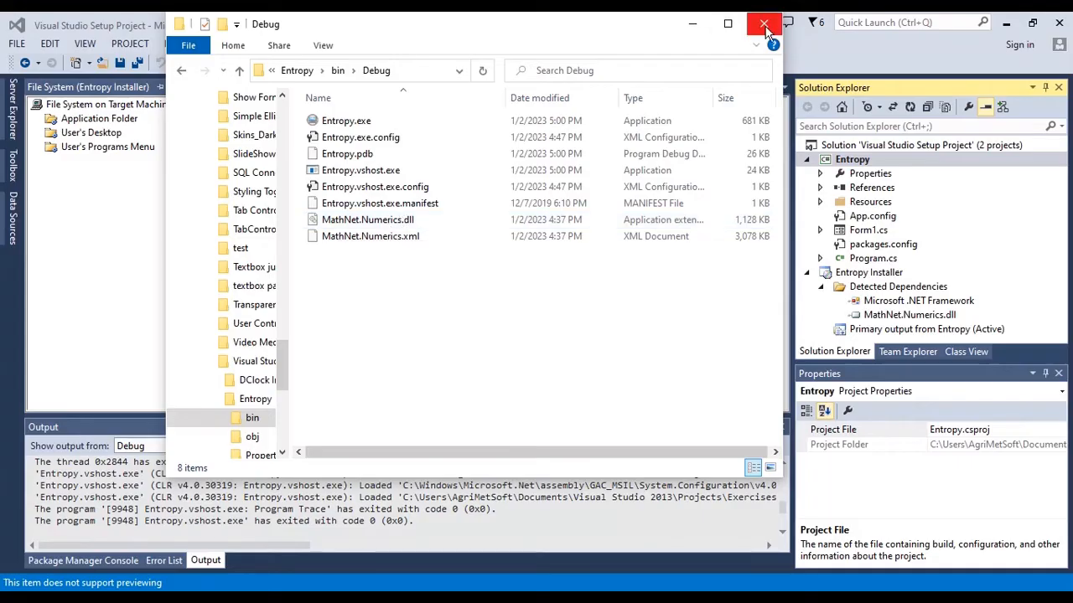
click(755, 24)
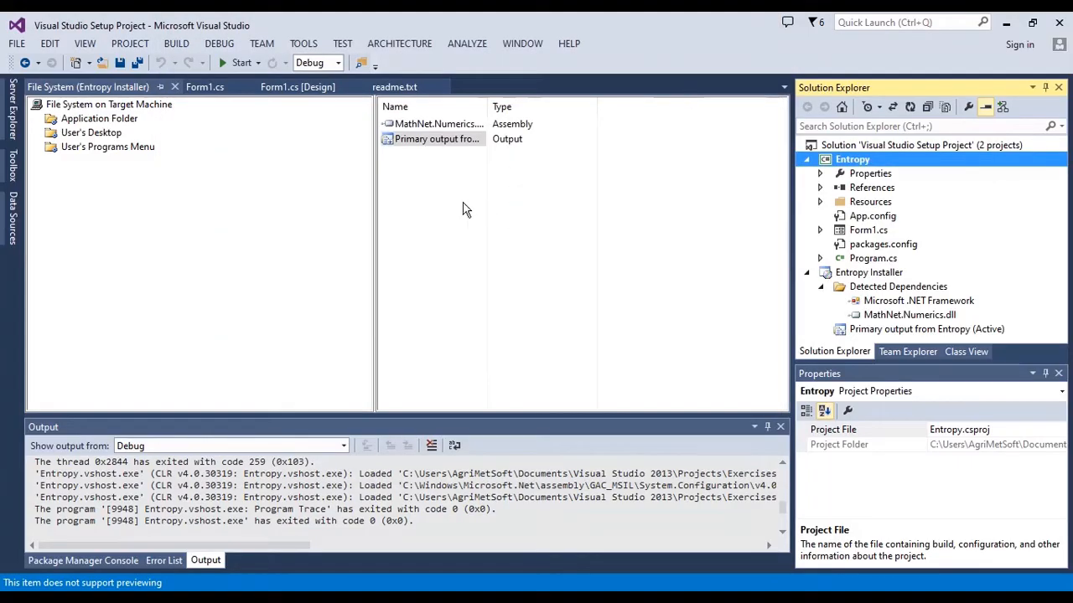
- Add ams.ico from the Entropy project's Resources folder to the Application Folder
right_click(466, 208)
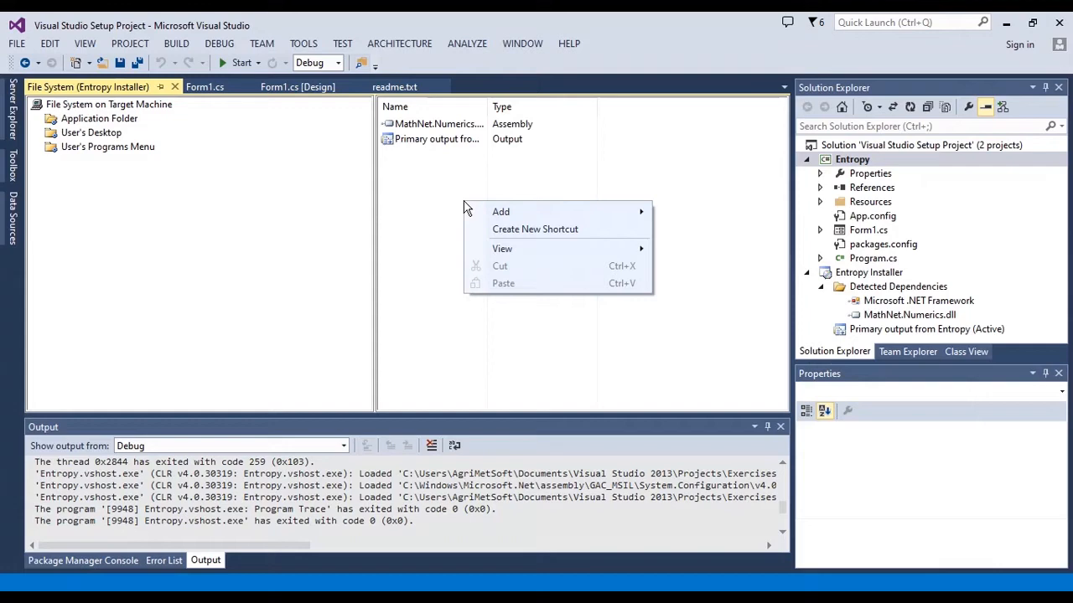
mouse_move(501, 211)
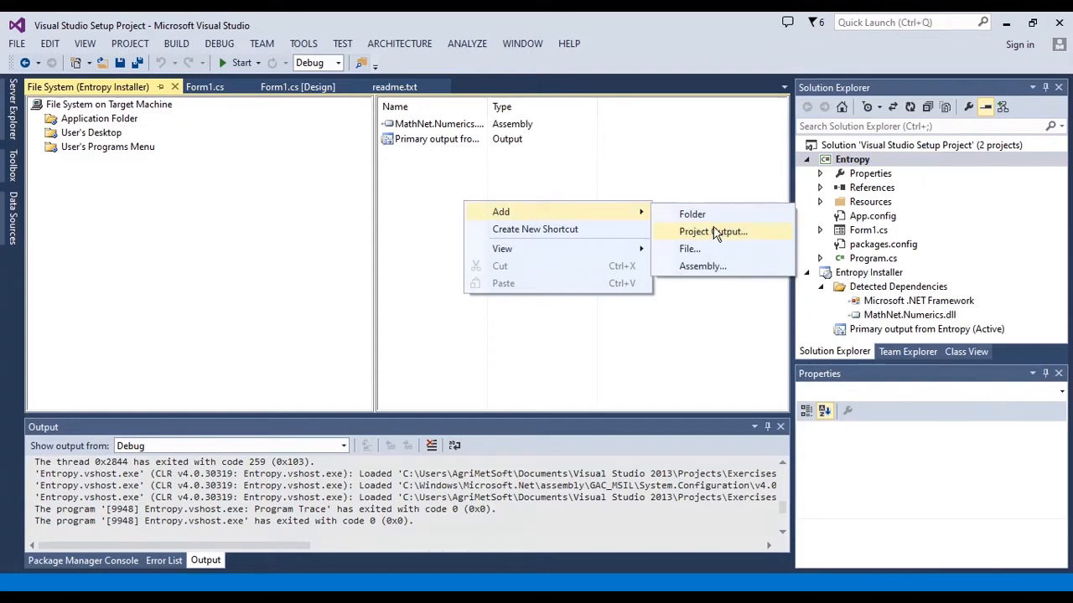
click(690, 248)
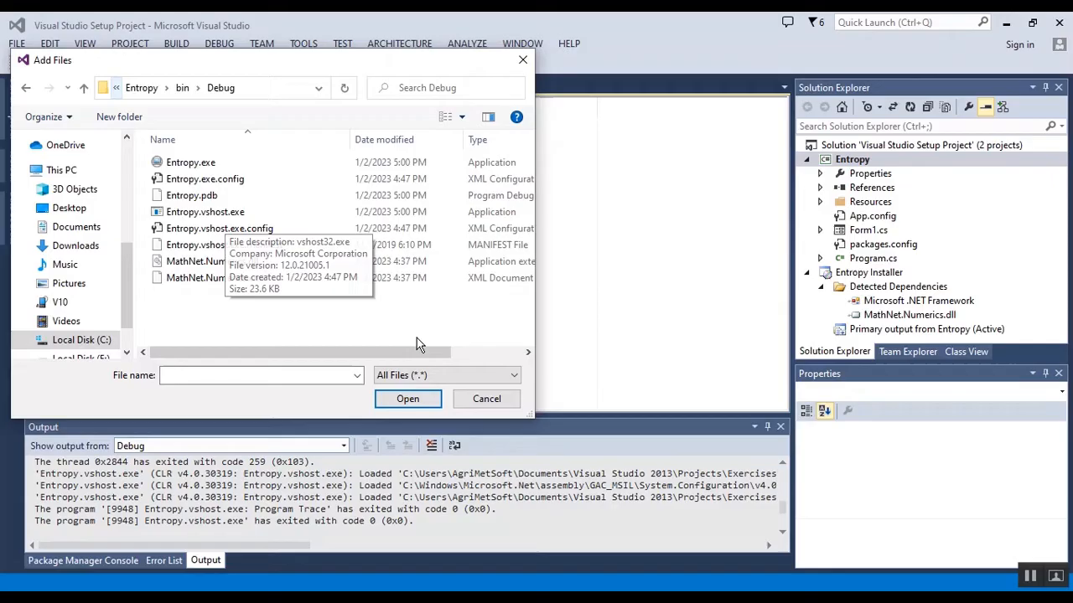
click(447, 375)
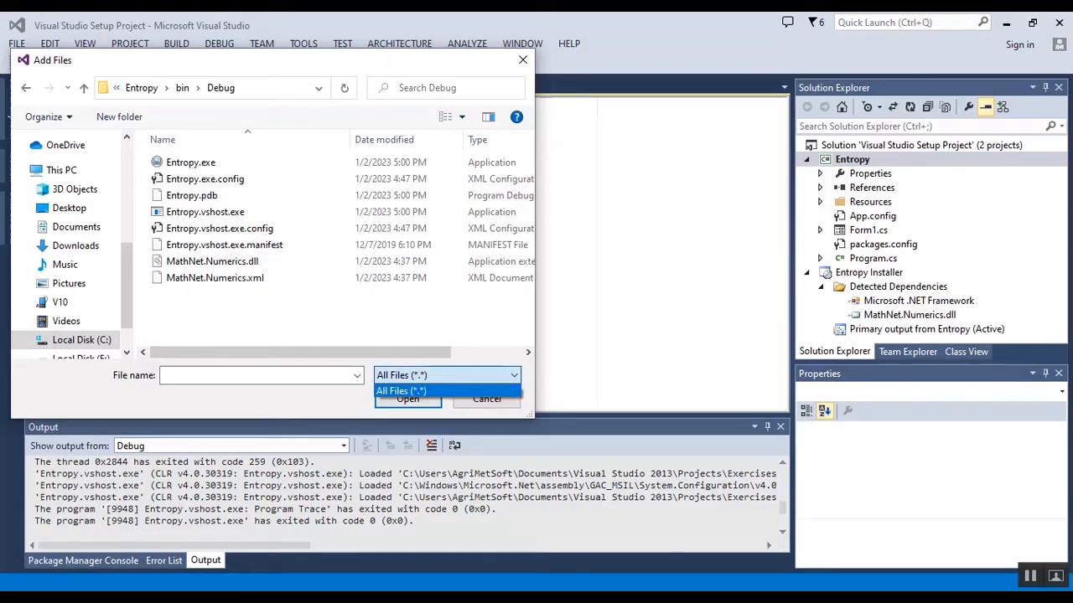
click(446, 390)
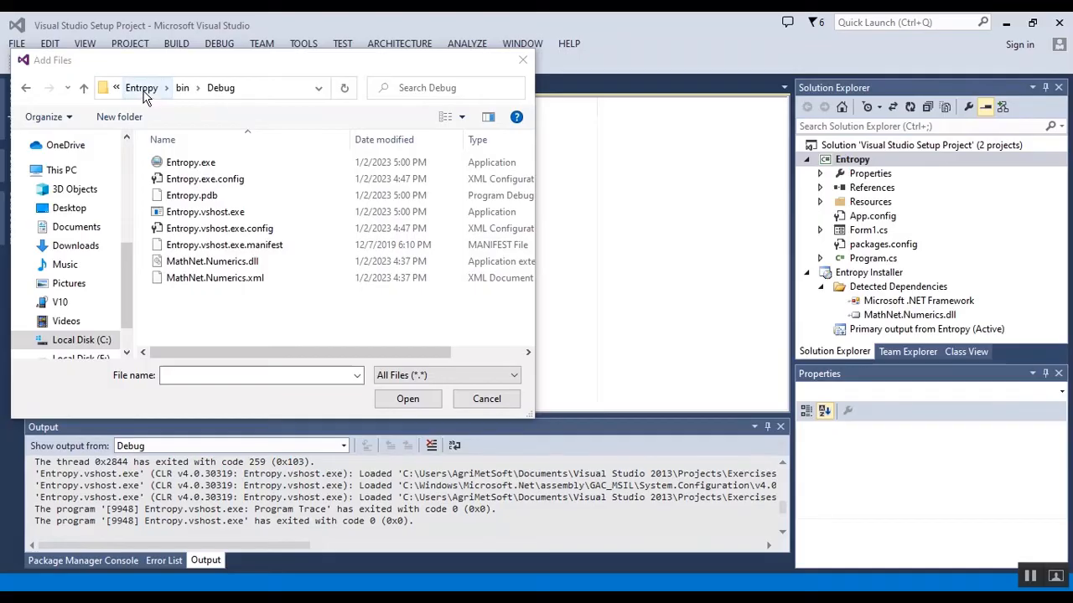
click(145, 87)
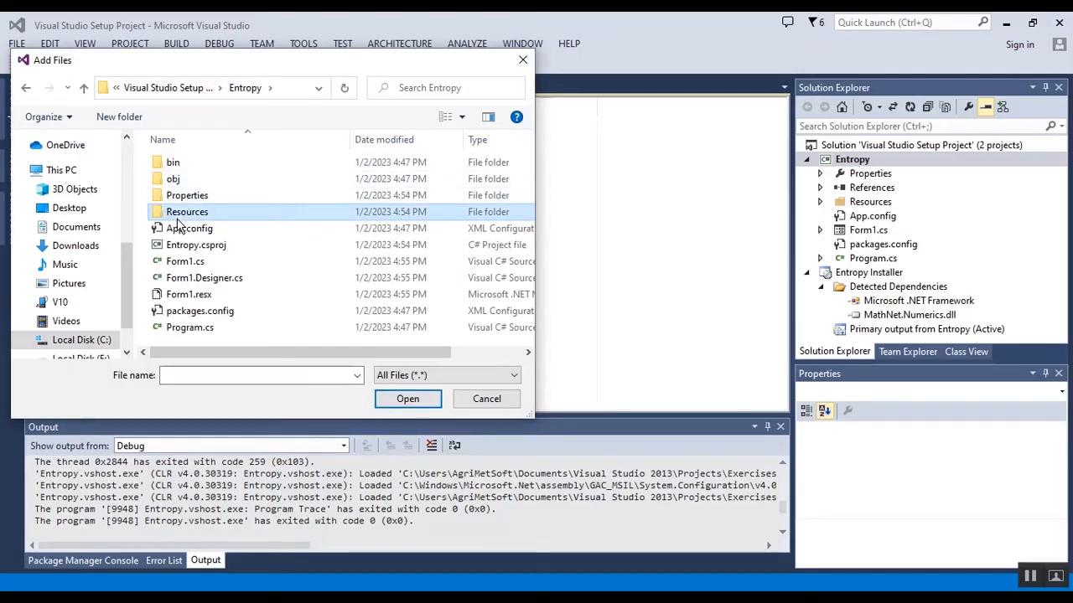
double_click(187, 211)
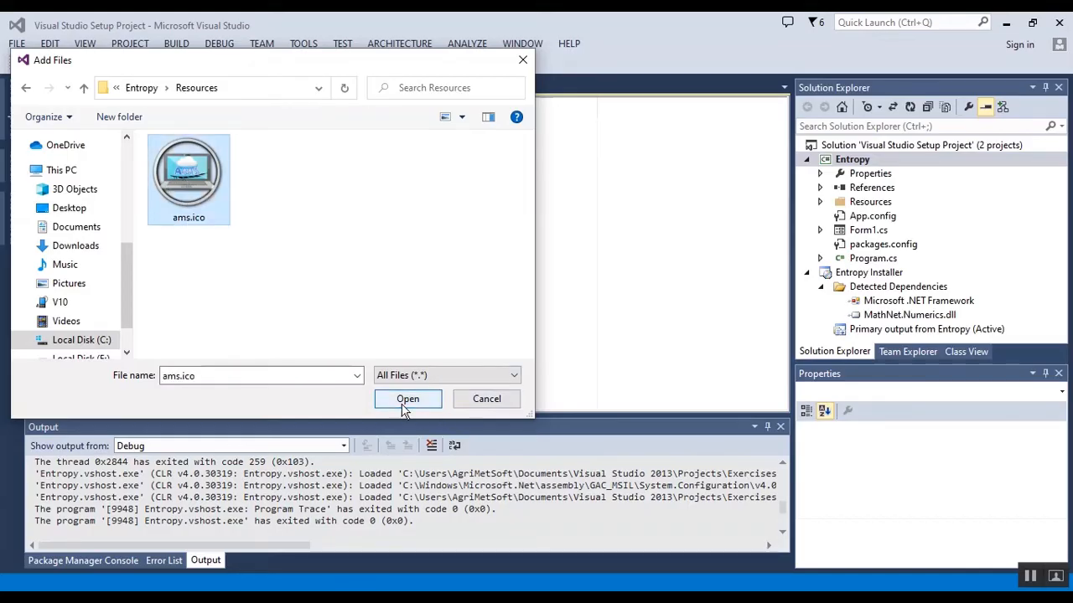
click(407, 398)
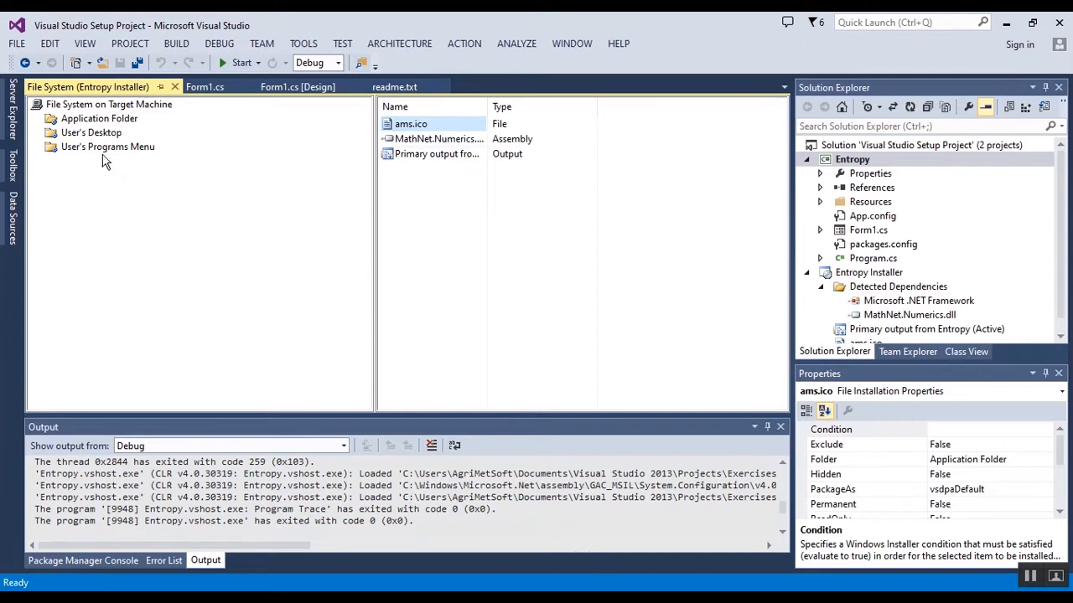
- Create a User's Desktop shortcut named Entropy targeting Primary output from Entropy
click(84, 132)
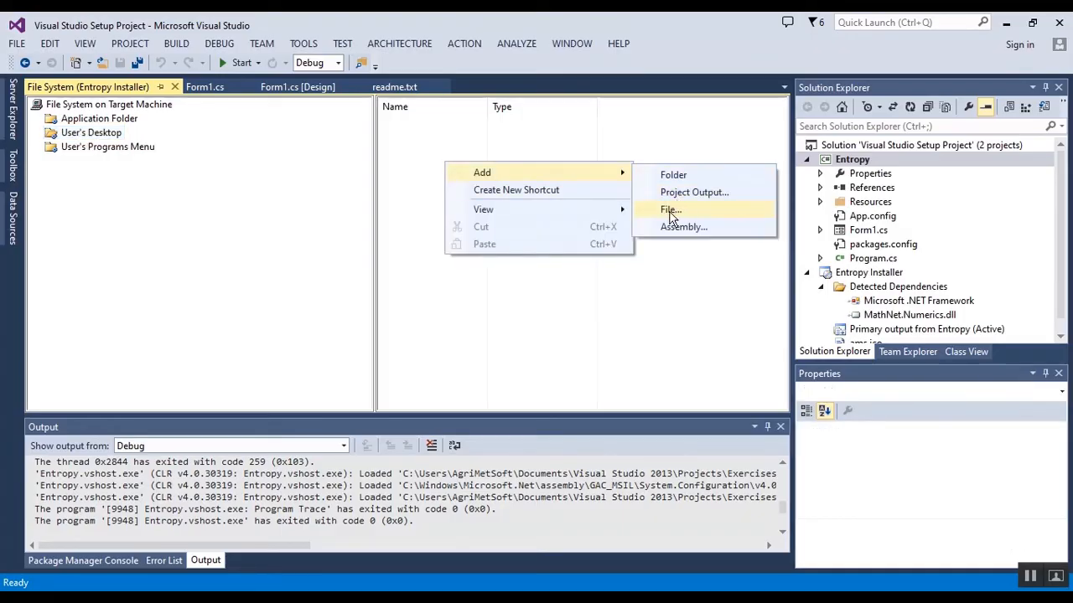
mouse_move(512, 191)
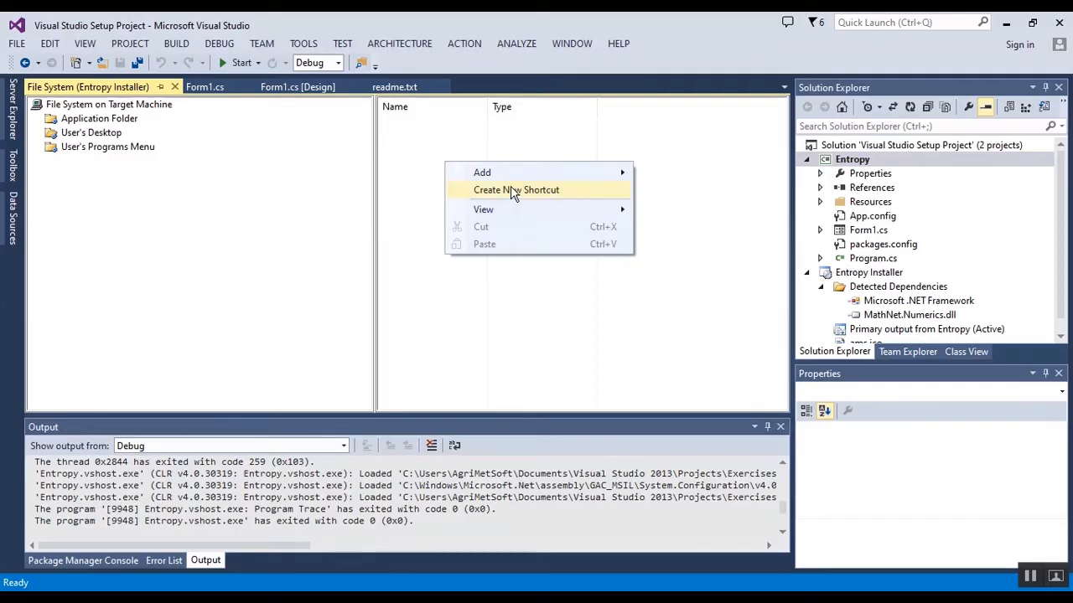
click(515, 190)
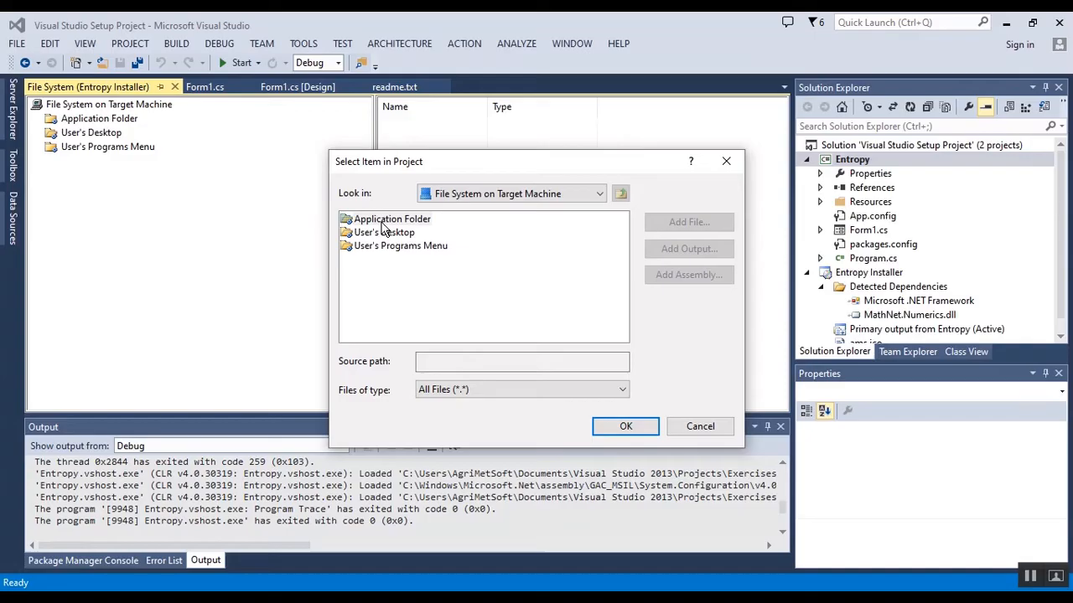
double_click(391, 218)
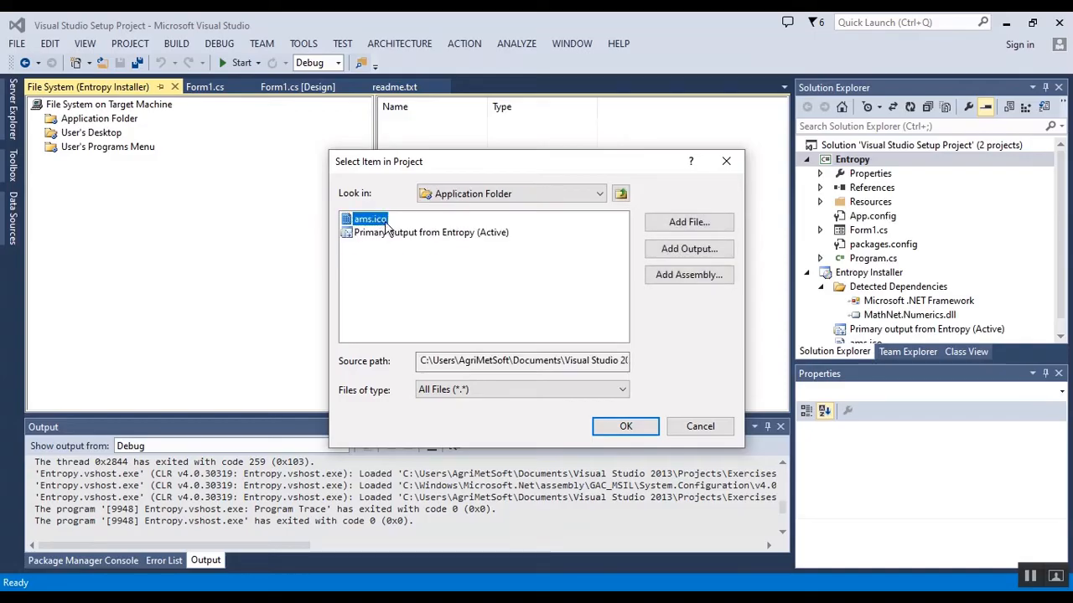
click(431, 232)
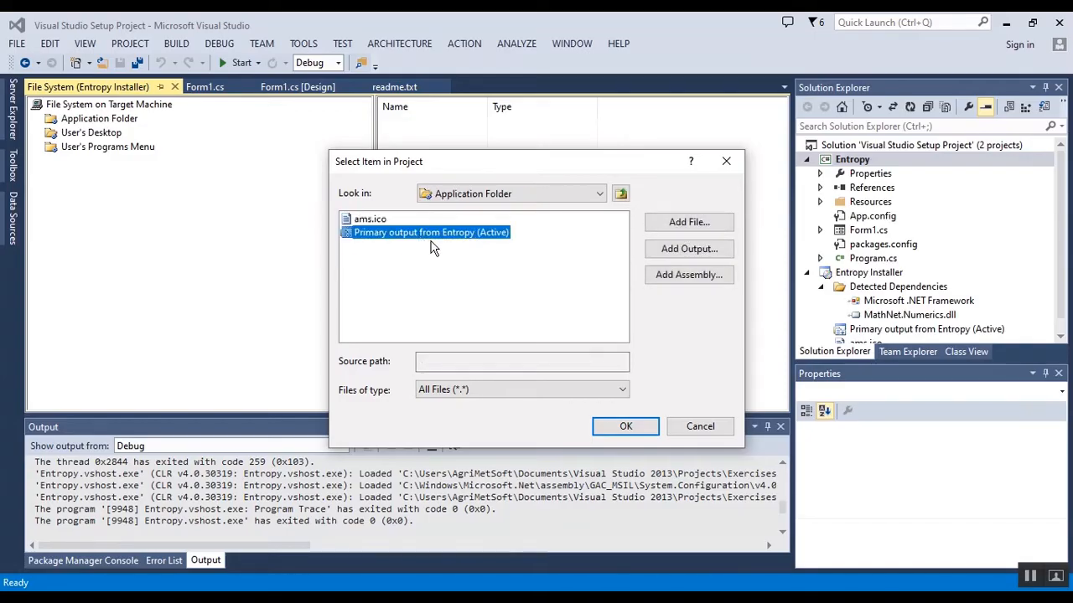
mouse_move(625, 427)
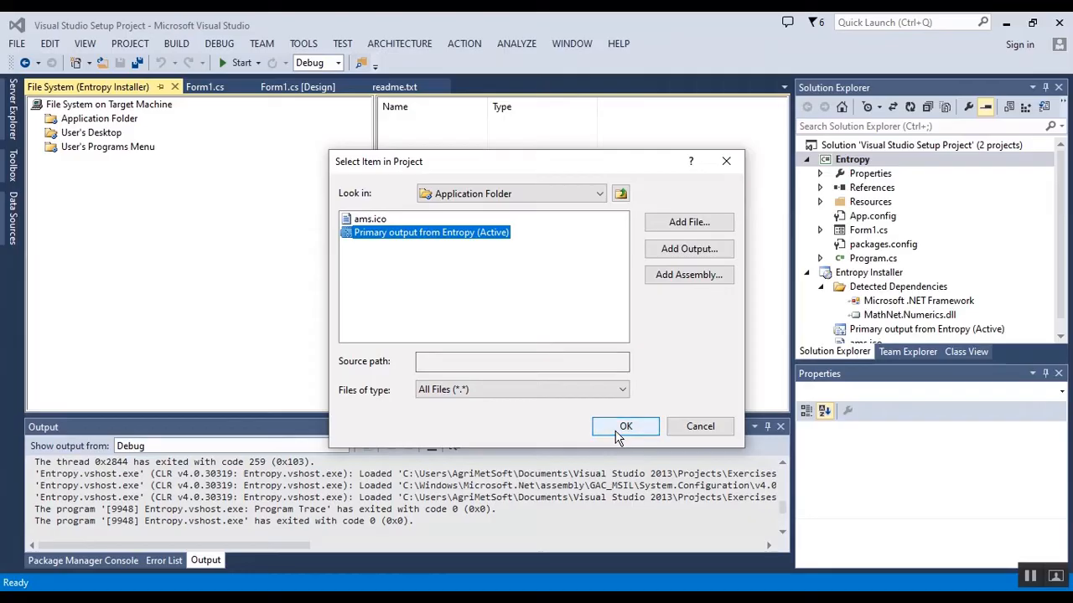
click(626, 426)
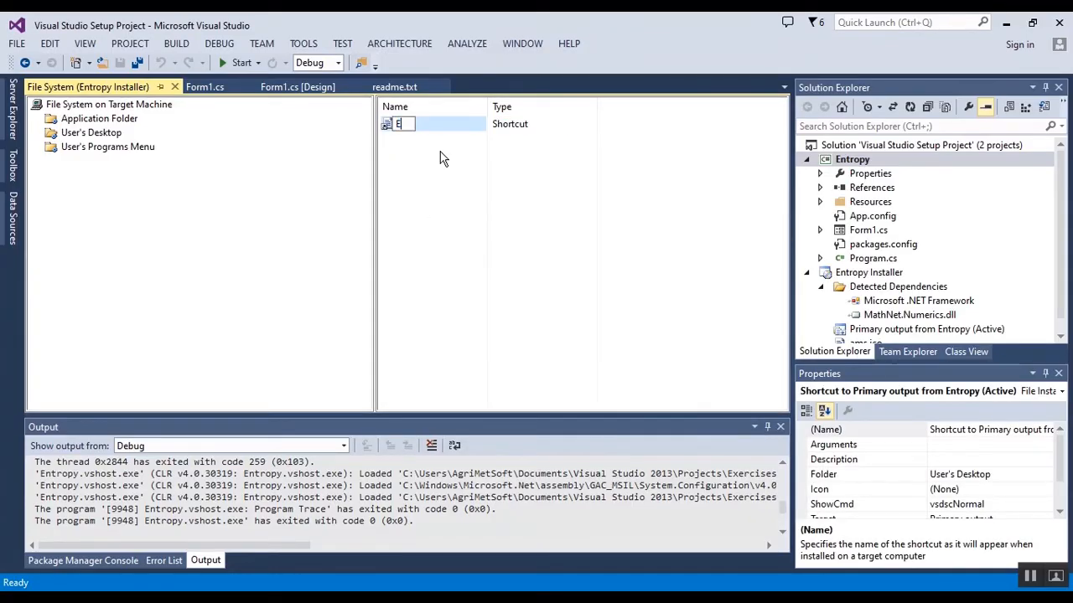
text(Entropy)
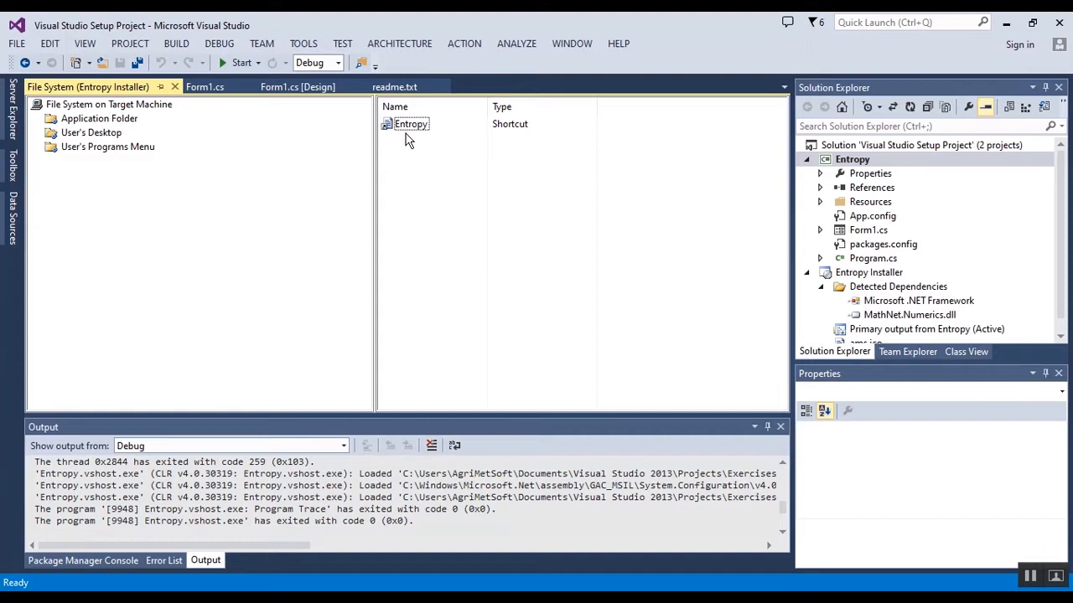
click(410, 123)
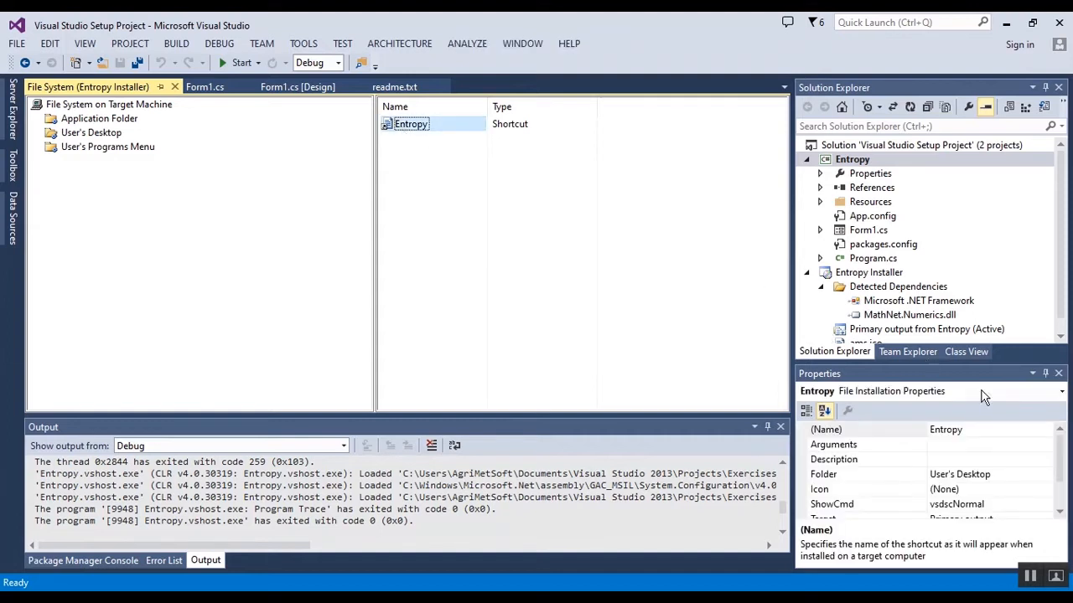
mouse_move(1022, 494)
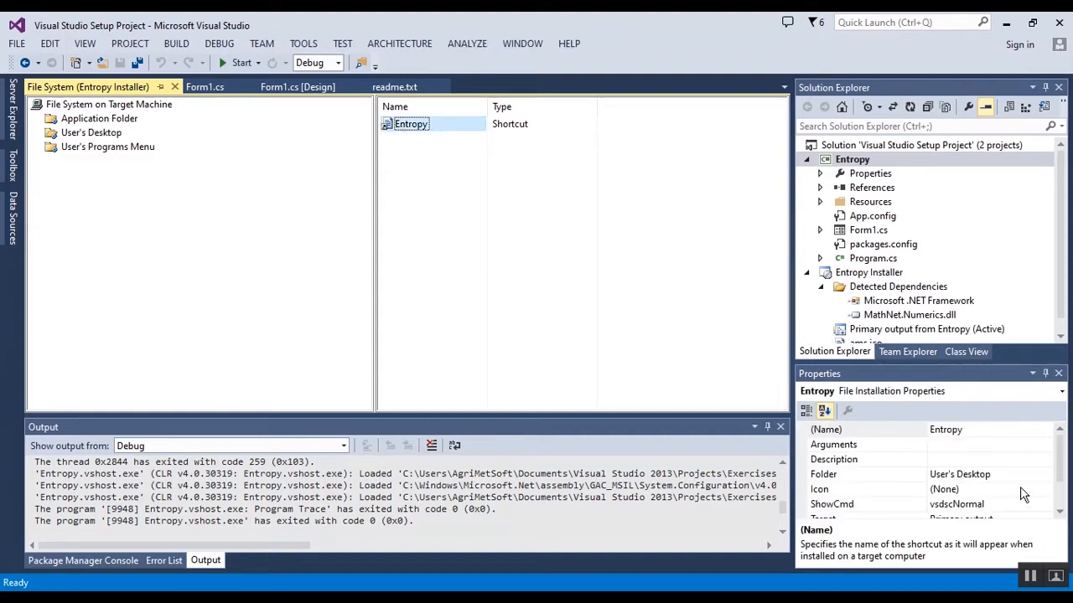
- Set the Entropy desktop shortcut's Icon to ams.ico from the Application Folder
click(1046, 489)
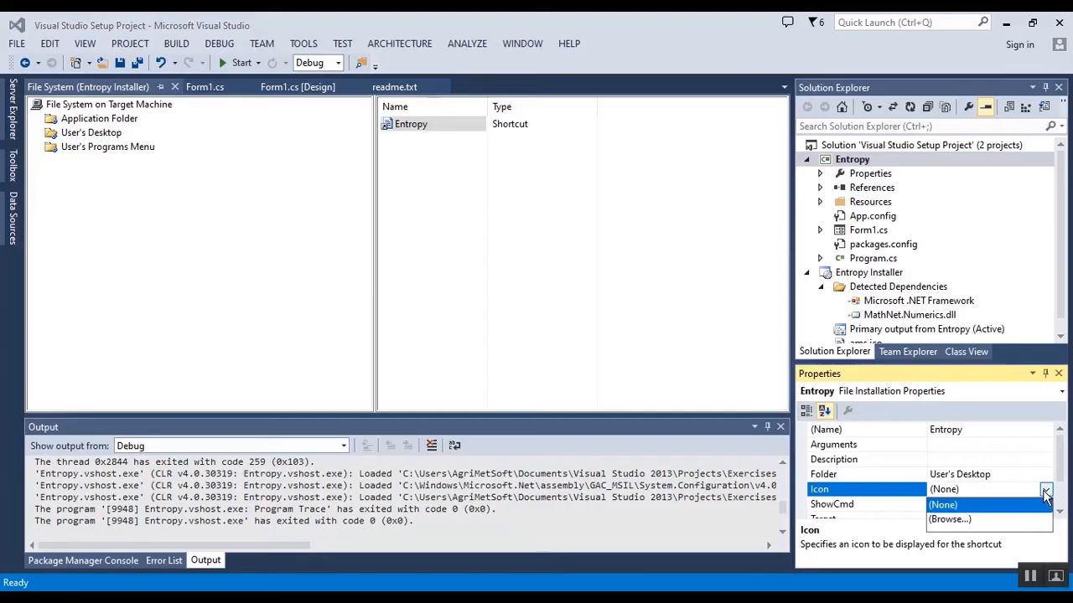
click(950, 519)
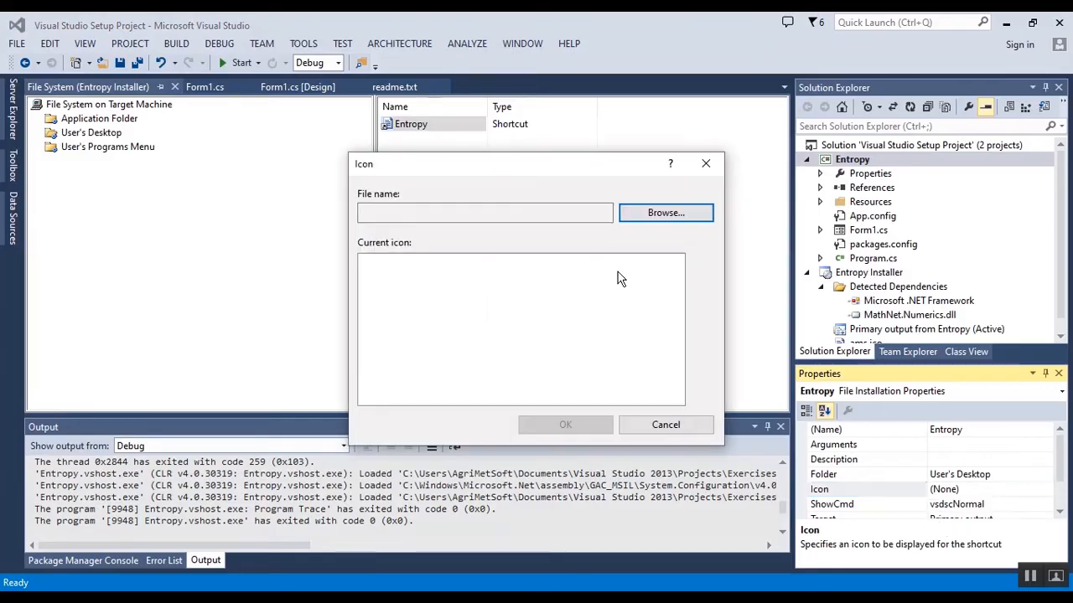
click(665, 212)
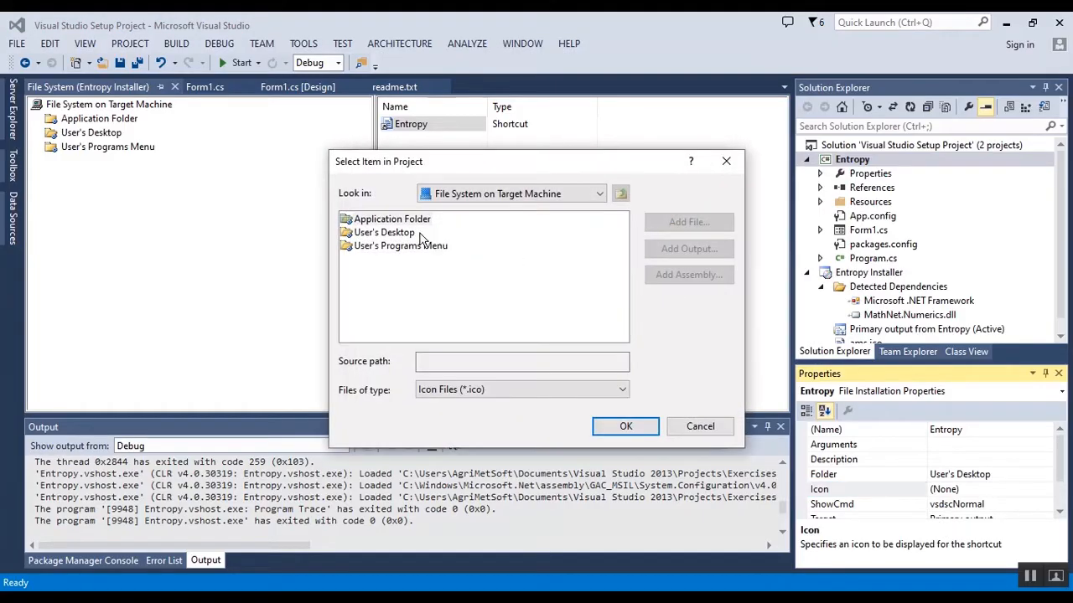
double_click(392, 219)
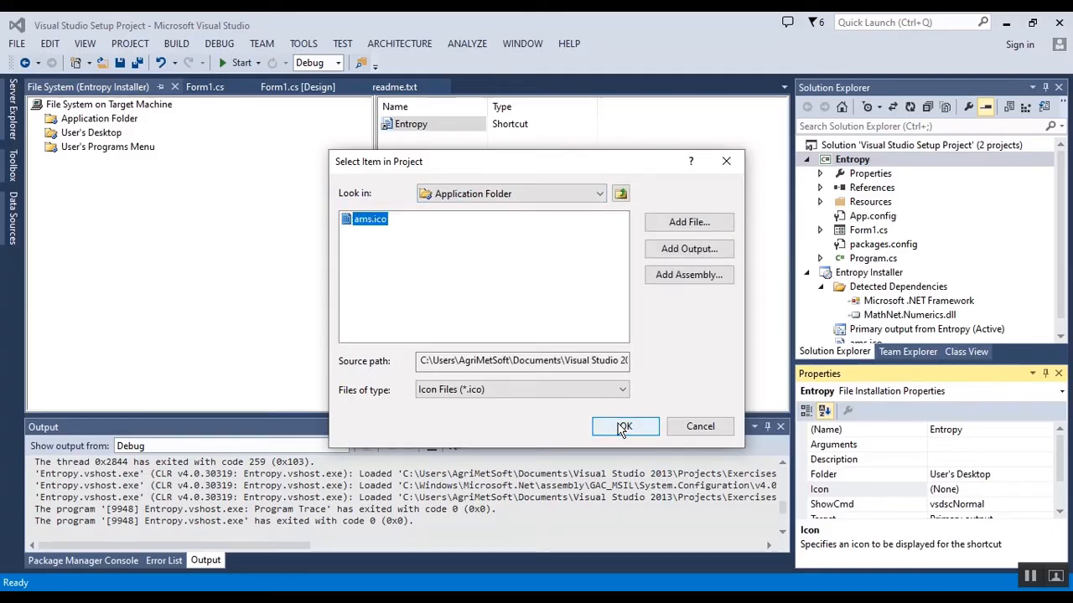
click(625, 427)
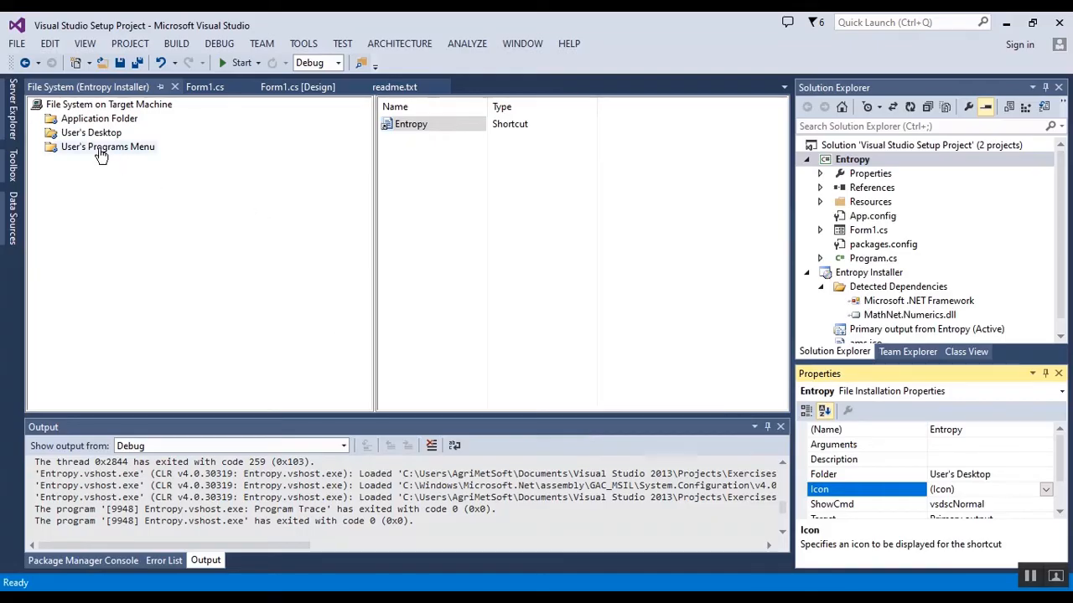
- Create a new folder named AgriMetSoft under User's Programs Menu
right_click(104, 147)
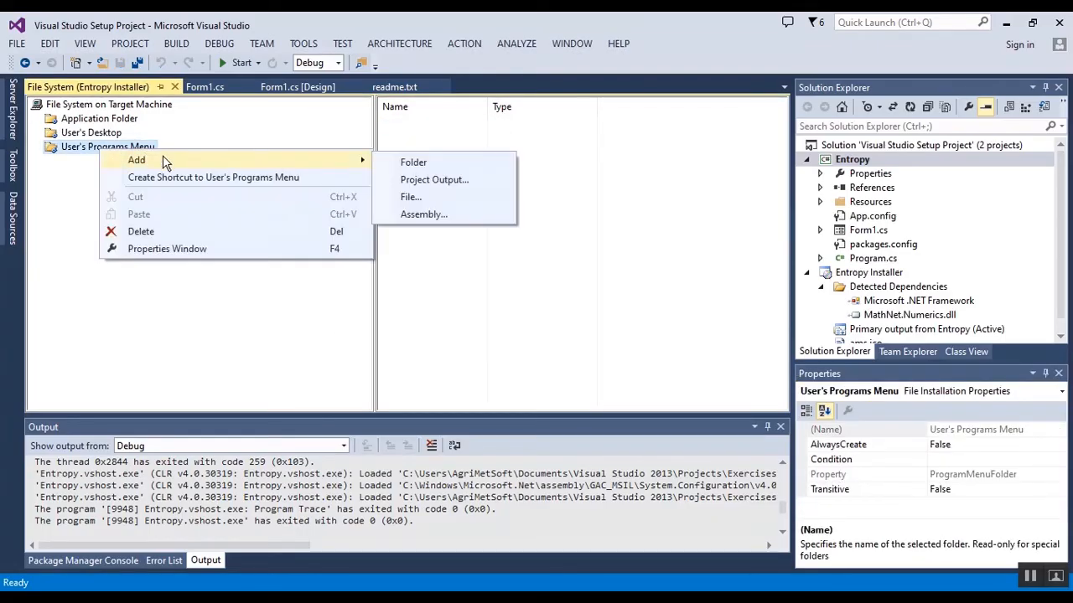
mouse_move(414, 161)
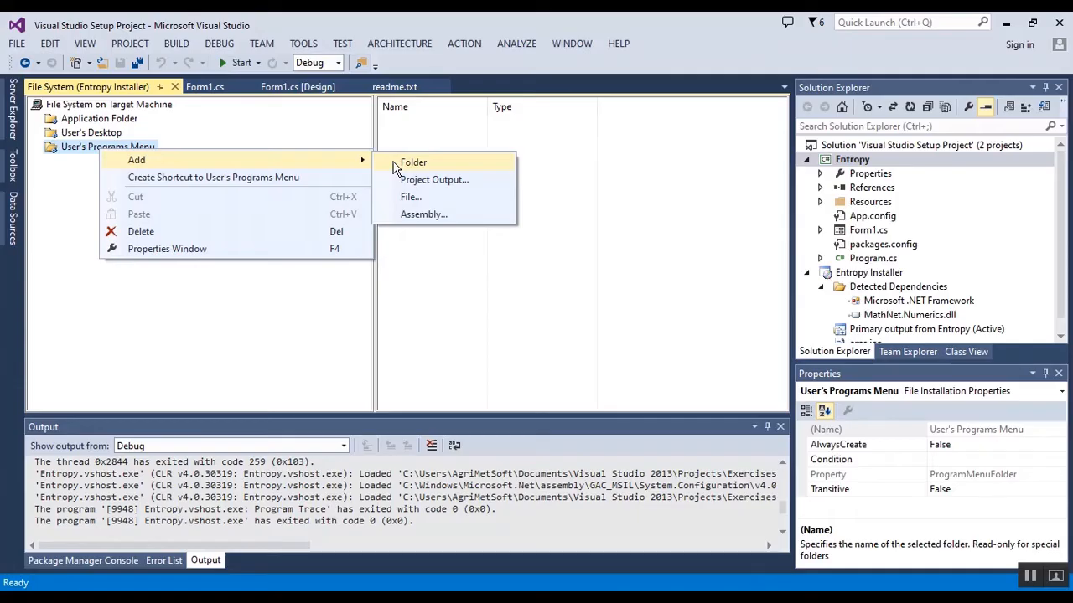
mouse_move(92, 160)
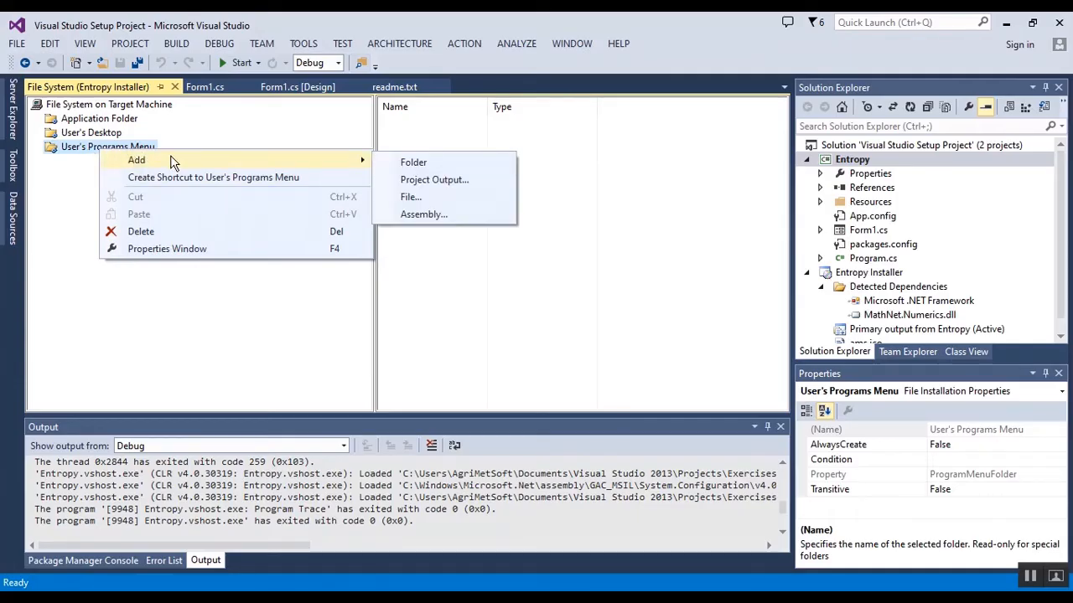
click(413, 162)
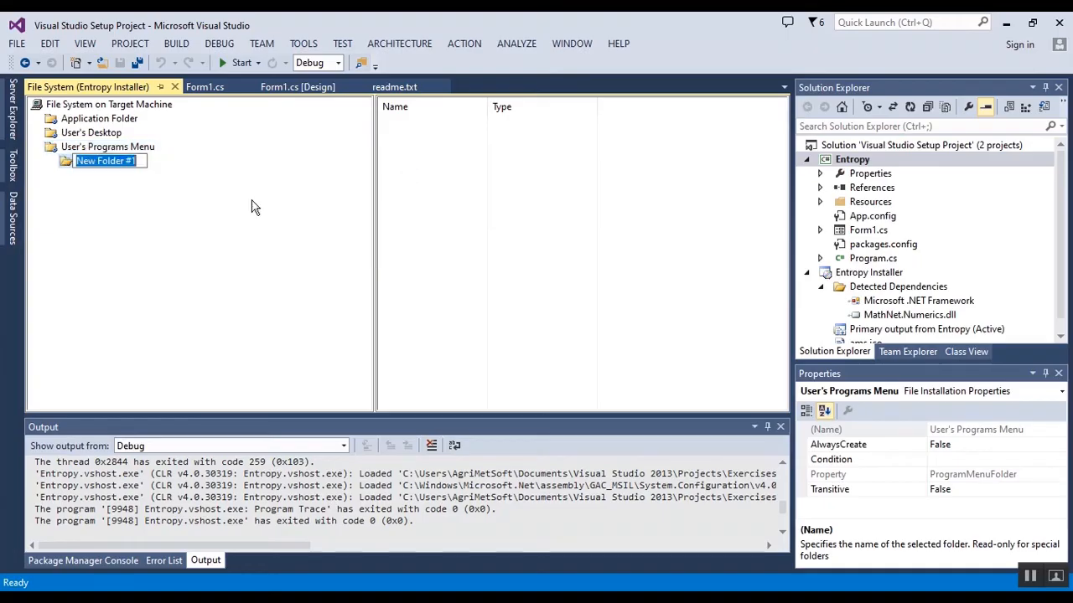
mouse_move(168, 191)
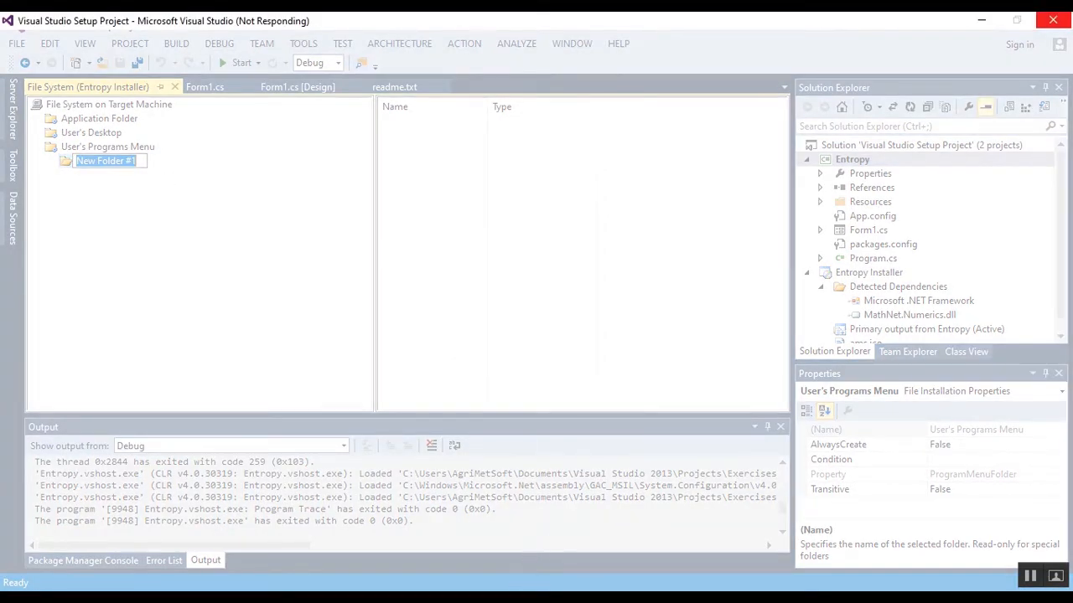
text(AgriMe)
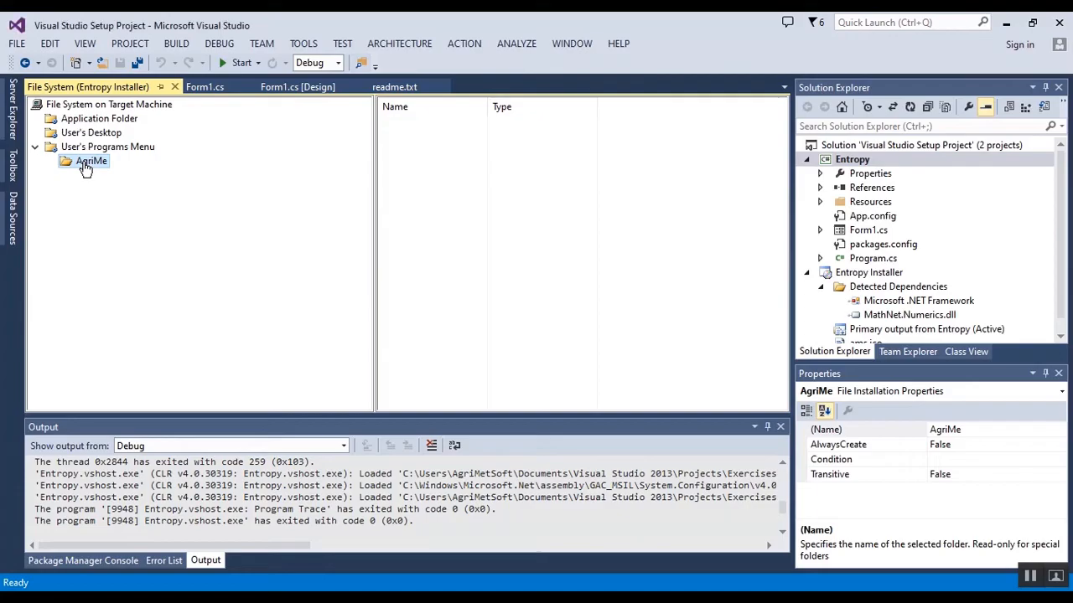
double_click(87, 160)
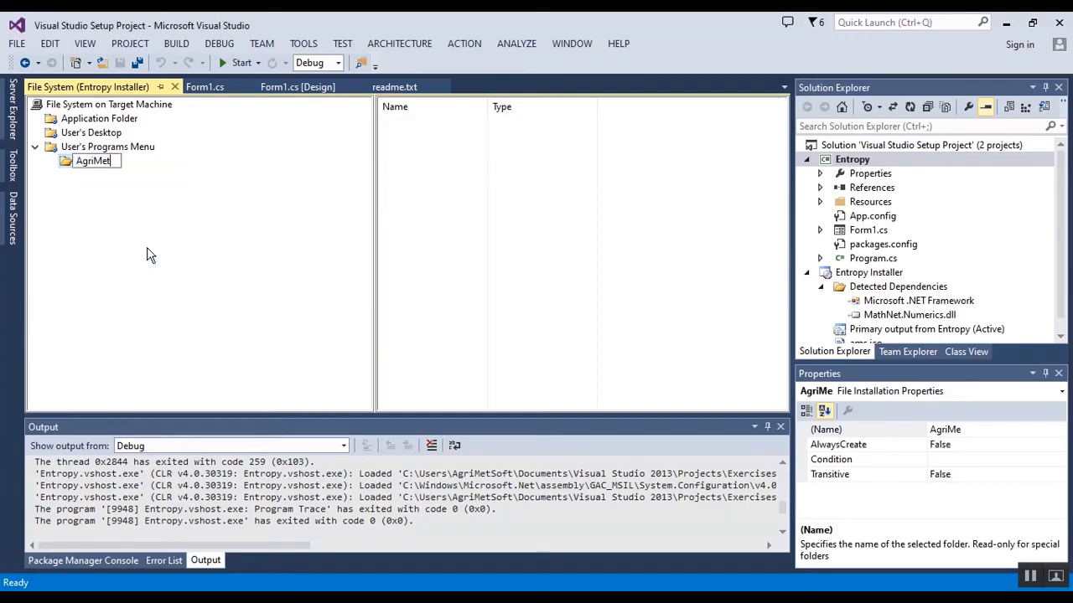
text(Soft)
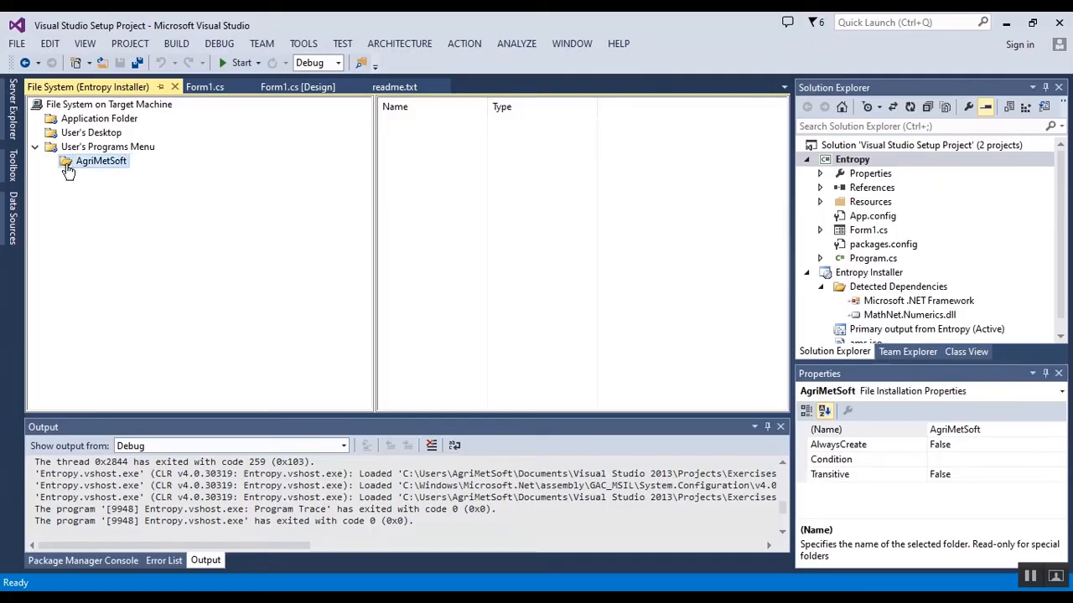
mouse_move(81, 165)
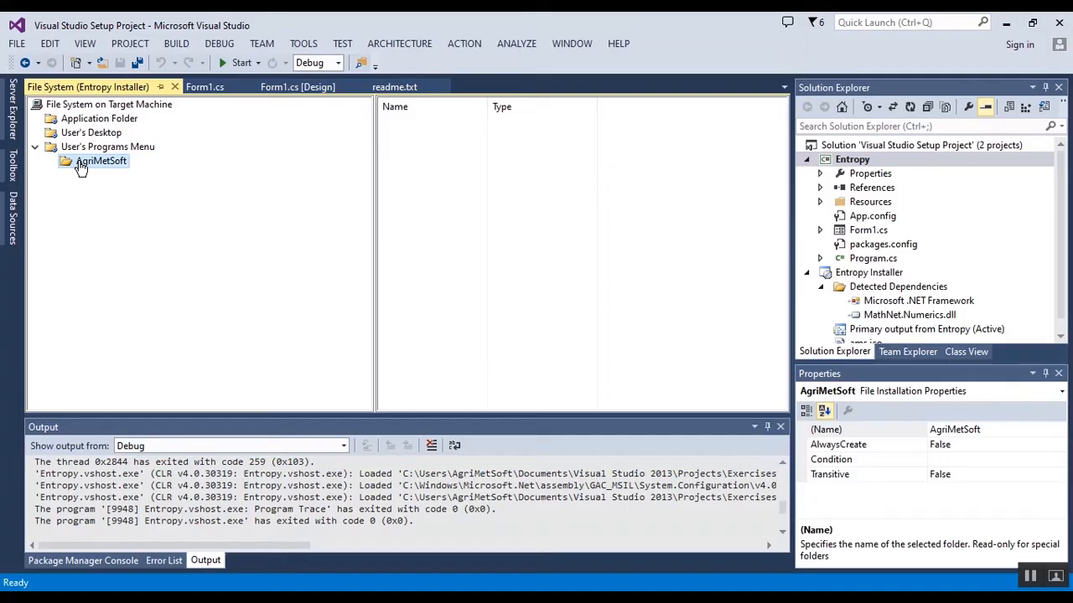
- Create an Entropy shortcut in AgriMetSoft targeting Primary output from Entropy
right_click(587, 210)
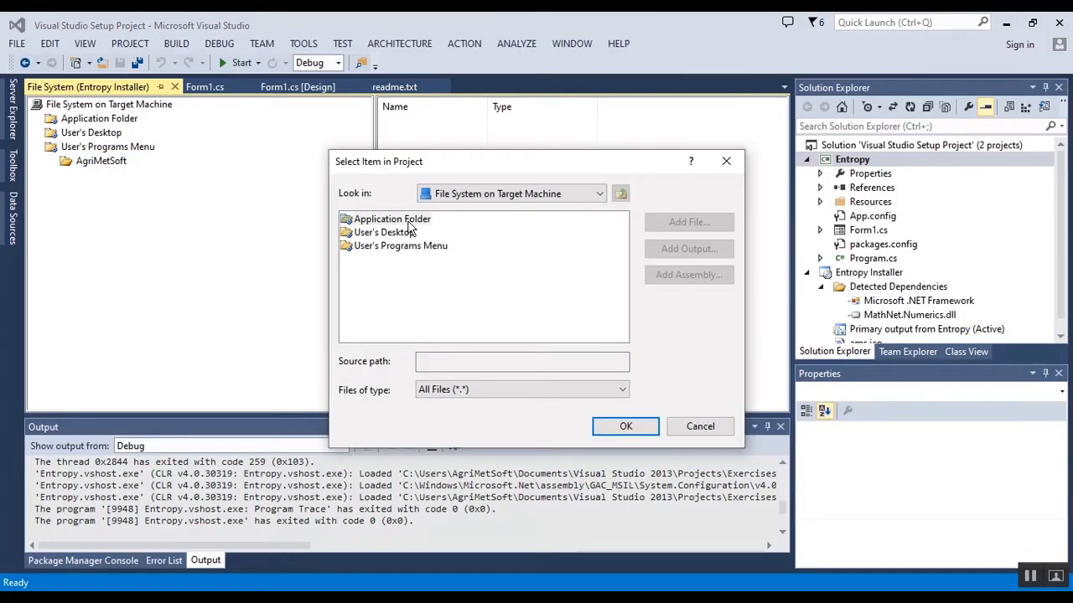
double_click(392, 219)
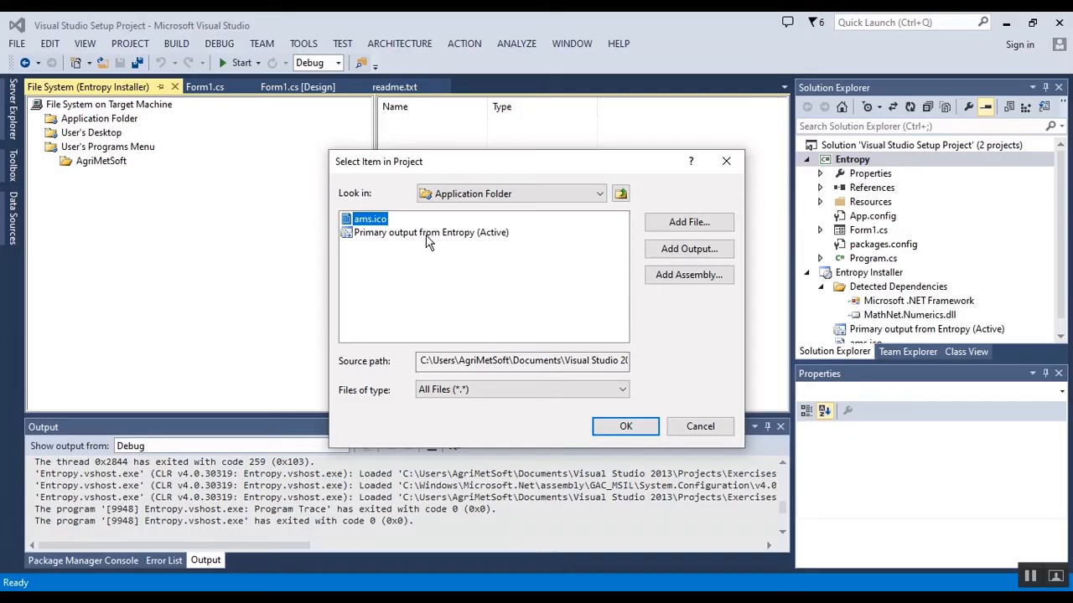
click(625, 426)
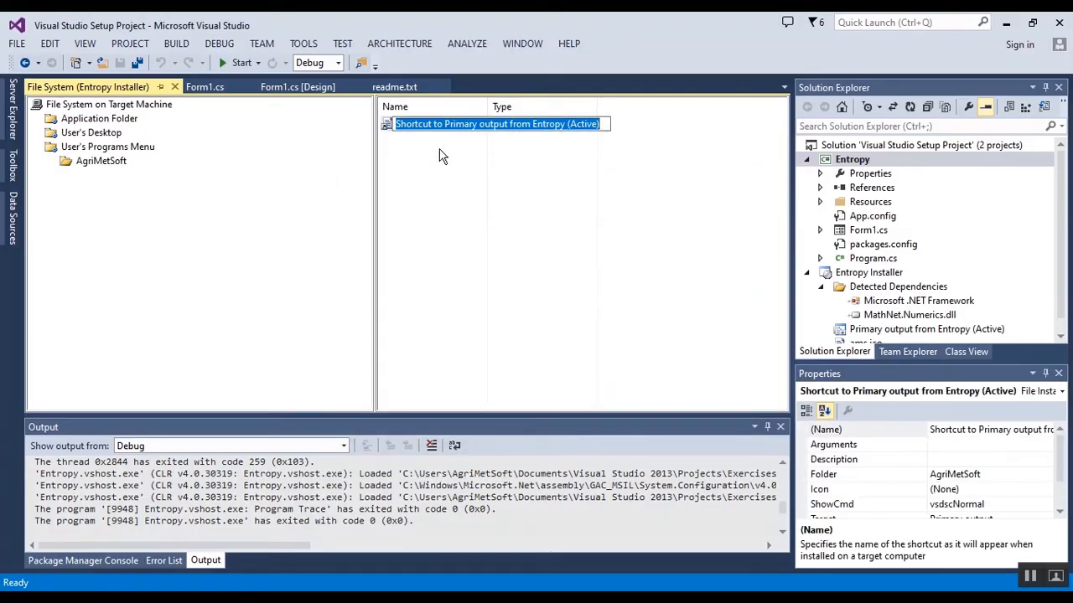
text(Entropy)
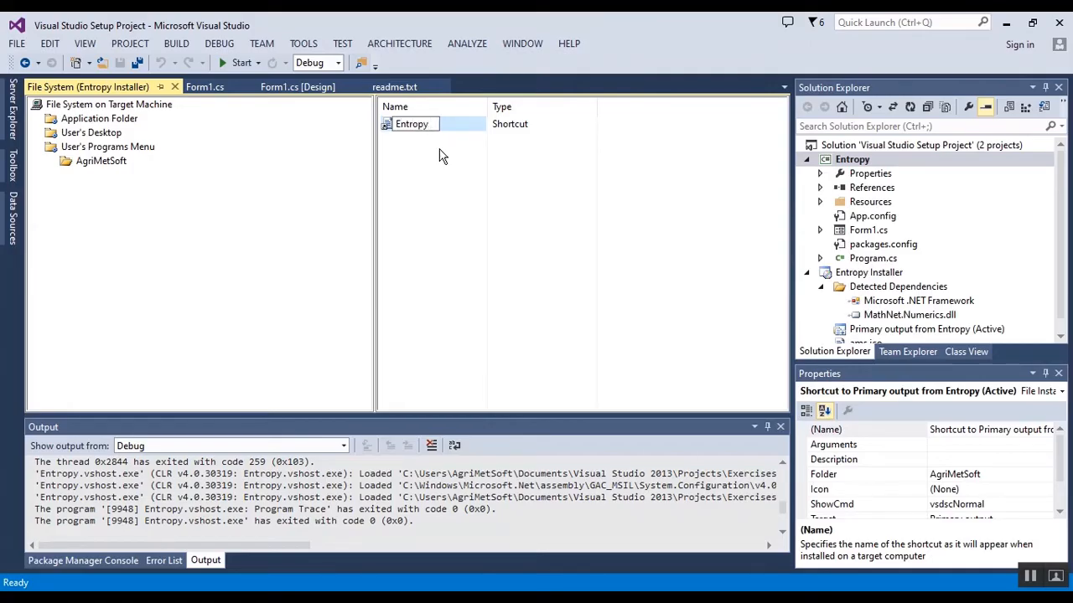
click(411, 123)
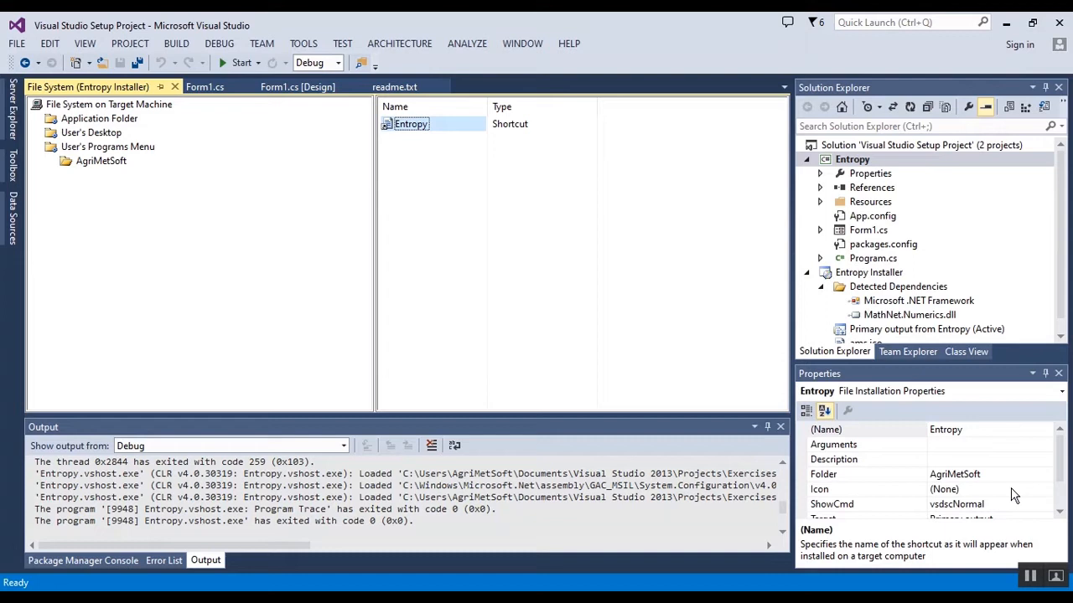
click(1046, 489)
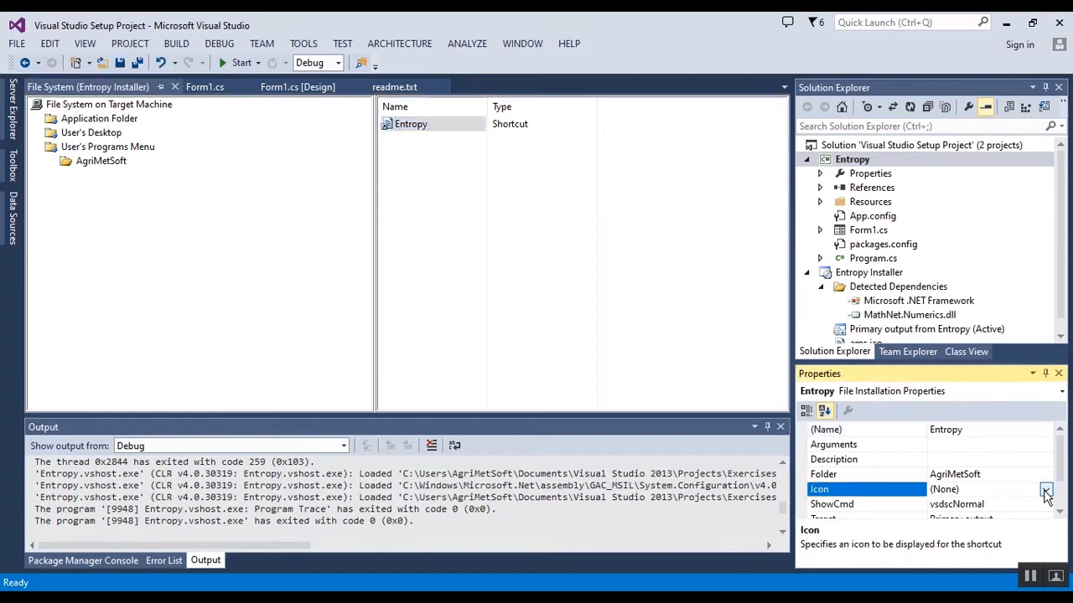
- Assign ams.ico from the Application Folder as the Entropy shortcut's icon
click(1044, 489)
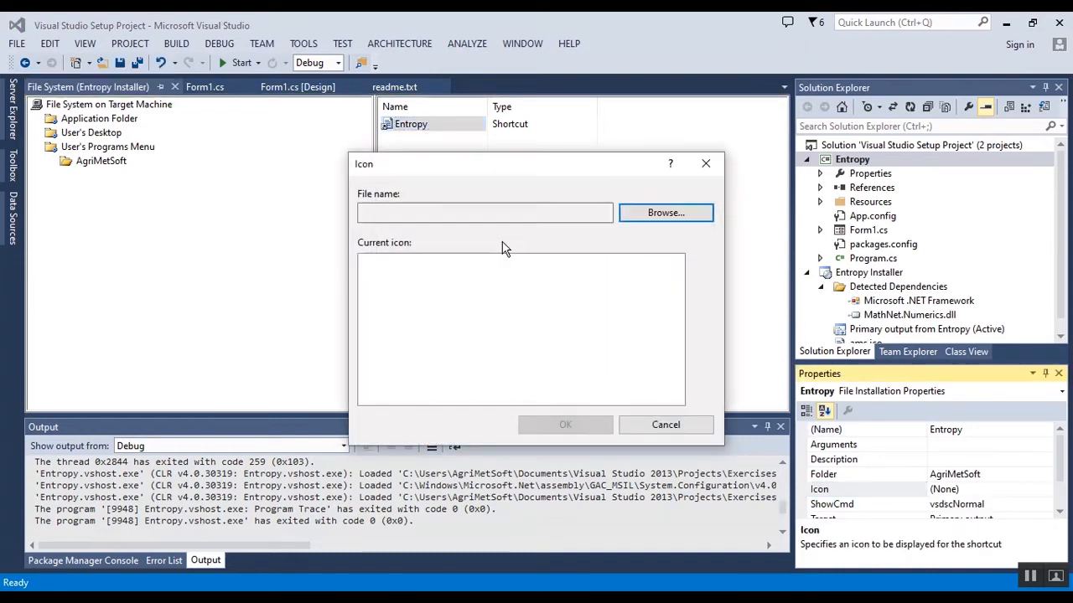
click(665, 212)
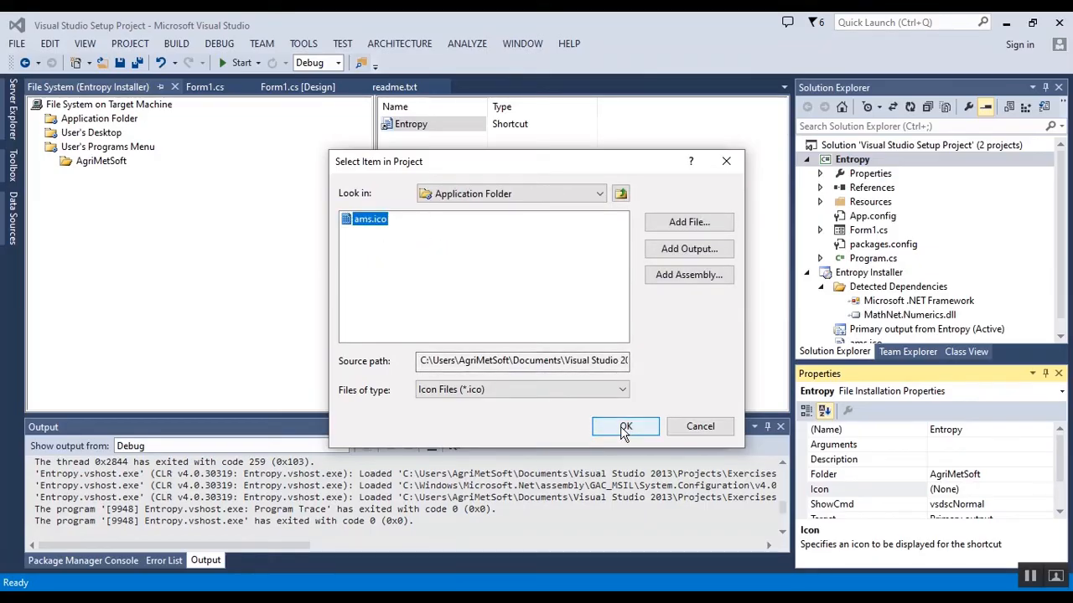
click(625, 426)
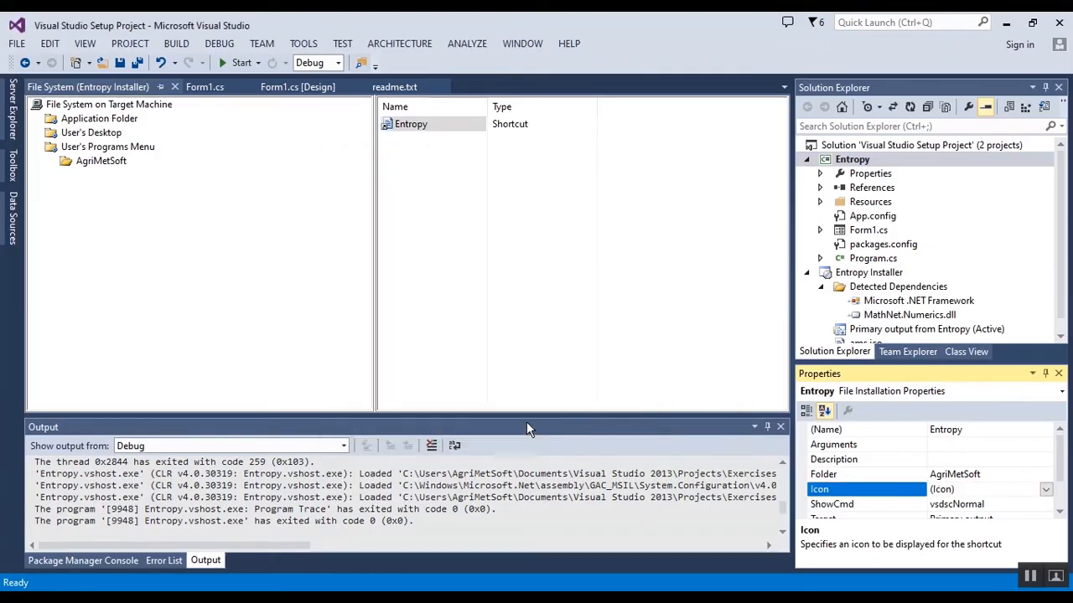
mouse_move(545, 274)
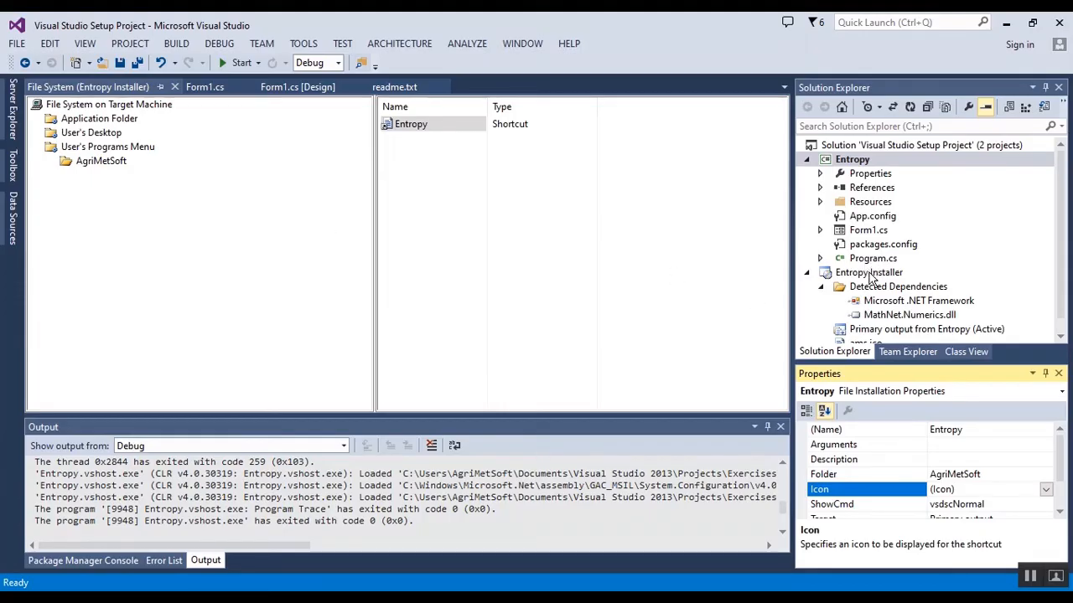
- Fill in the Entropy Installer's Author, set Manufacturer to AgriMetSoft, and save all projects
click(868, 272)
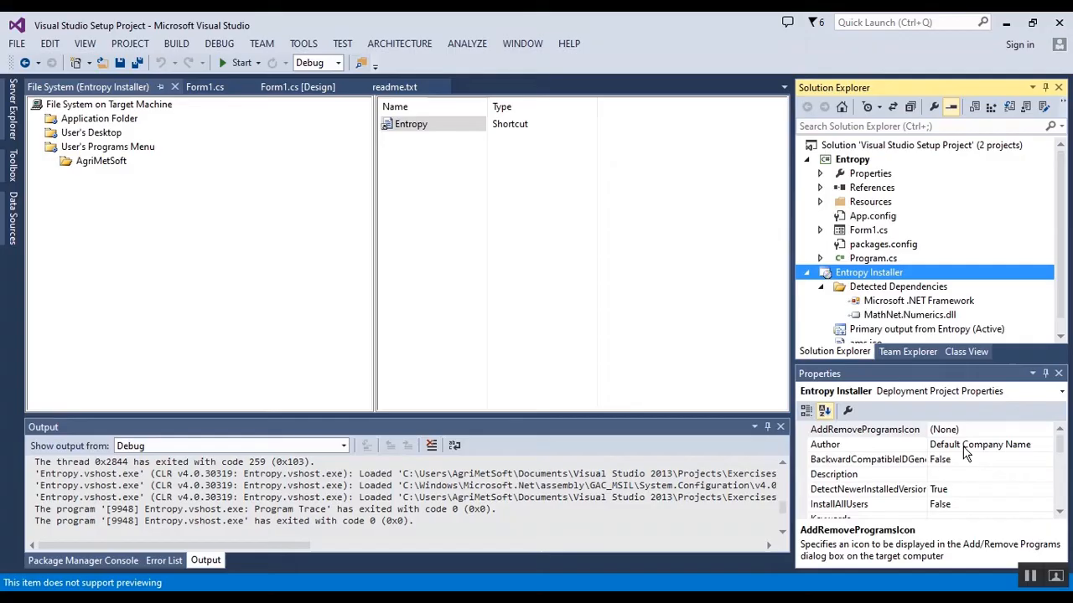
click(866, 444)
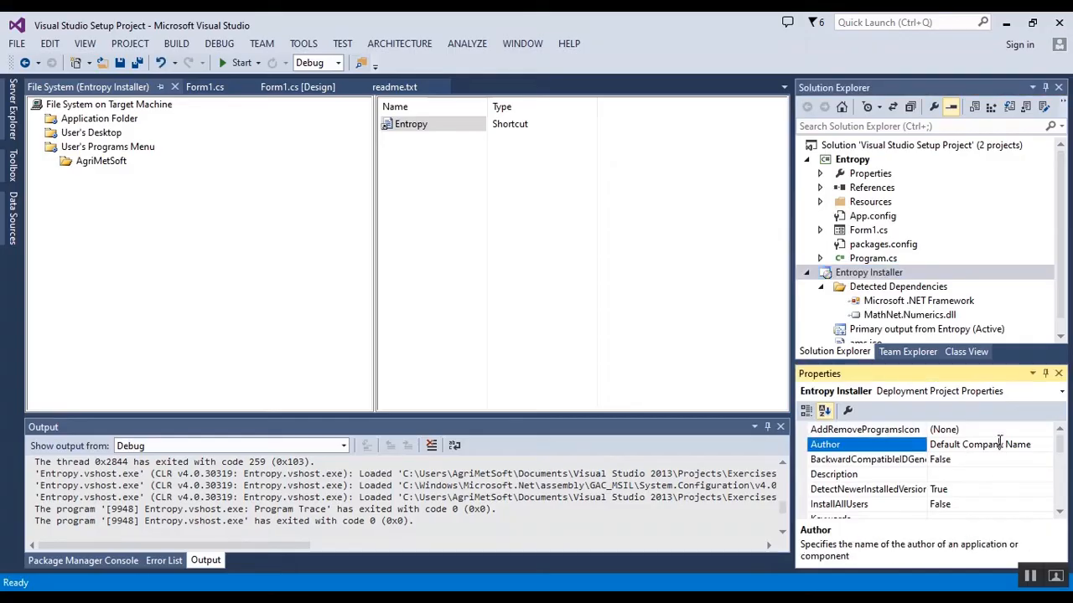
text(A)
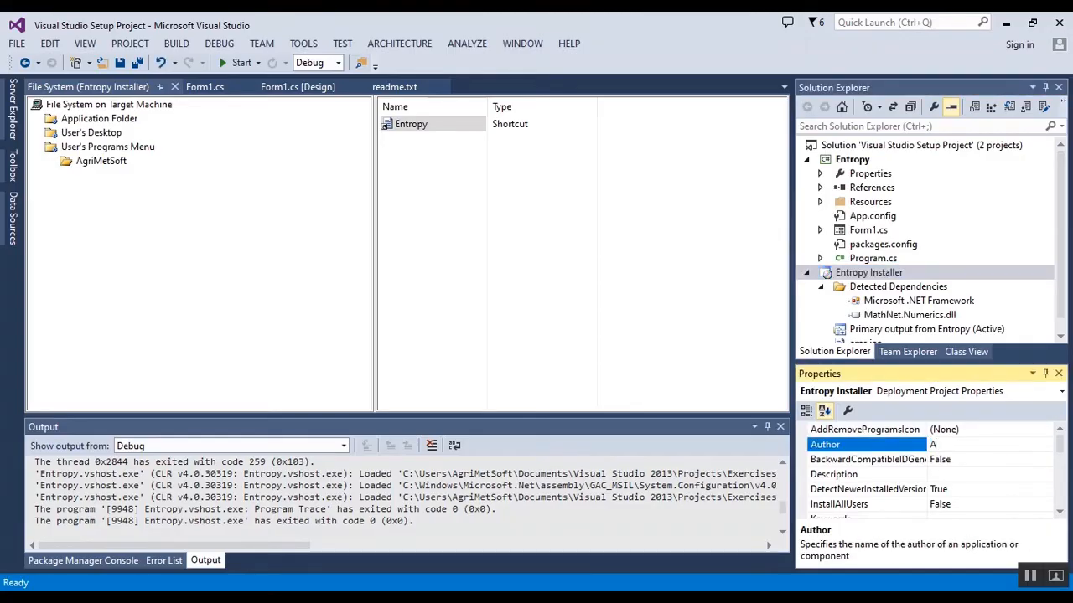
text(Sohrab)
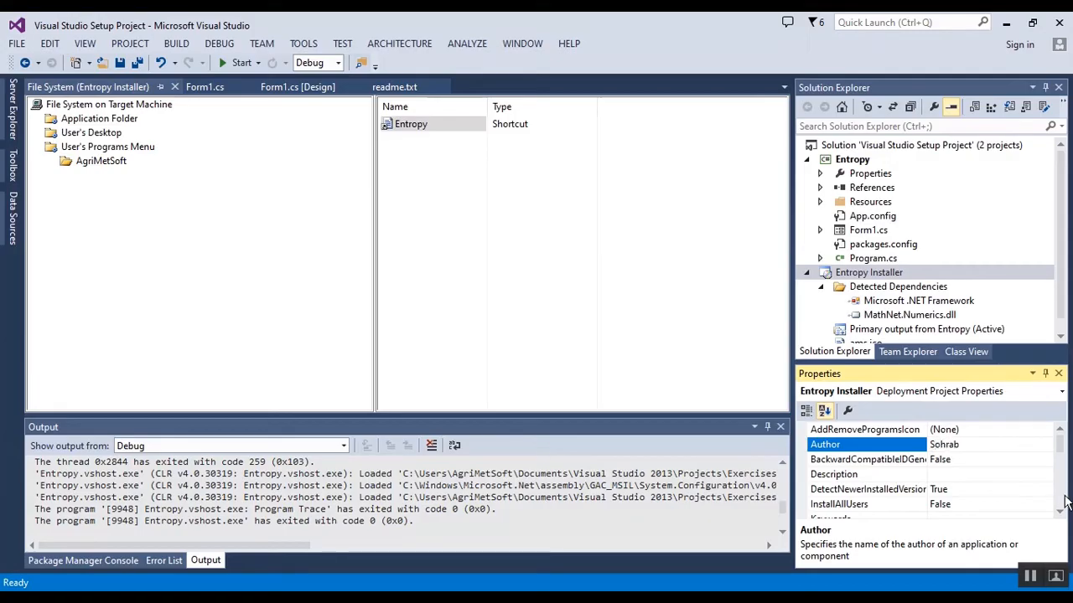
scroll(down, 3)
text(A)
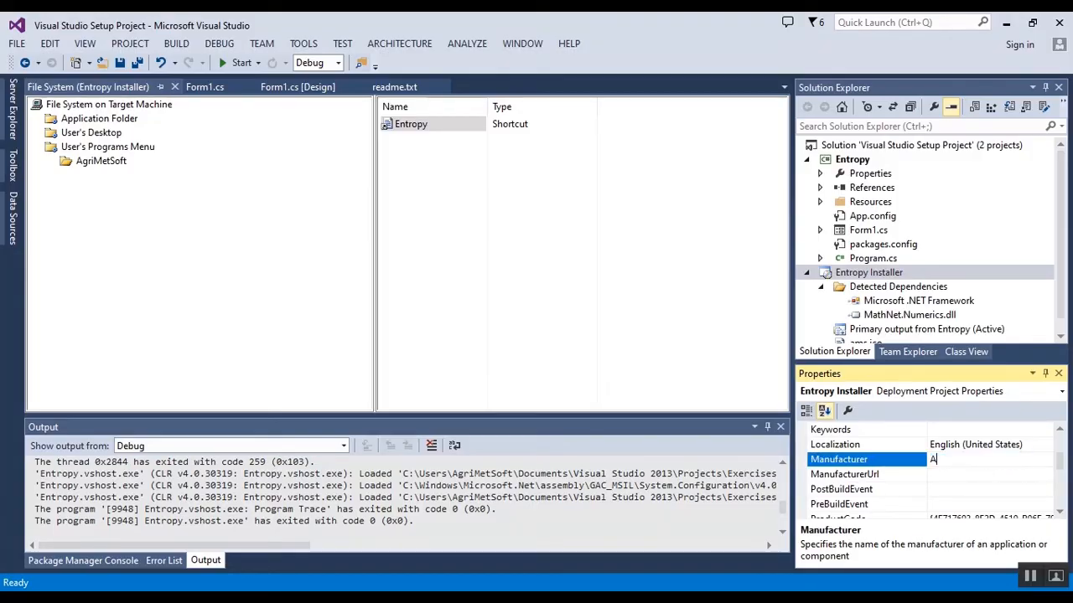
text(griMetSoft)
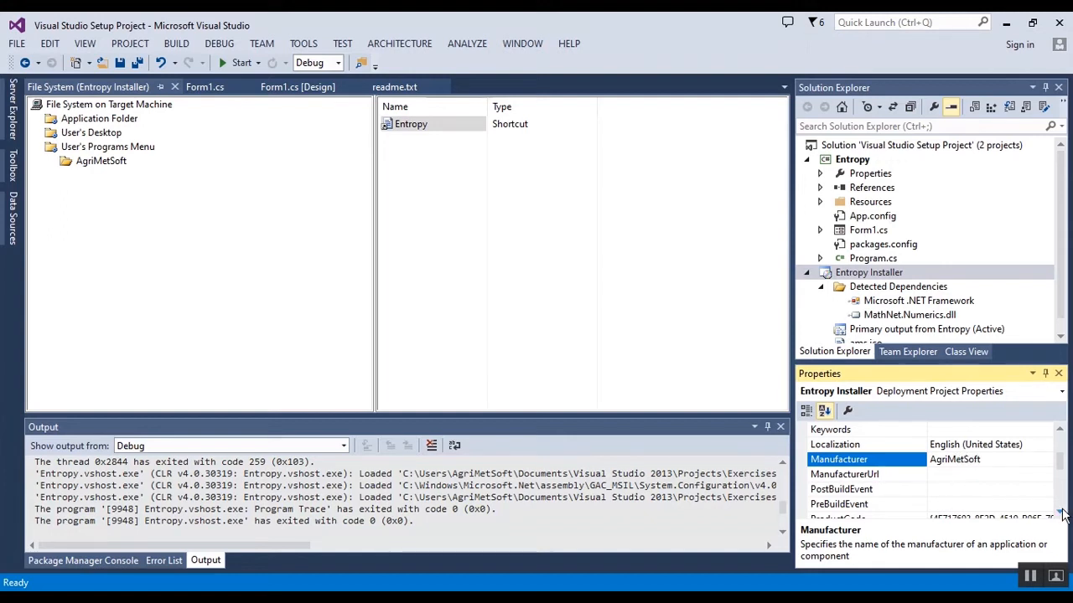
scroll(down, 3)
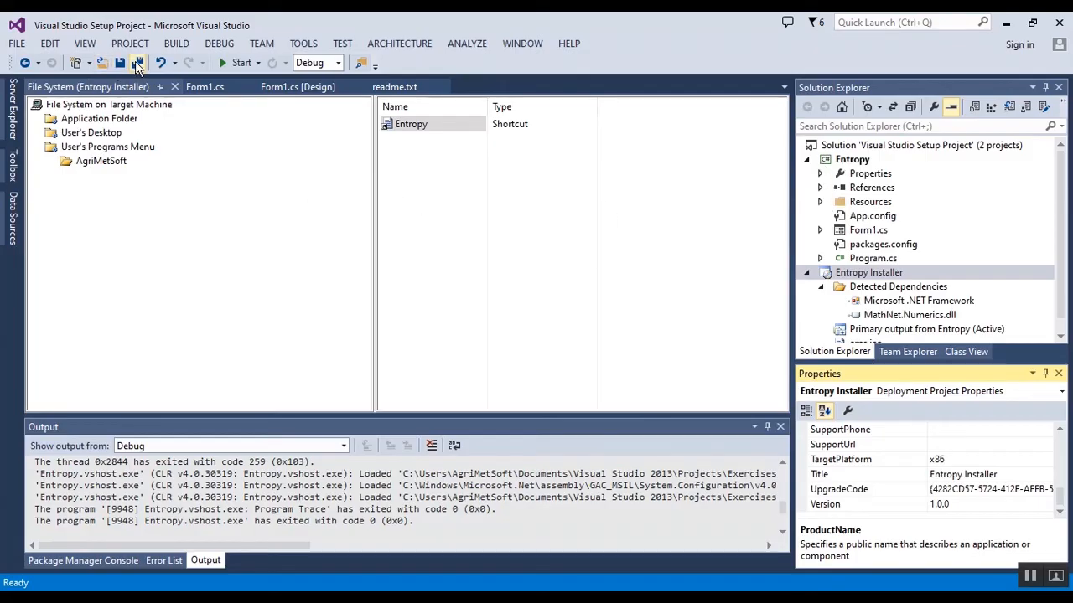
click(139, 63)
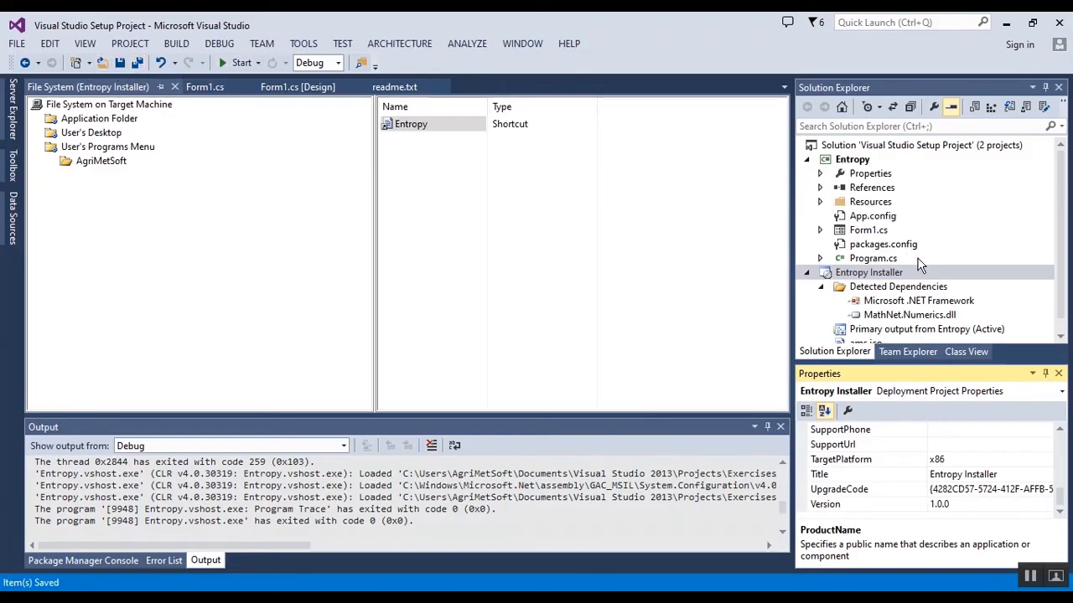
- Rebuild the Entropy Installer project so both projects succeed with no failures
right_click(869, 273)
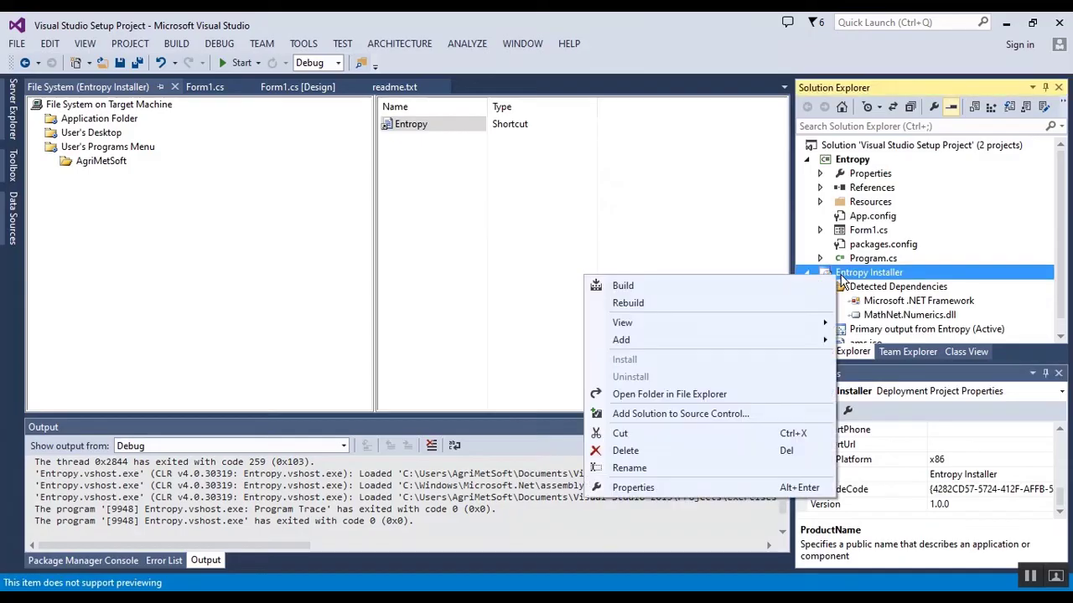
click(628, 302)
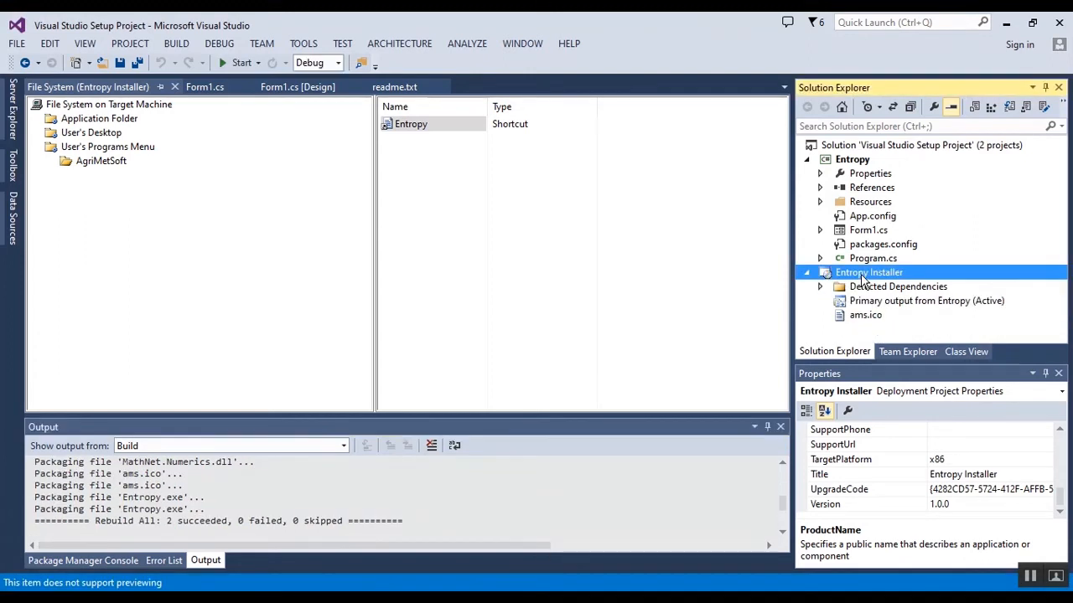
right_click(868, 271)
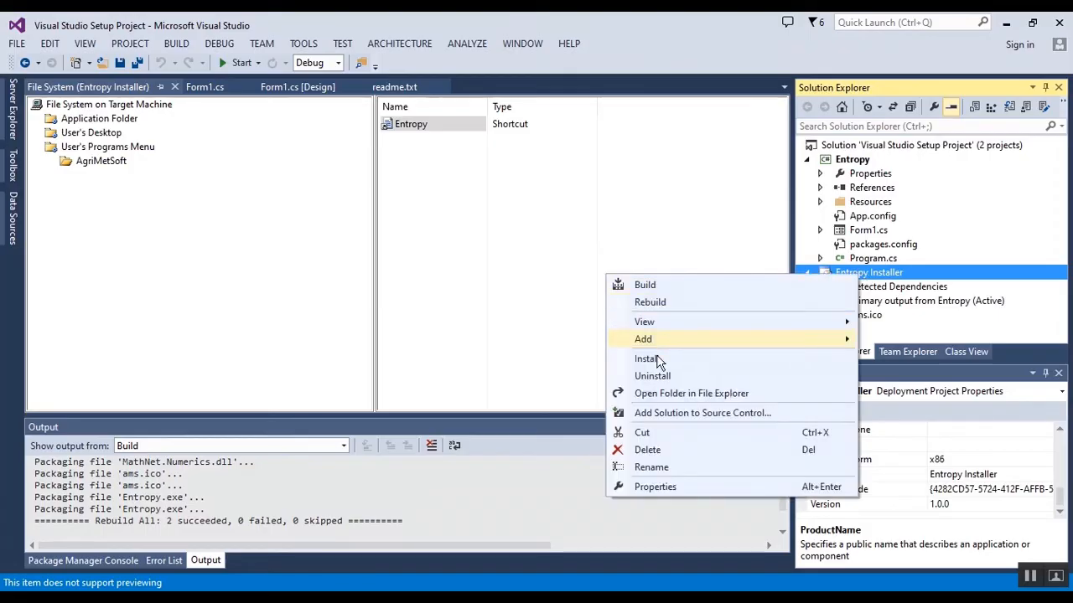
mouse_move(704, 414)
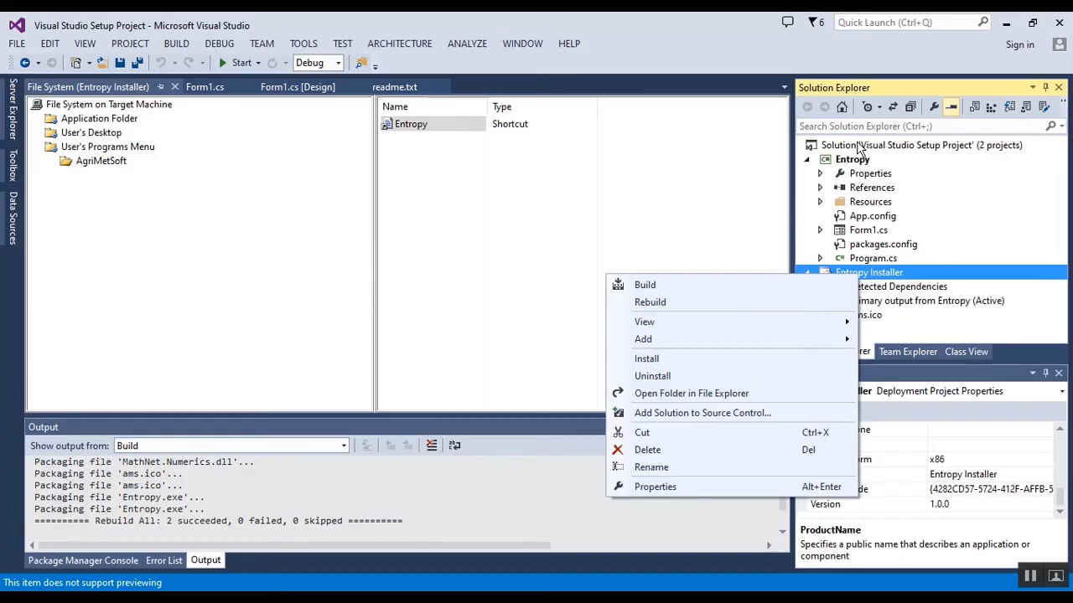
mouse_move(846, 159)
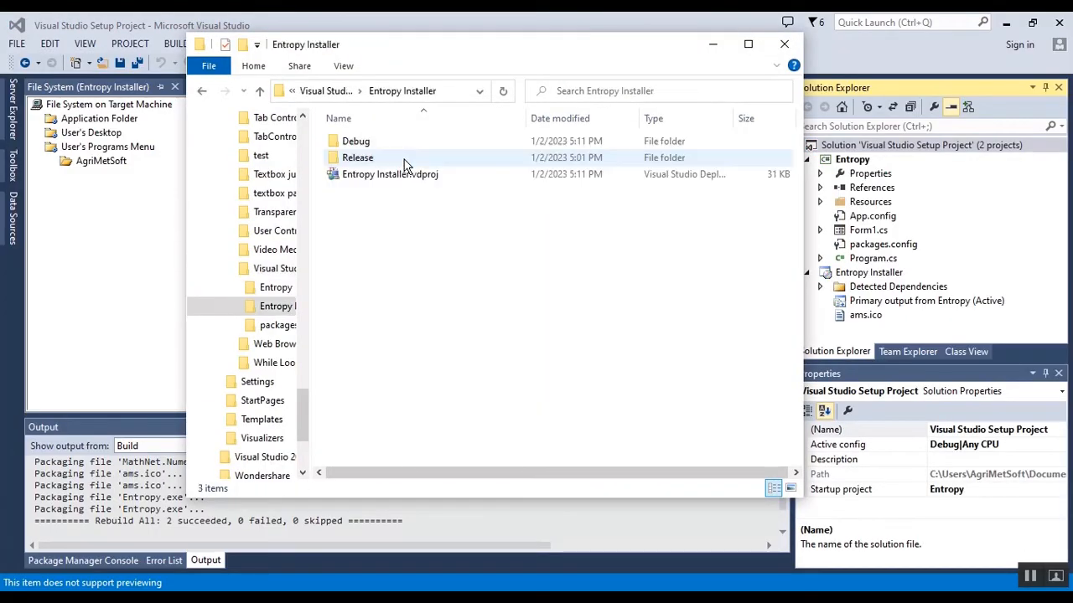
- Open the Debug output folder and select Entropy Installer.msi
double_click(355, 141)
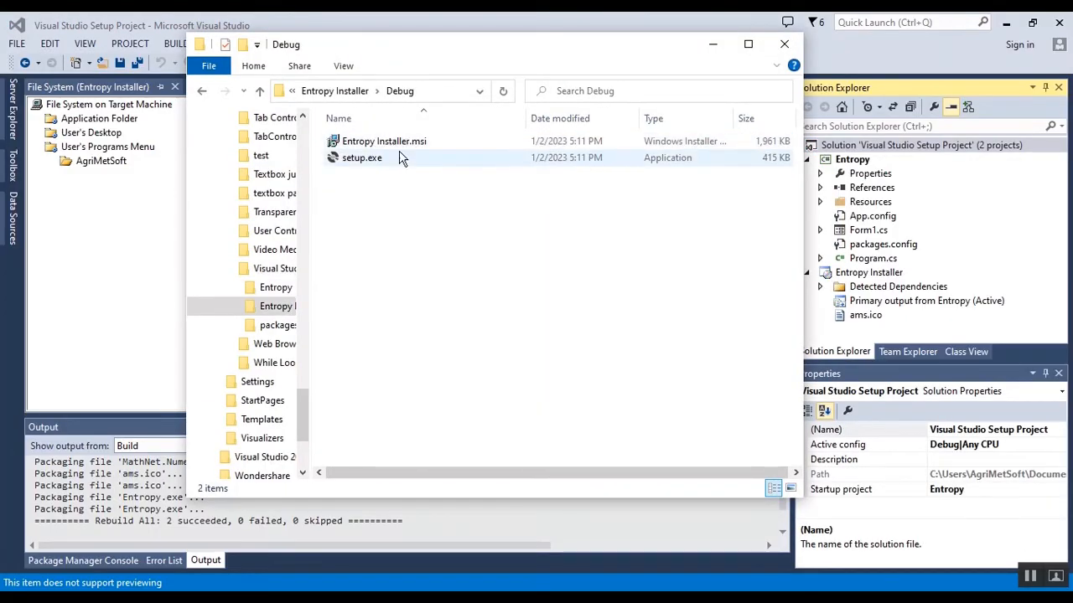
click(383, 141)
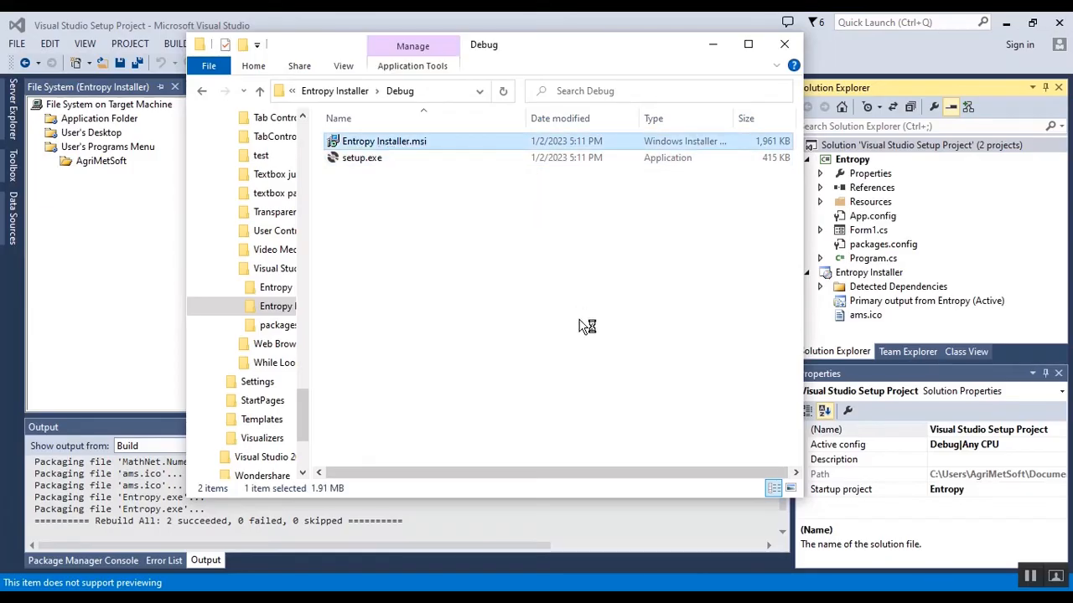
- Run Entropy Installer.msi, install to the default Program Files (x86) AgriMetSoft folder, and close setup
double_click(384, 141)
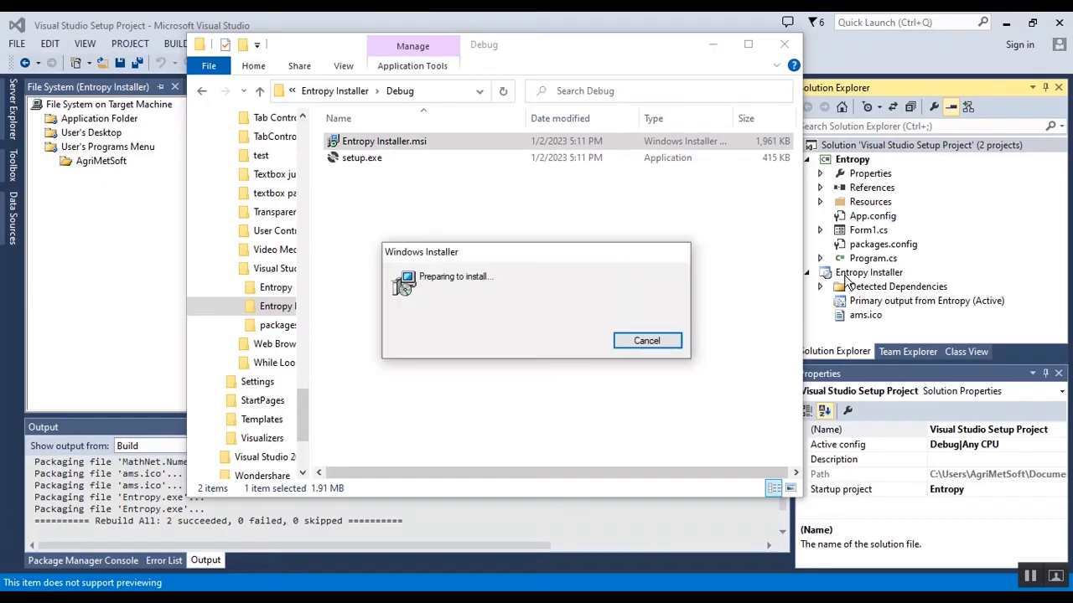
click(647, 340)
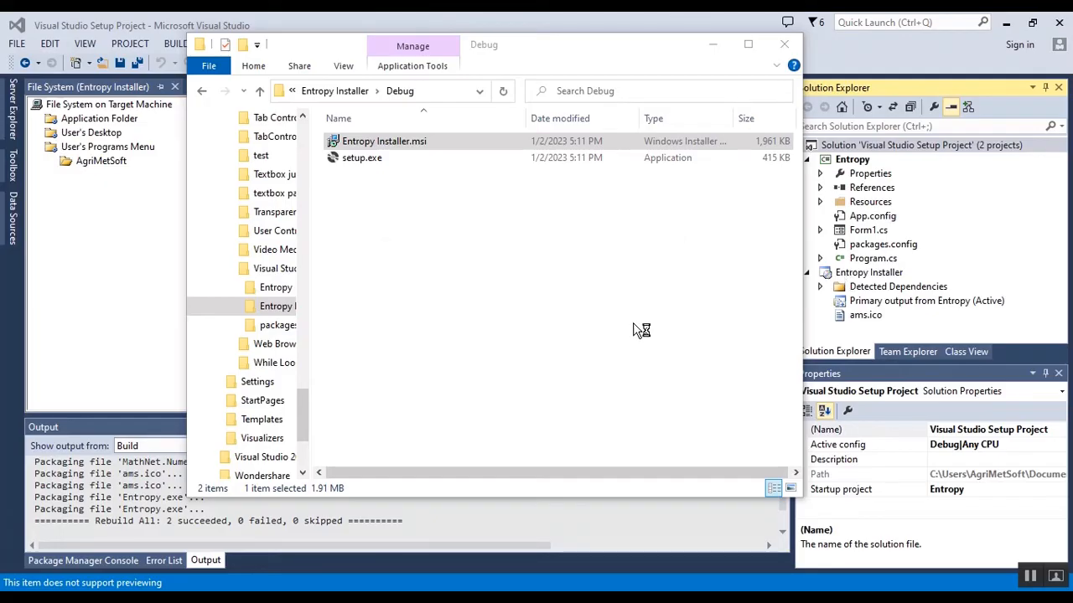
double_click(384, 141)
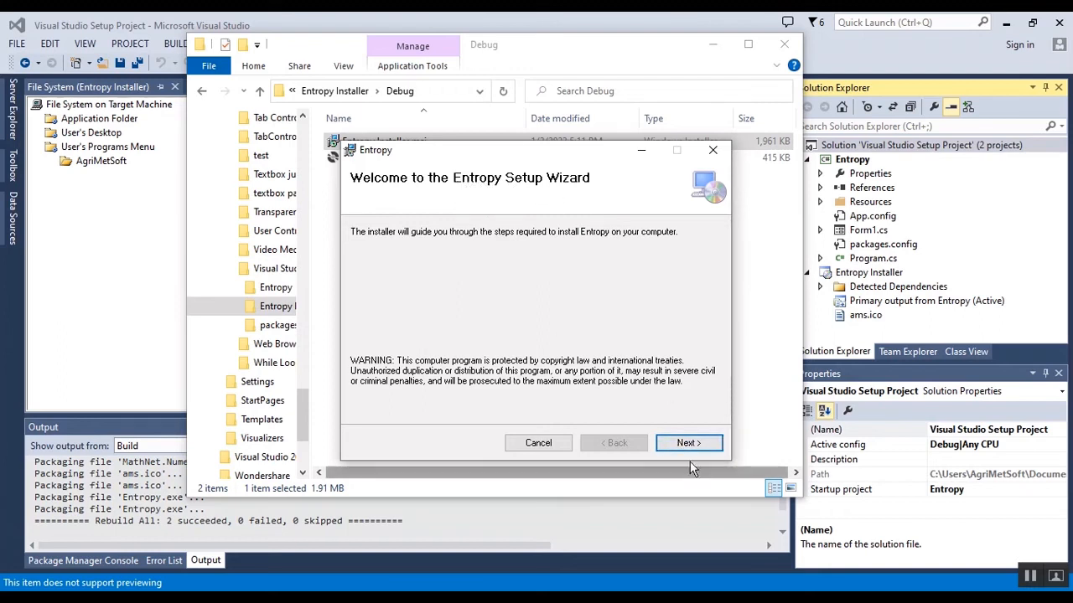
click(689, 443)
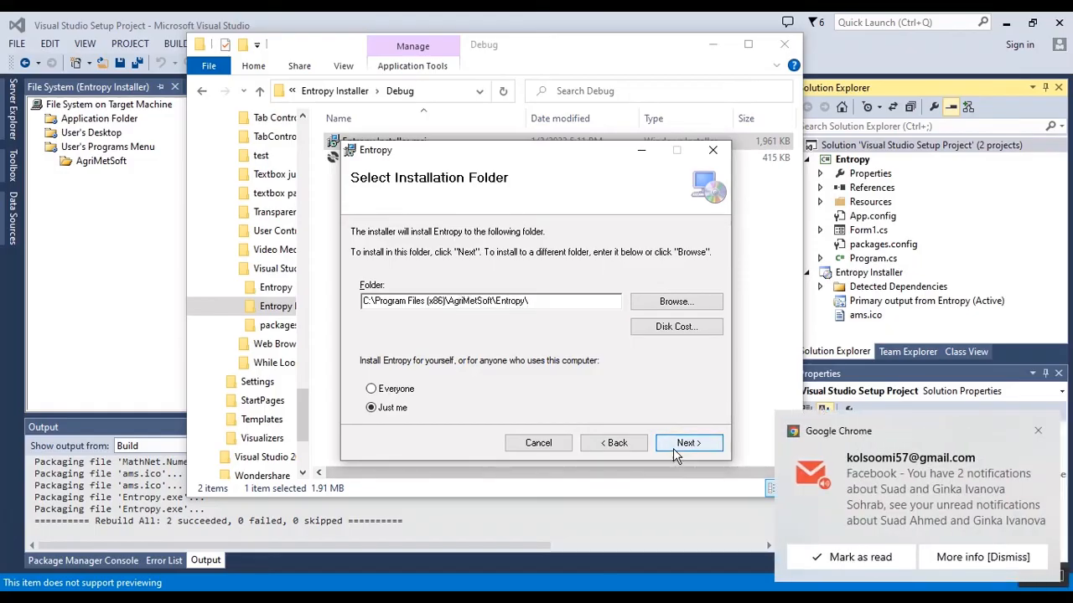
click(688, 442)
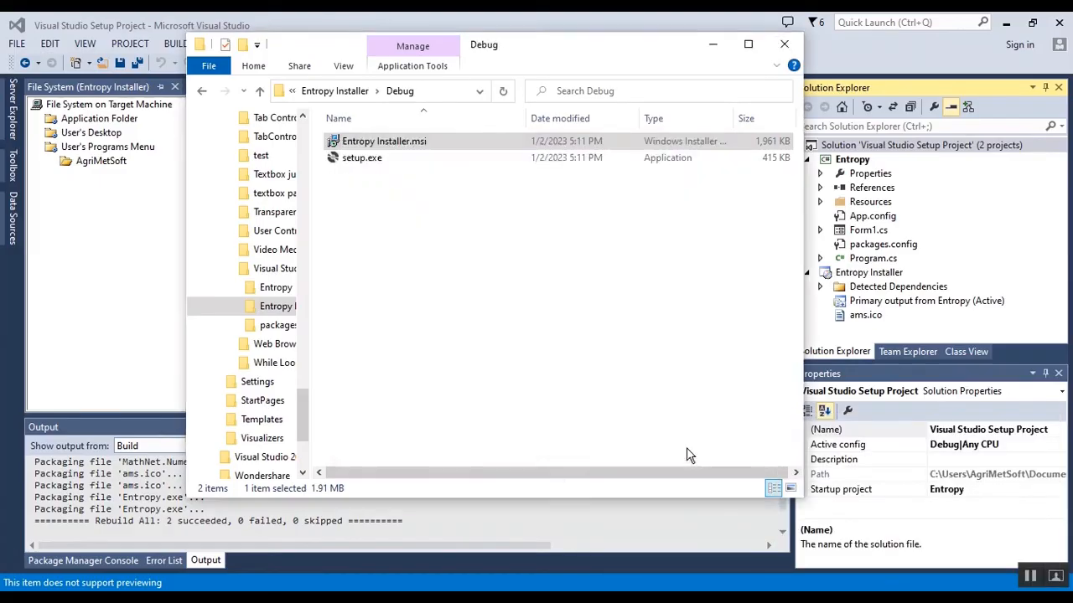
double_click(383, 141)
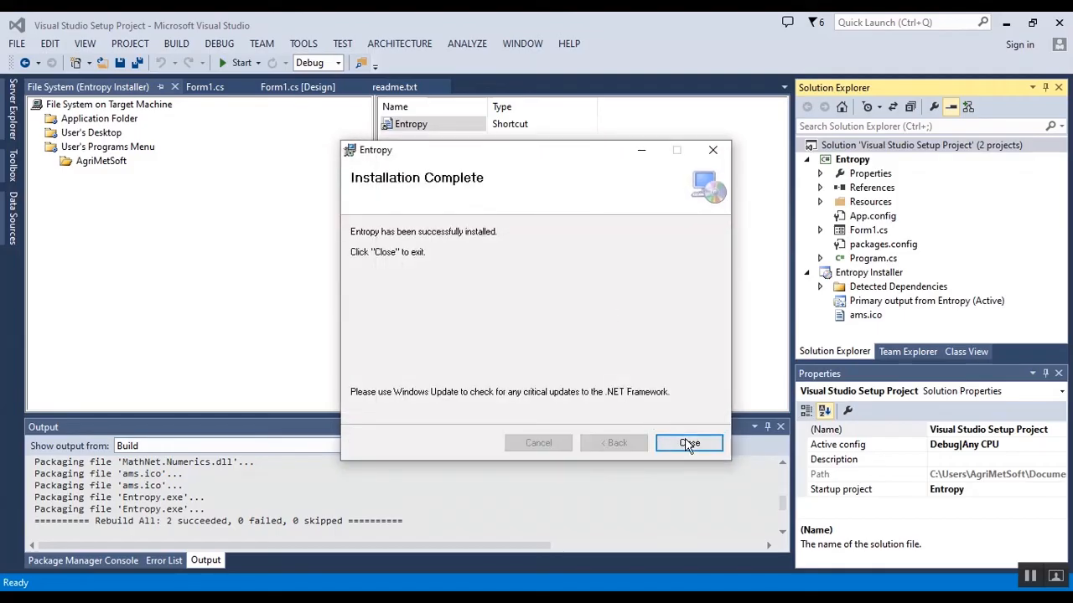
click(689, 443)
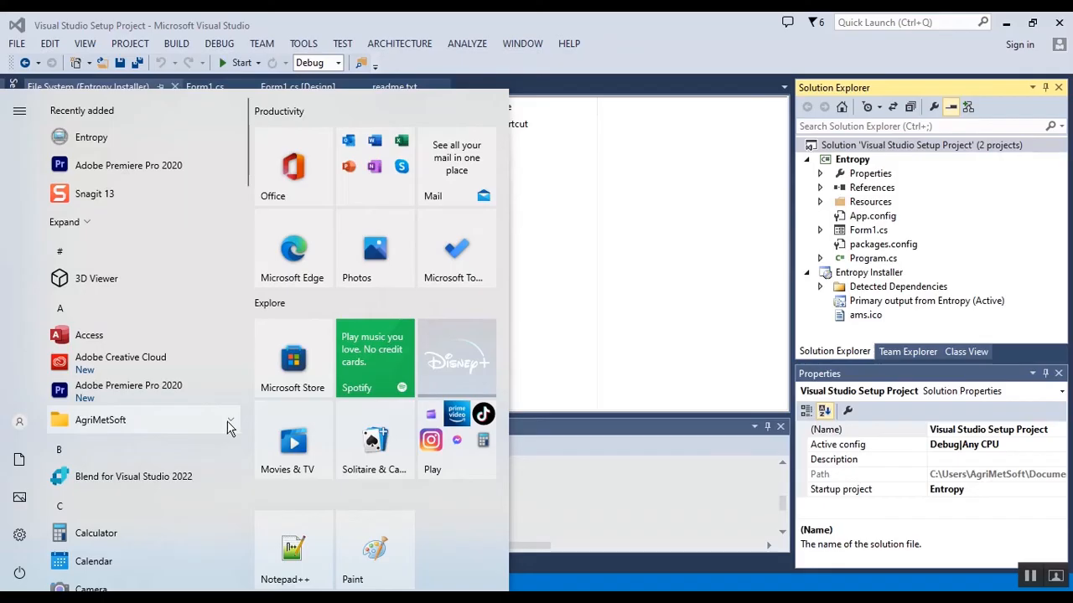
- Launch Entropy from the AgriMetSoft Start menu group and compute the entered numbers' entropy (2.58496250072116)
click(230, 420)
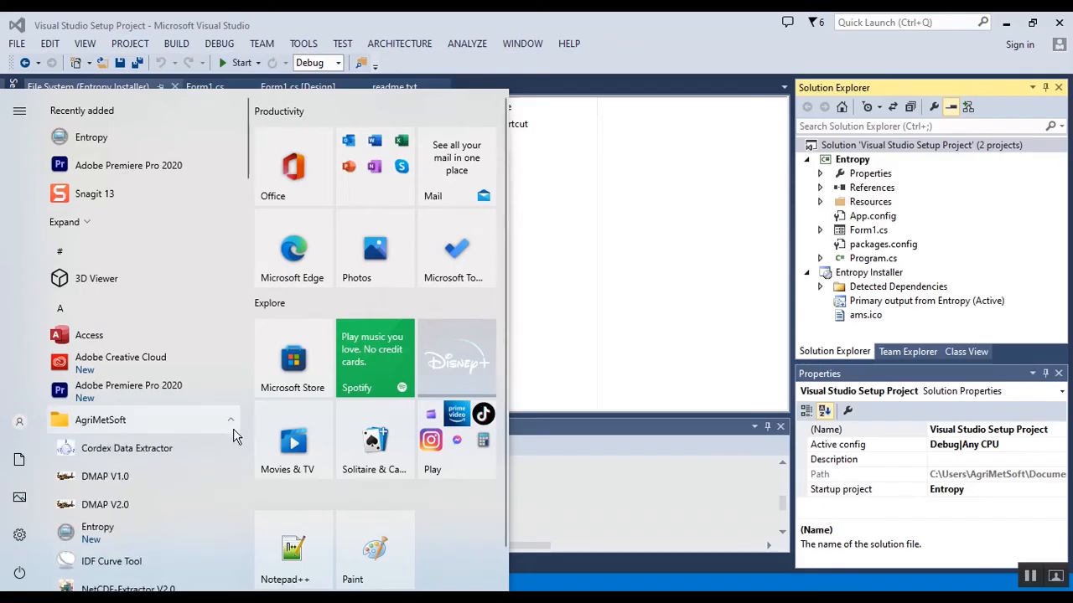
mouse_move(118, 538)
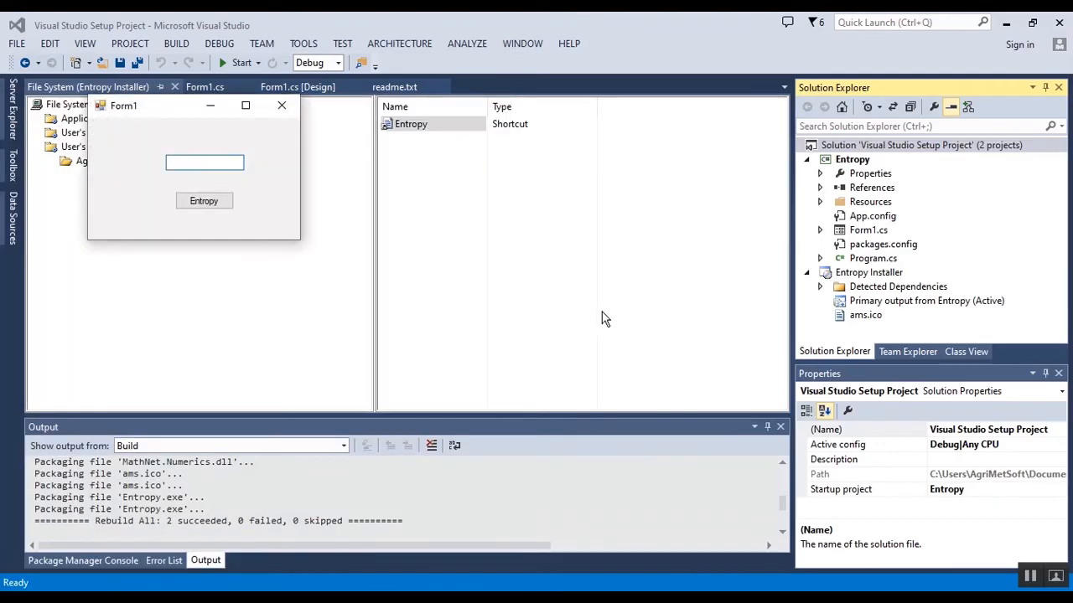
drag(123, 104, 388, 263)
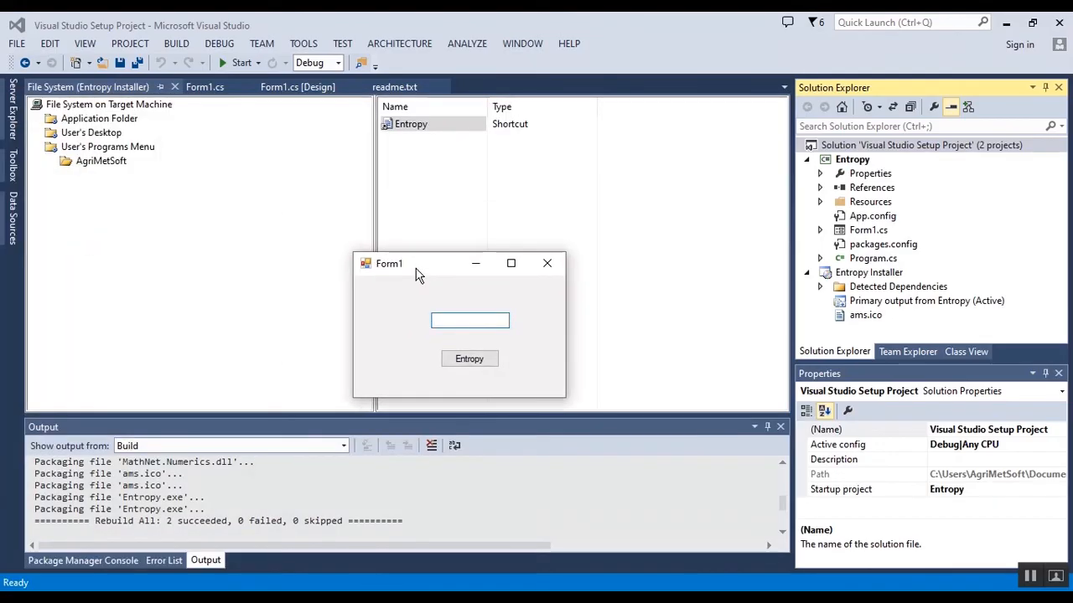
text(5.2)
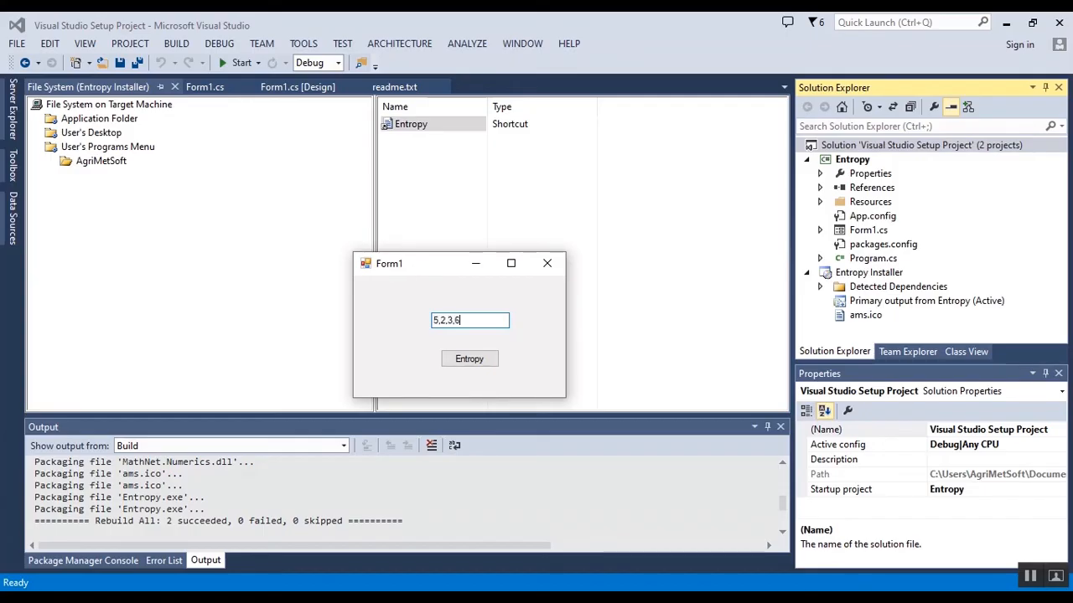
text(,3.2)
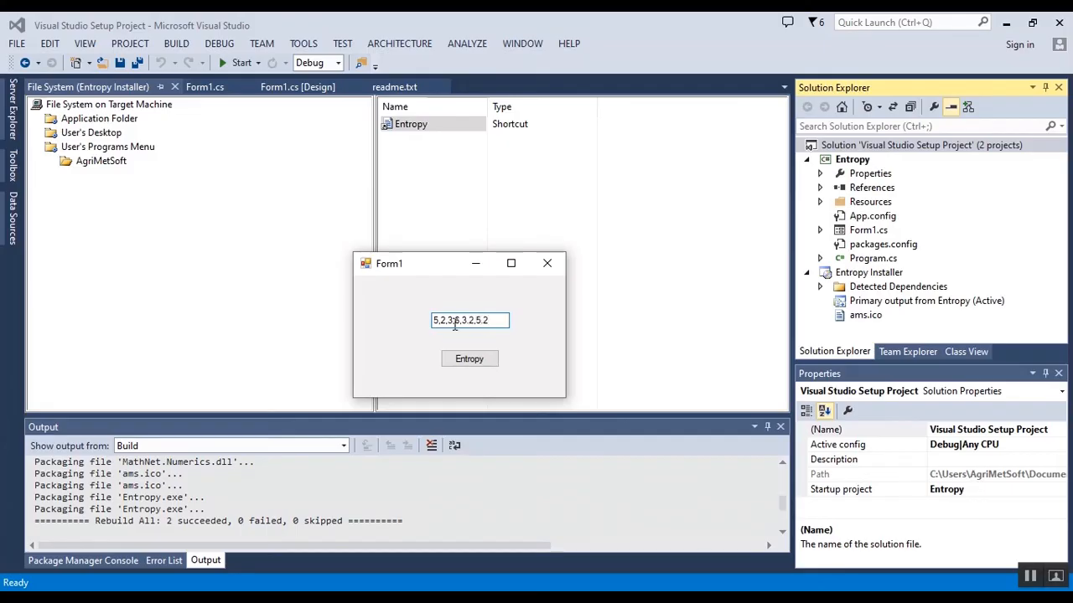
click(470, 358)
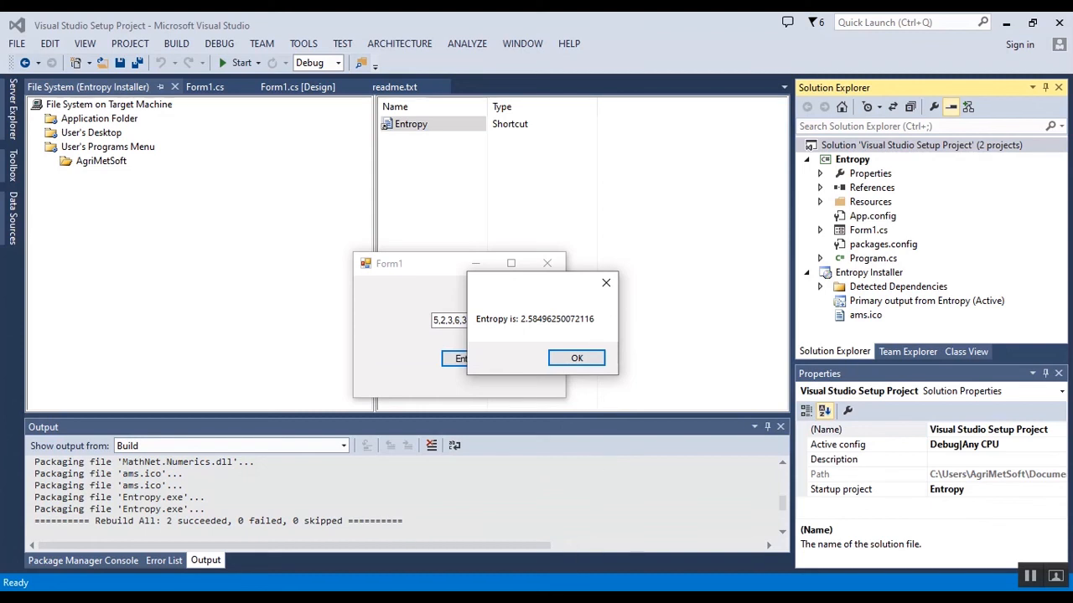
click(577, 358)
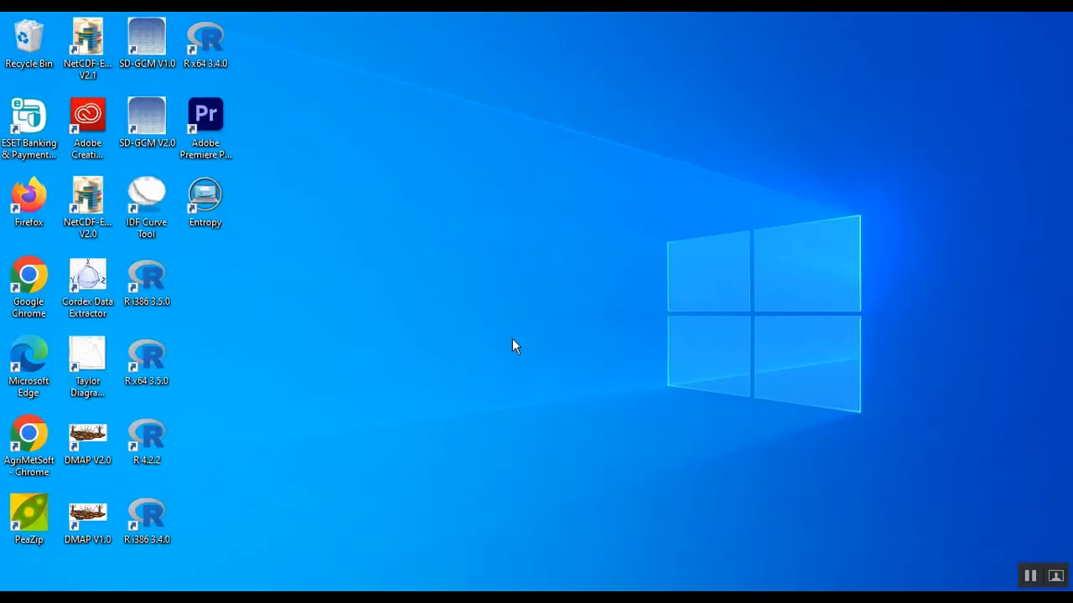
- Restore the File Explorer window showing the installer's Debug folder
click(206, 199)
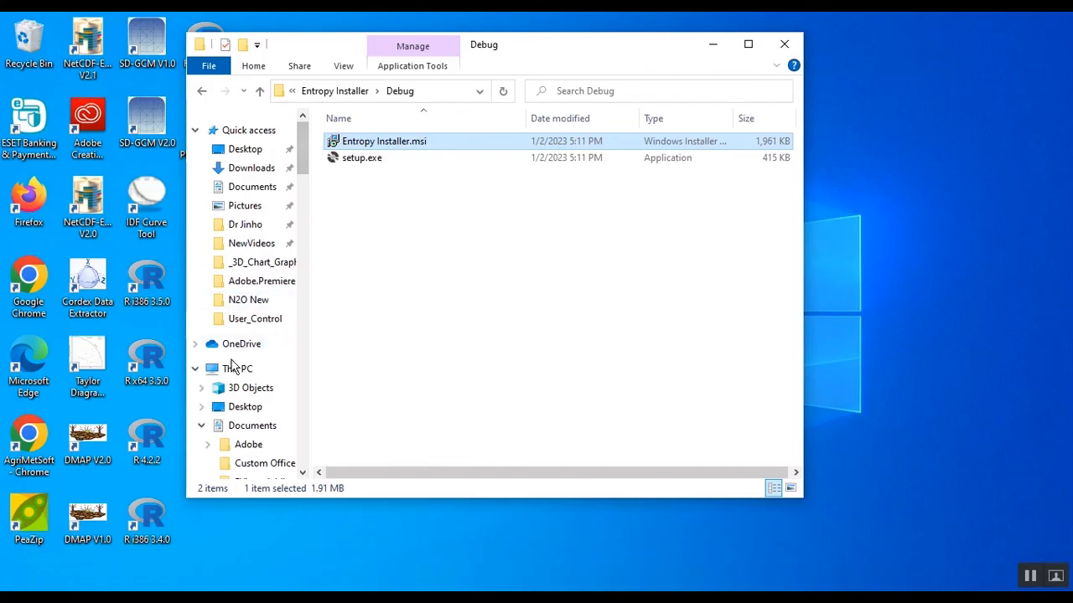
- Browse to C:\Program Files (x86)\AgriMetSoft\Entropy, run Entropy.exe, then close it
click(237, 369)
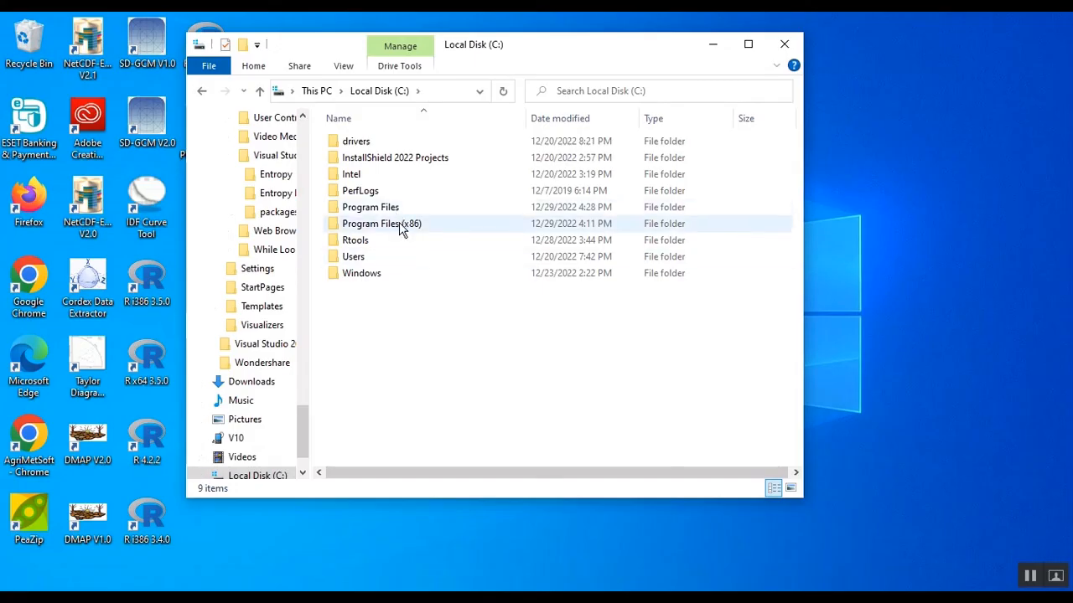
double_click(377, 223)
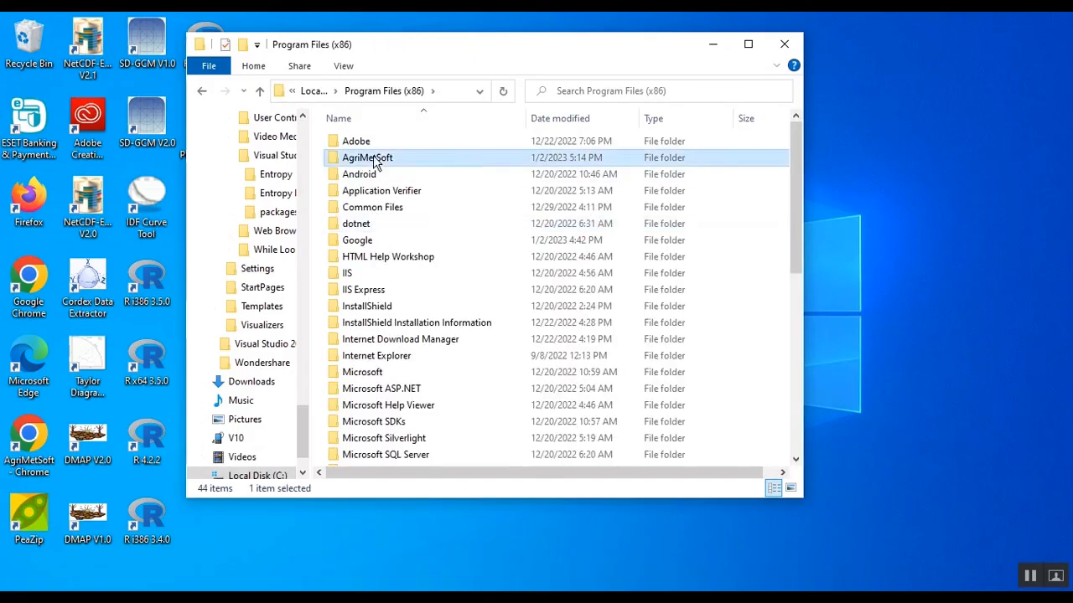
double_click(365, 158)
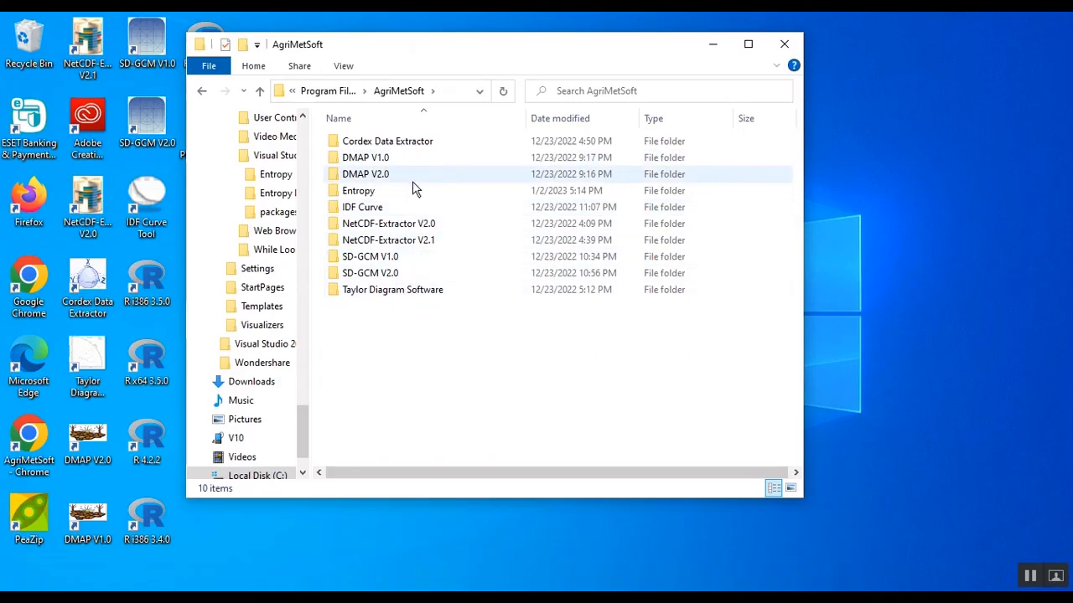
click(357, 191)
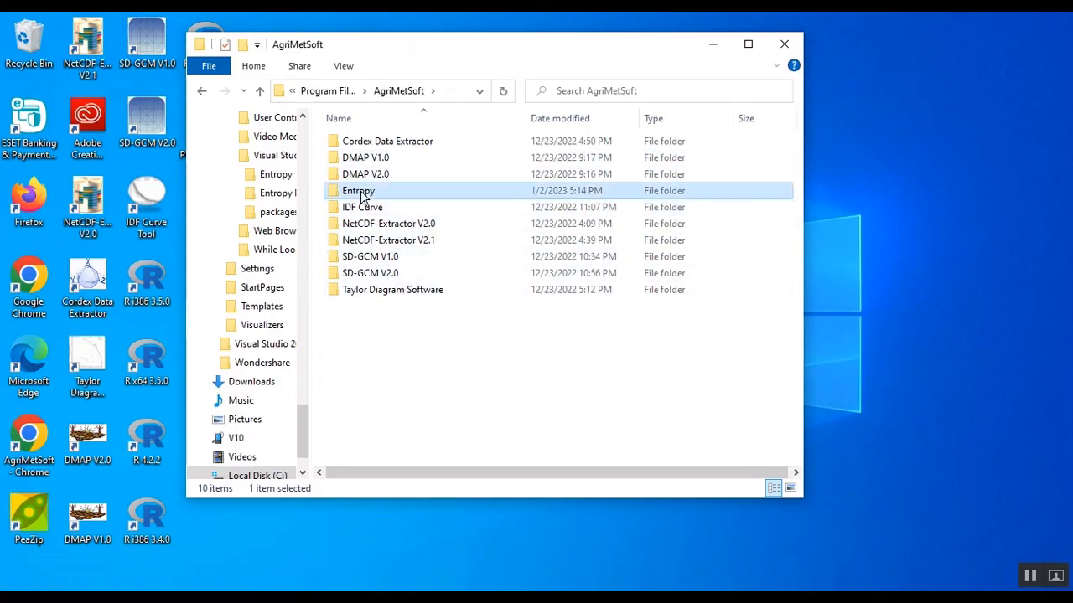
double_click(357, 190)
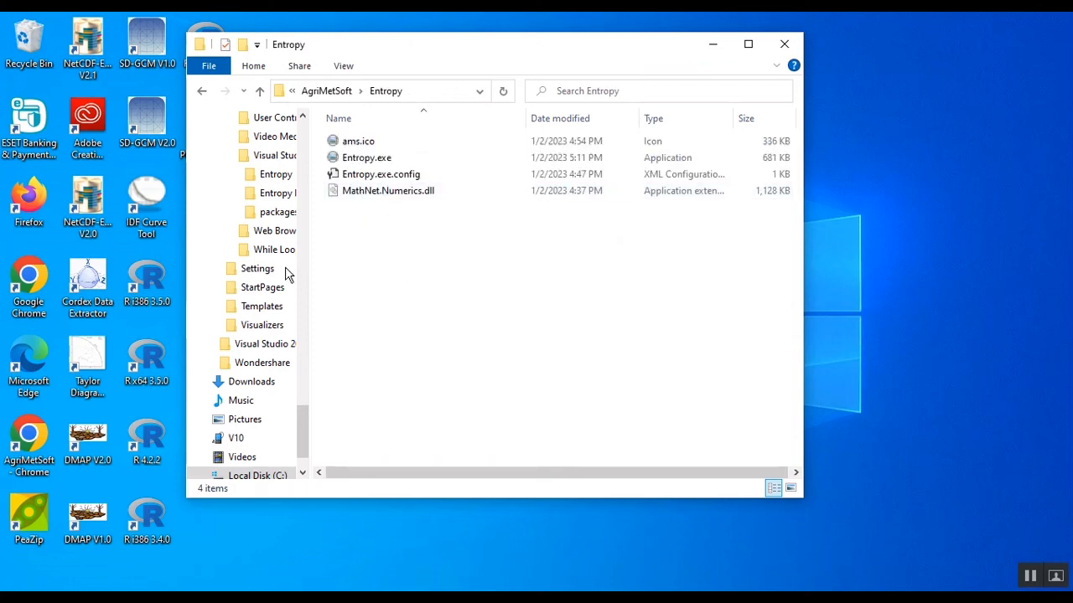
mouse_move(366, 157)
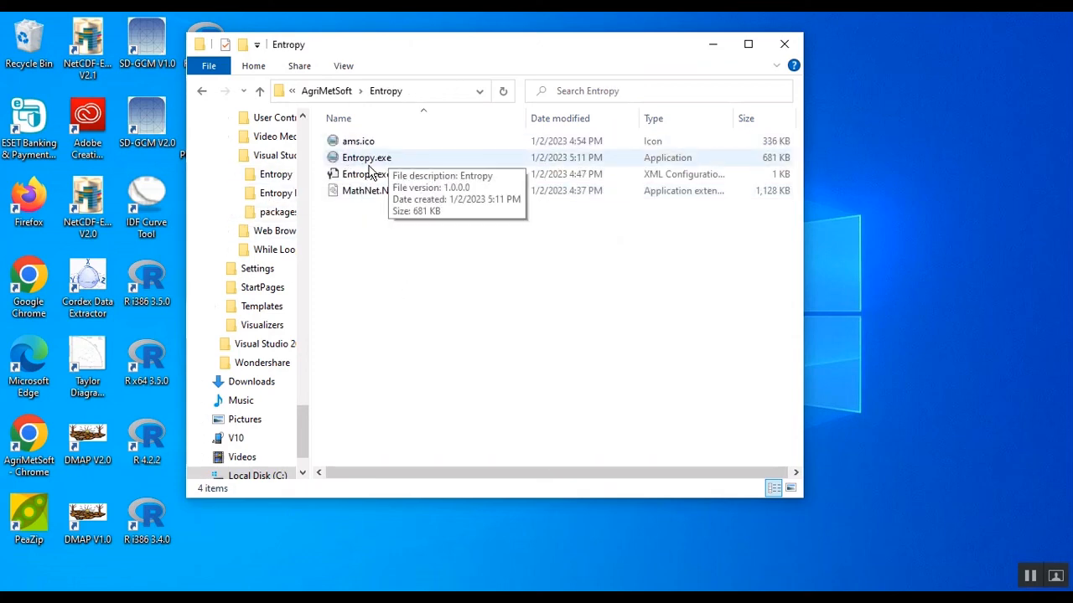
double_click(366, 157)
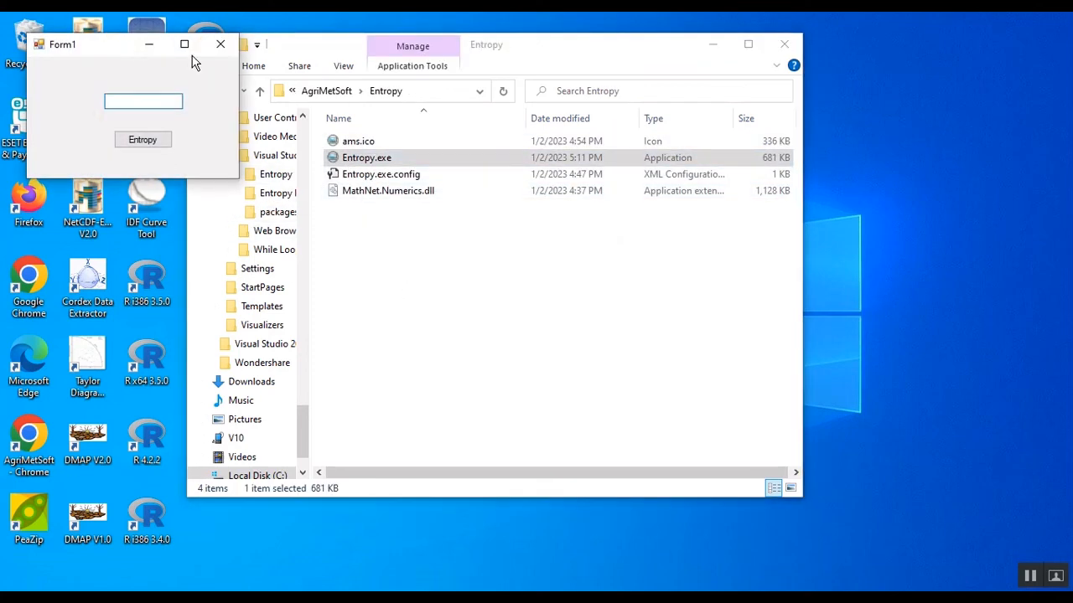
click(219, 43)
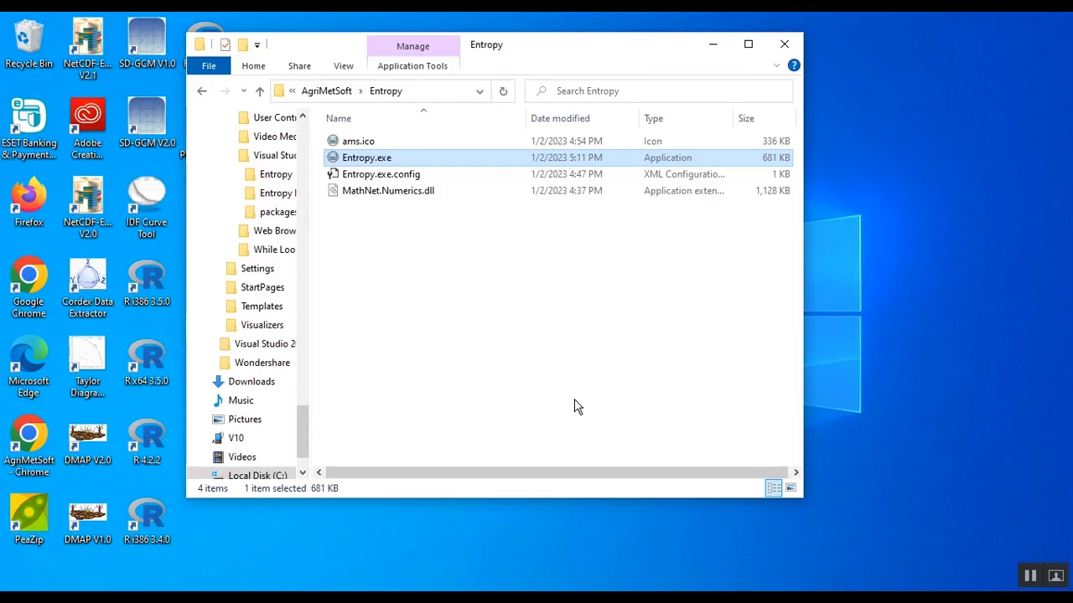
mouse_move(554, 501)
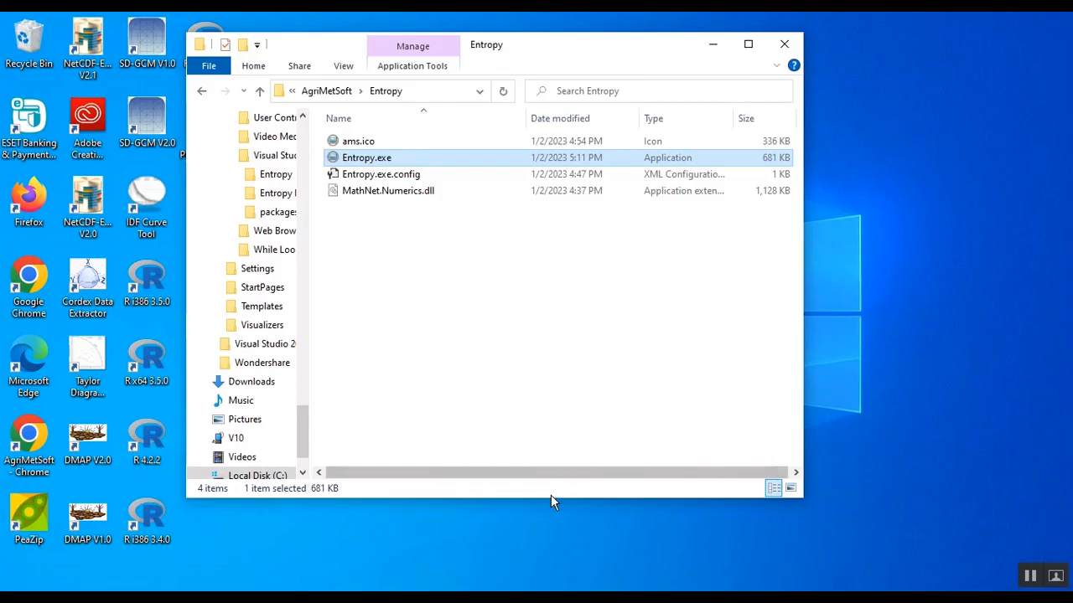